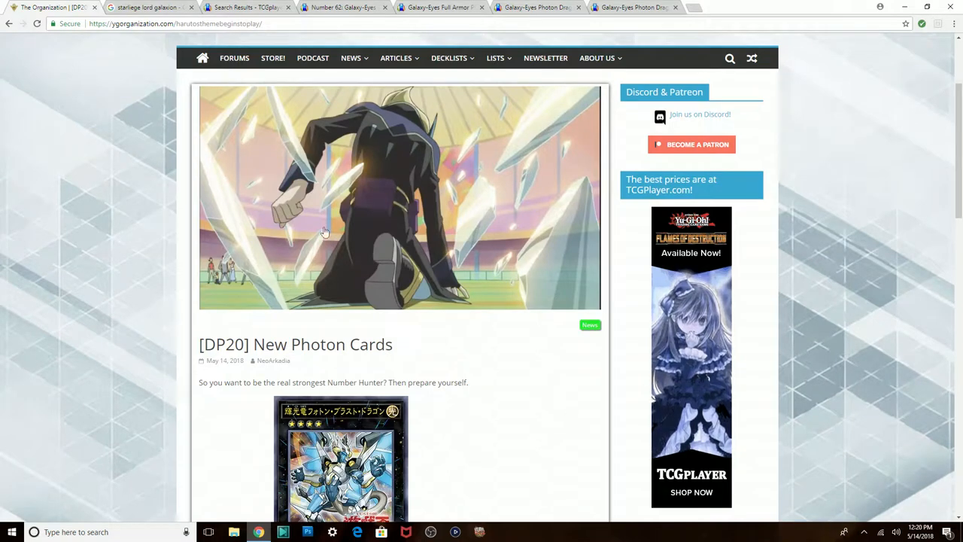
pyautogui.moveTo(510, 422)
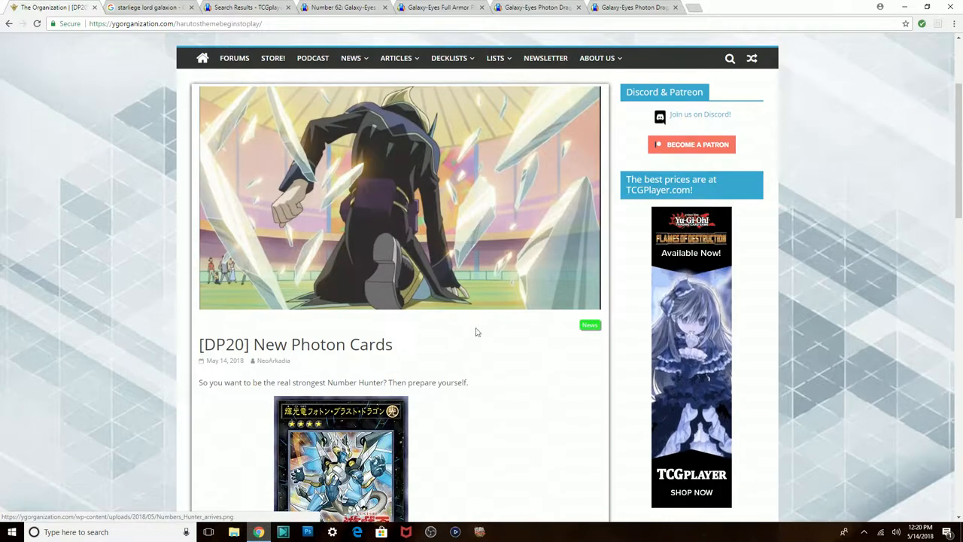
pyautogui.moveTo(486, 393)
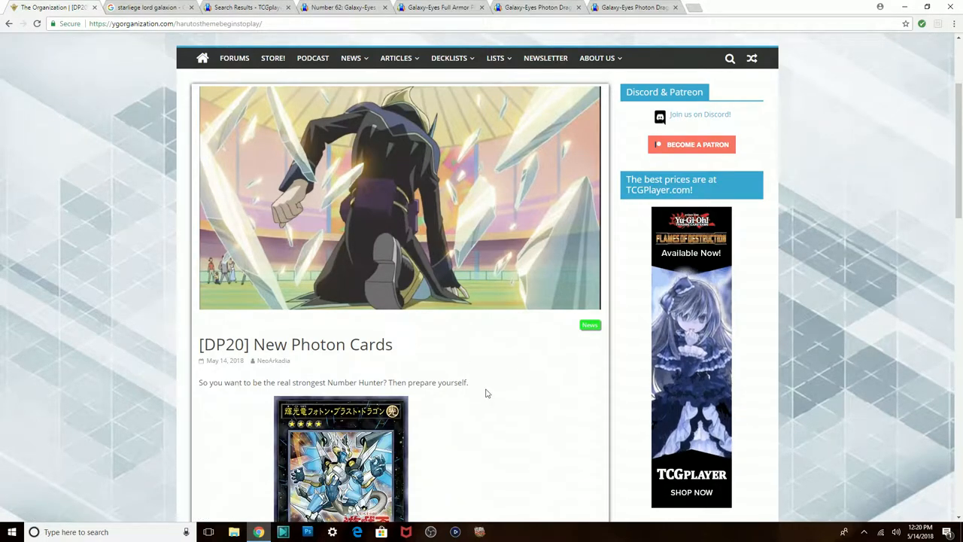
# Scroll the DP20 New Photon Cards article down to its three Photon card images
pyautogui.scroll(-3)
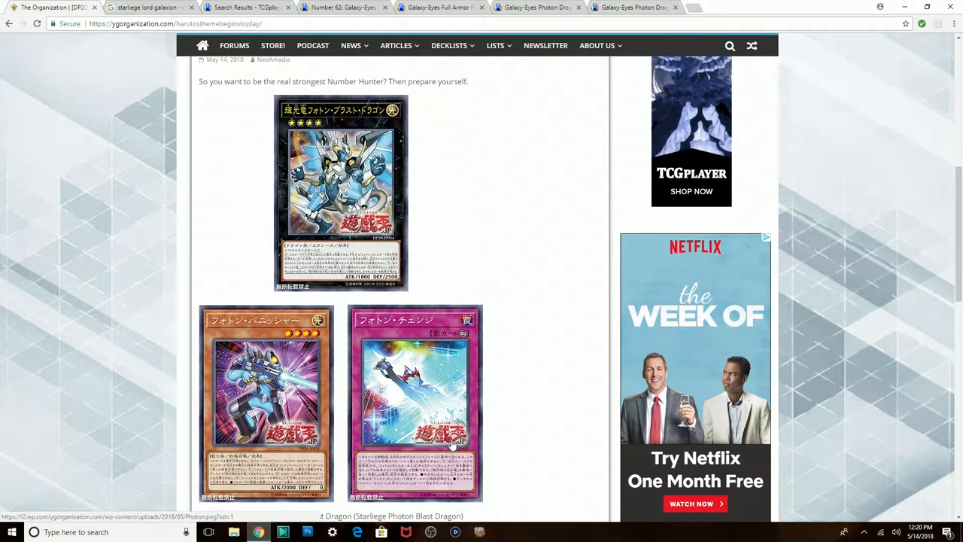
pyautogui.moveTo(482, 449)
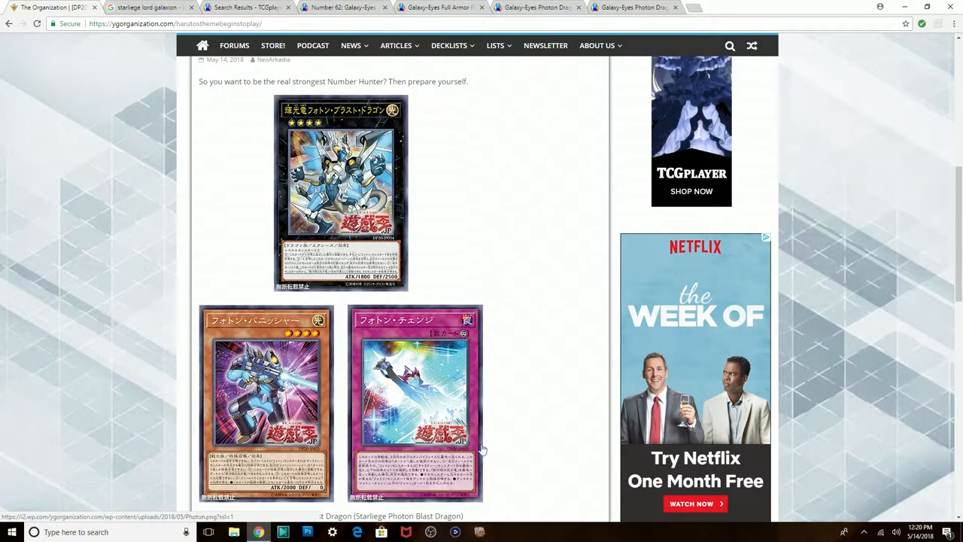
pyautogui.moveTo(523, 324)
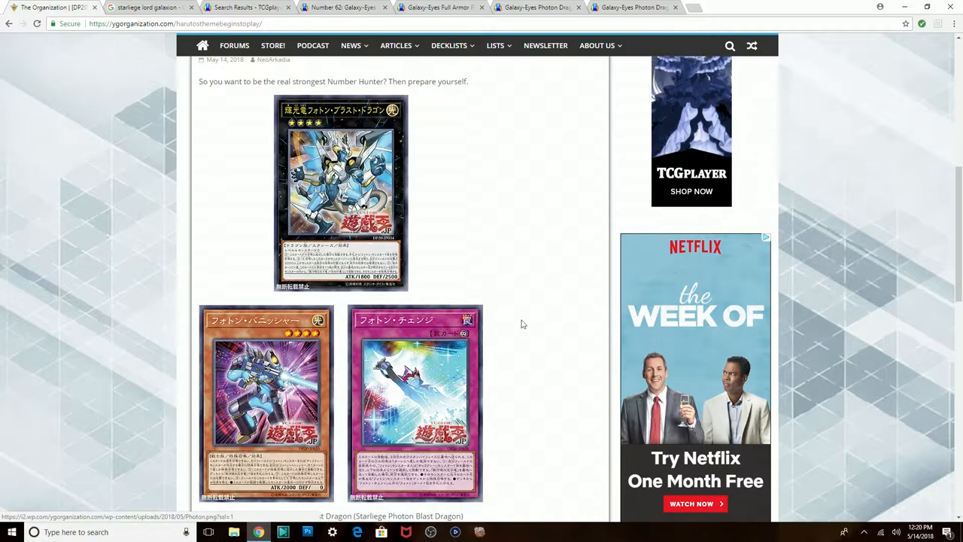
# Scroll to the English text for Photon Blast Dragon, Photon Vanisher and Photon Change
pyautogui.scroll(-3)
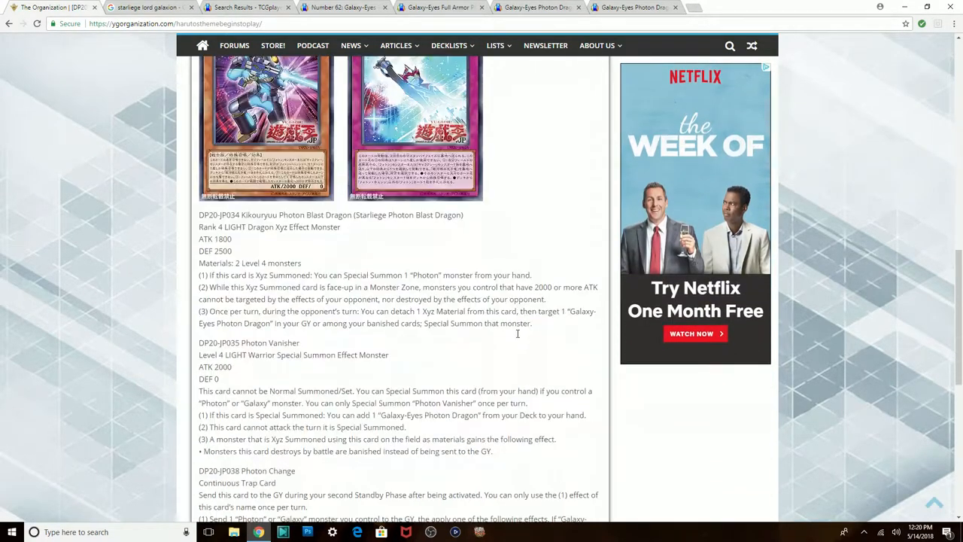
pyautogui.scroll(3)
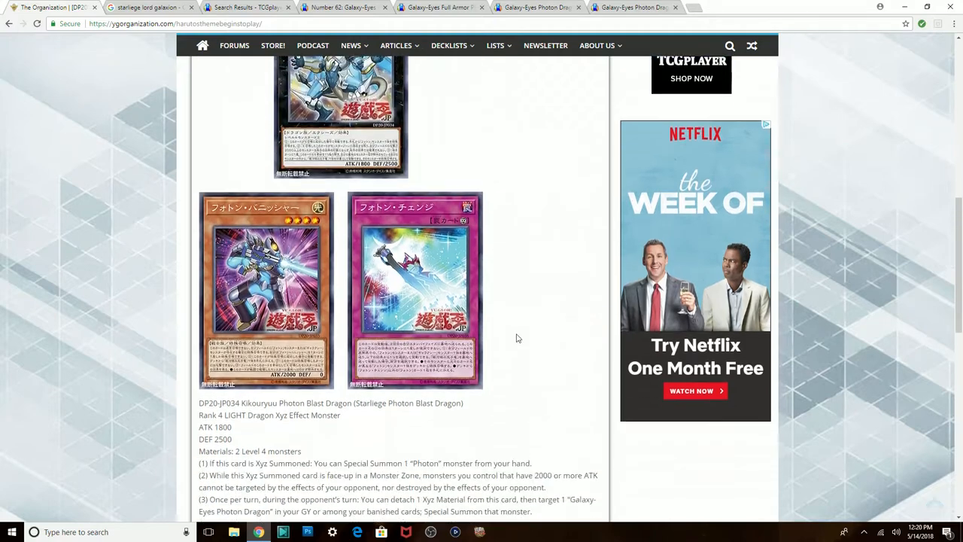
pyautogui.scroll(-3)
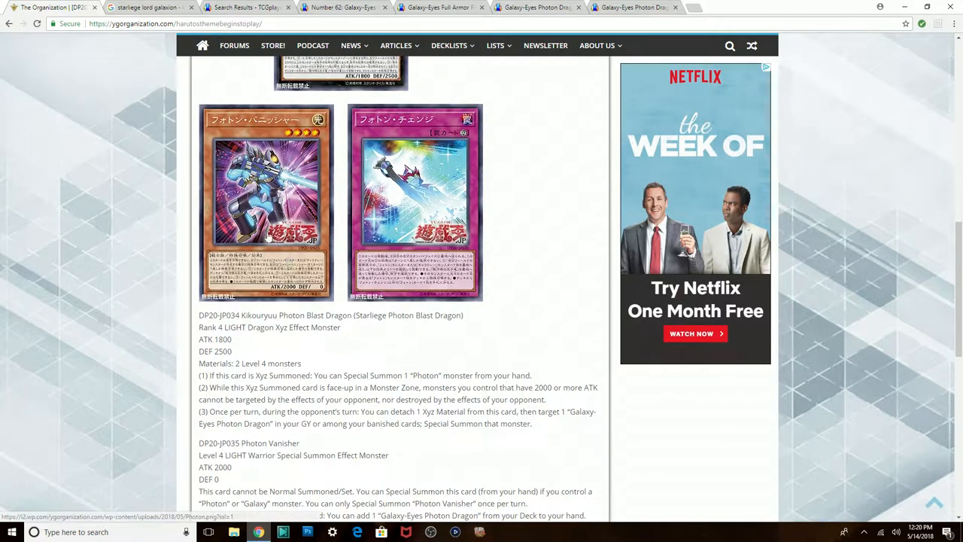
pyautogui.scroll(-3)
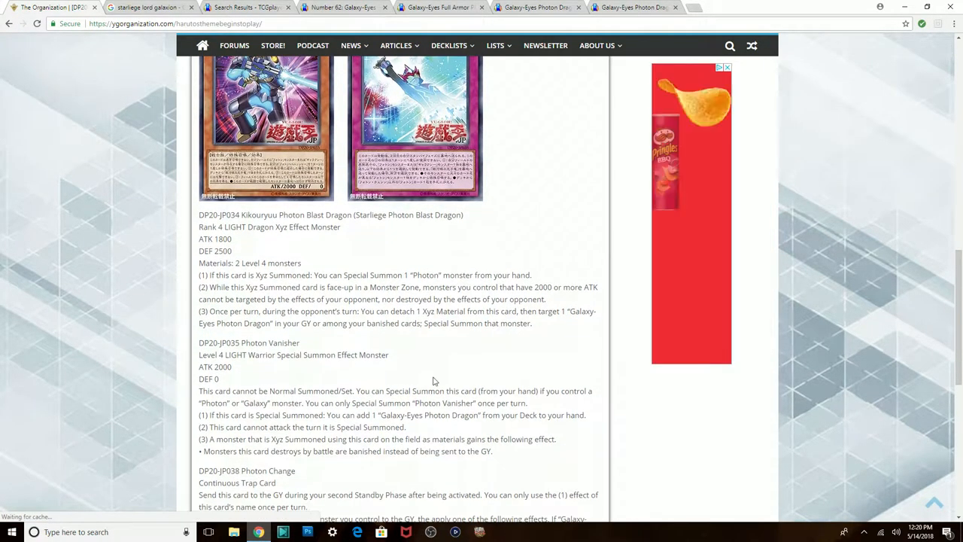
pyautogui.scroll(-3)
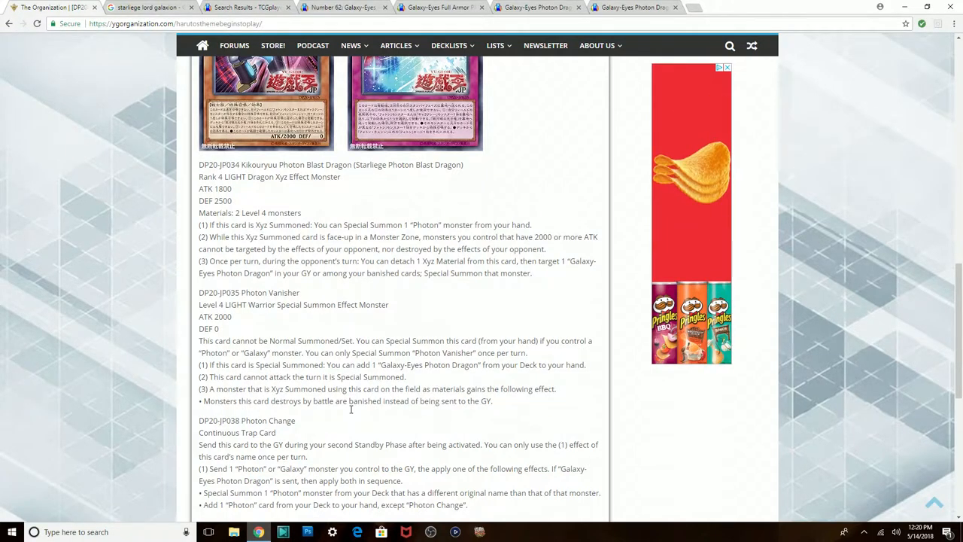
pyautogui.moveTo(383, 184)
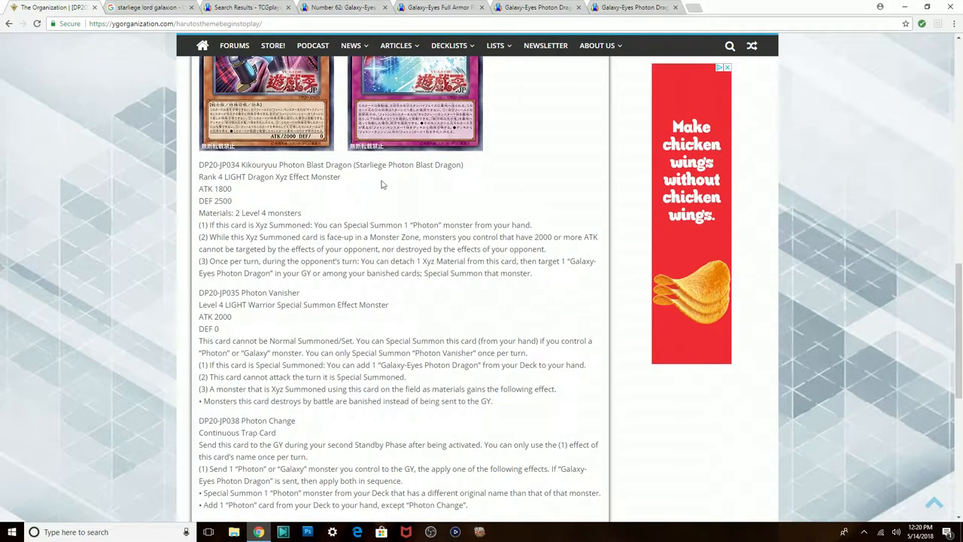
pyautogui.moveTo(378, 179)
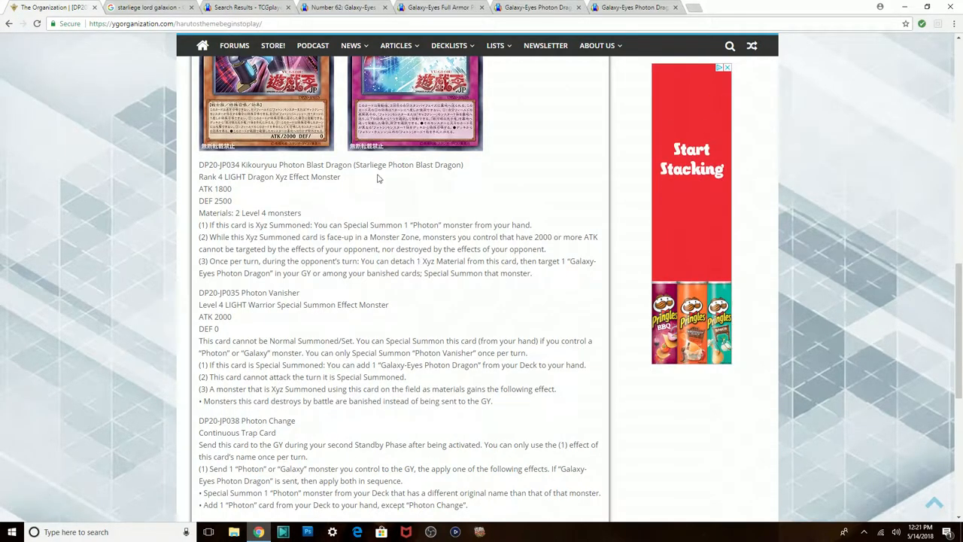
pyautogui.moveTo(442, 197)
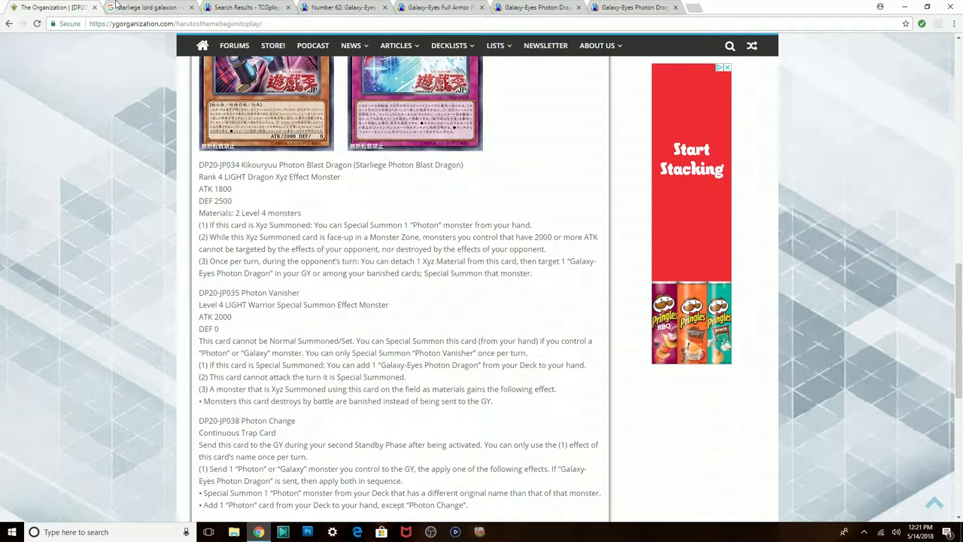
pyautogui.click(143, 9)
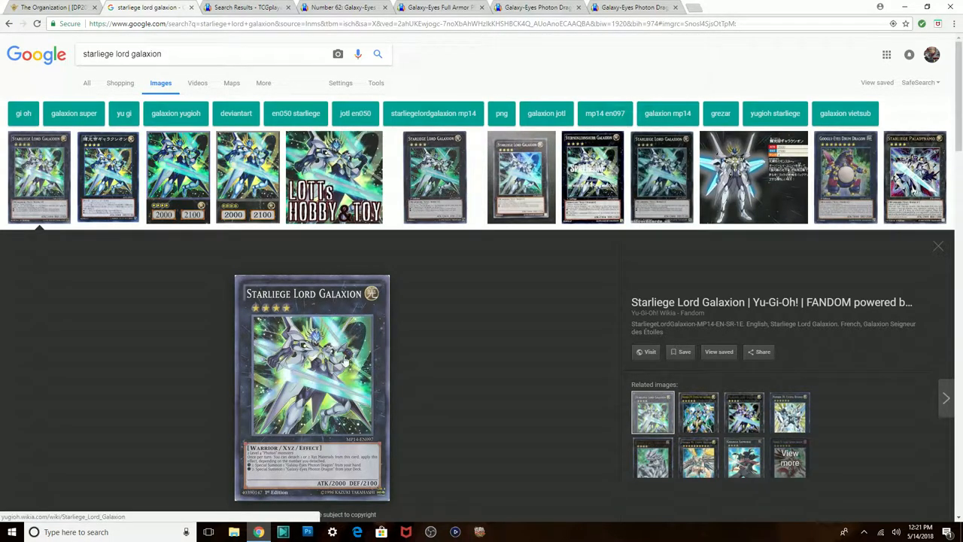
pyautogui.click(920, 141)
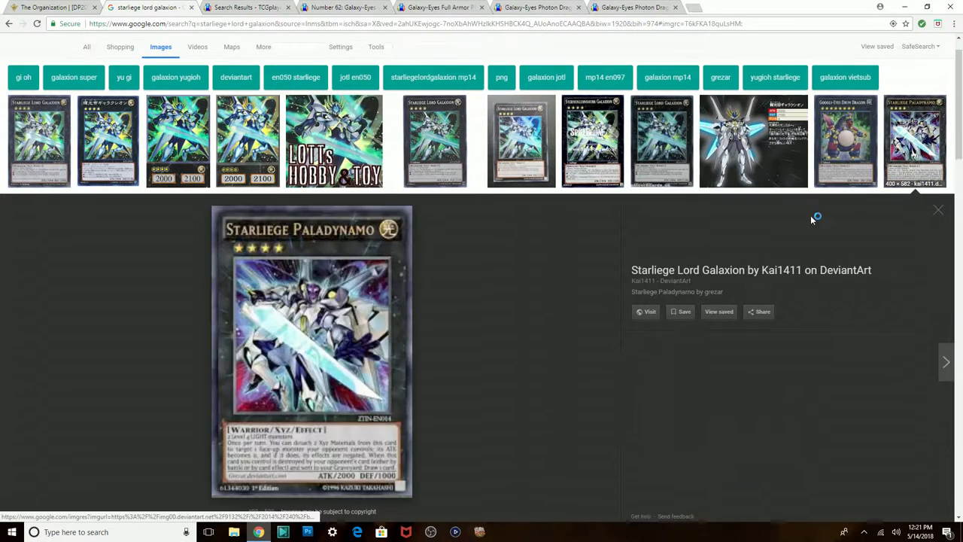
pyautogui.scroll(-3)
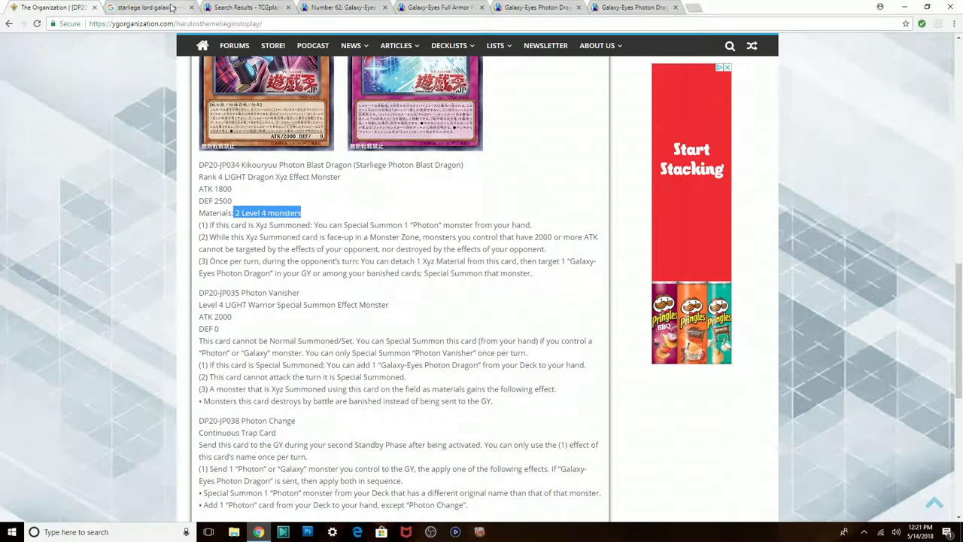
pyautogui.click(140, 10)
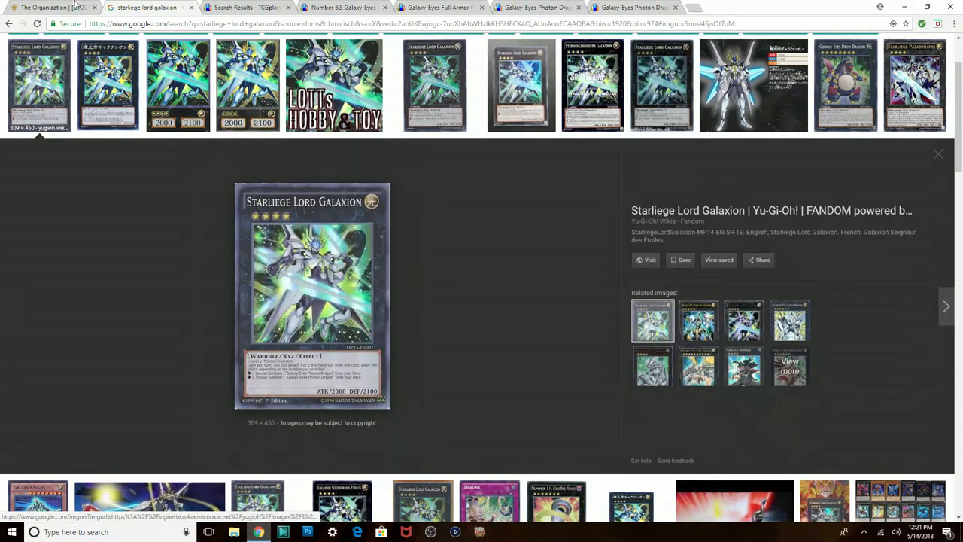
pyautogui.click(45, 10)
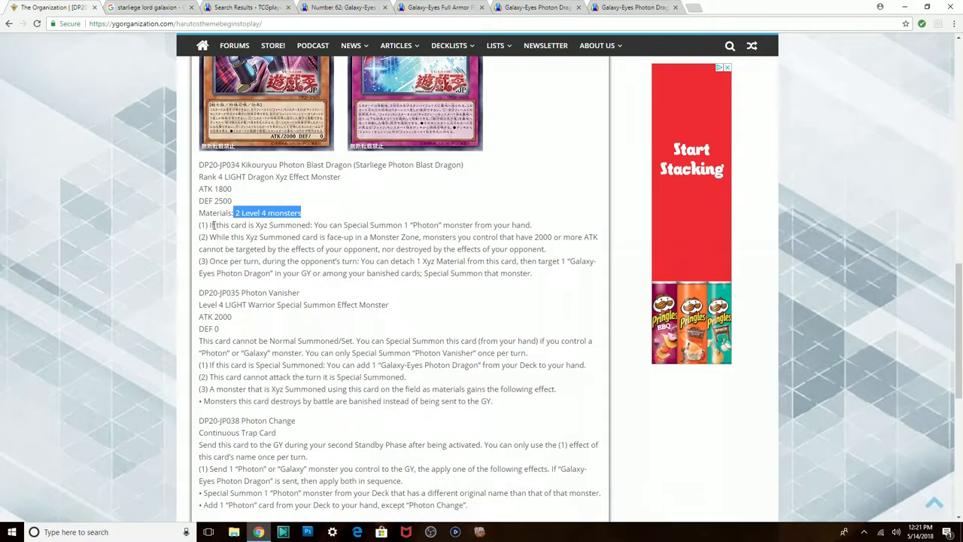
pyautogui.moveTo(446, 225)
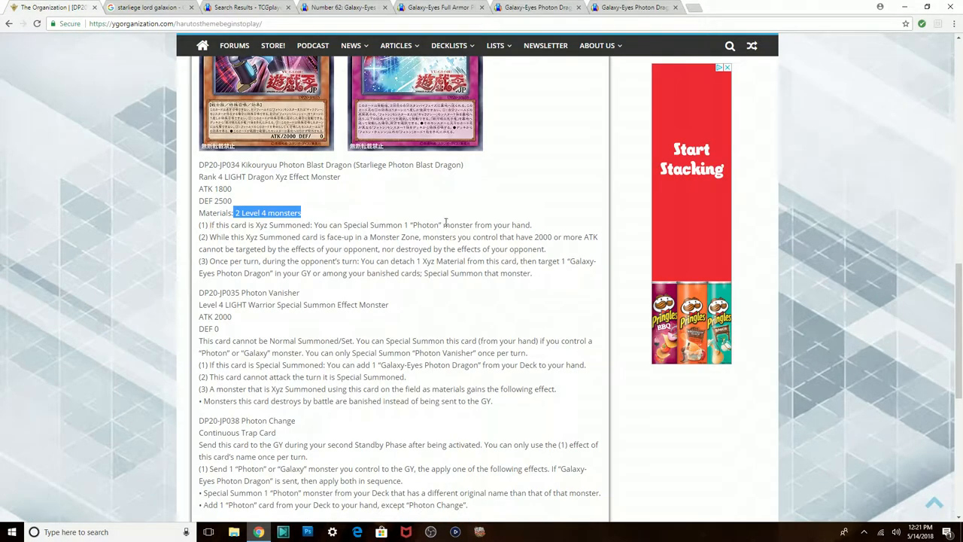
pyautogui.moveTo(467, 234)
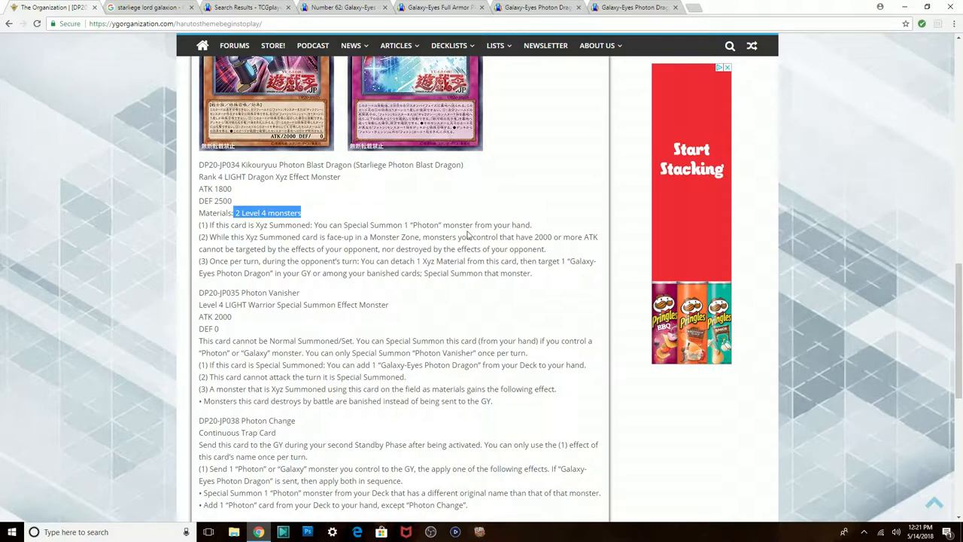
pyautogui.moveTo(412, 305)
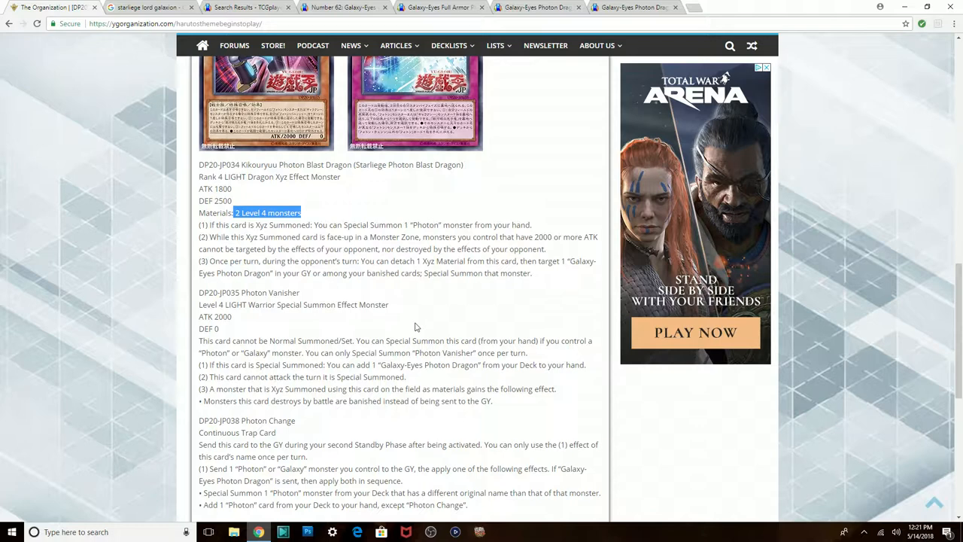
pyautogui.moveTo(417, 326)
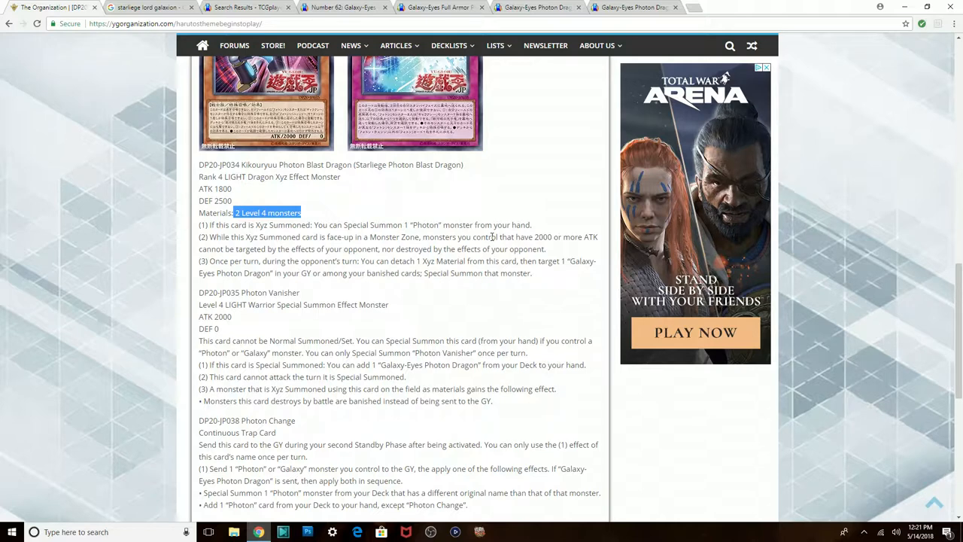
pyautogui.moveTo(457, 225)
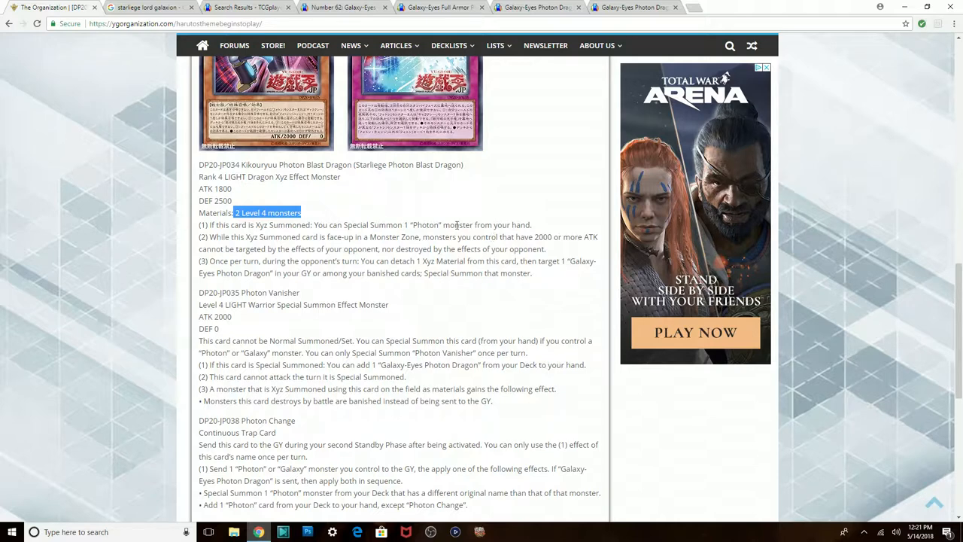
pyautogui.moveTo(453, 237)
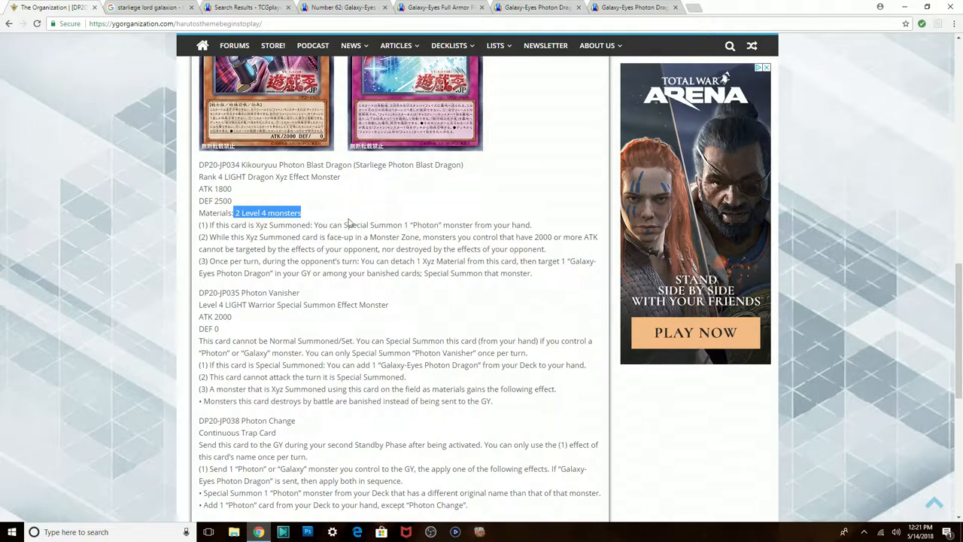
pyautogui.moveTo(232, 236)
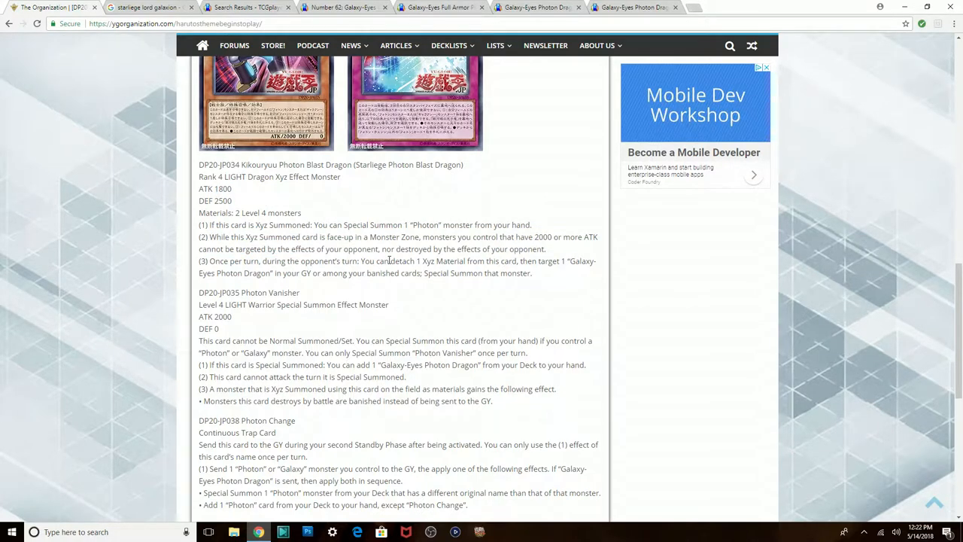
pyautogui.moveTo(423, 266)
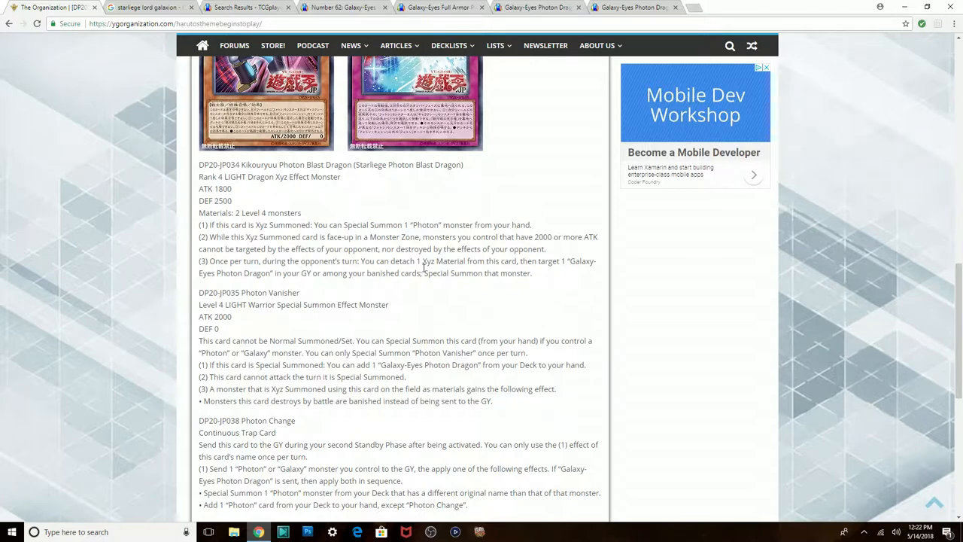
pyautogui.moveTo(587, 247)
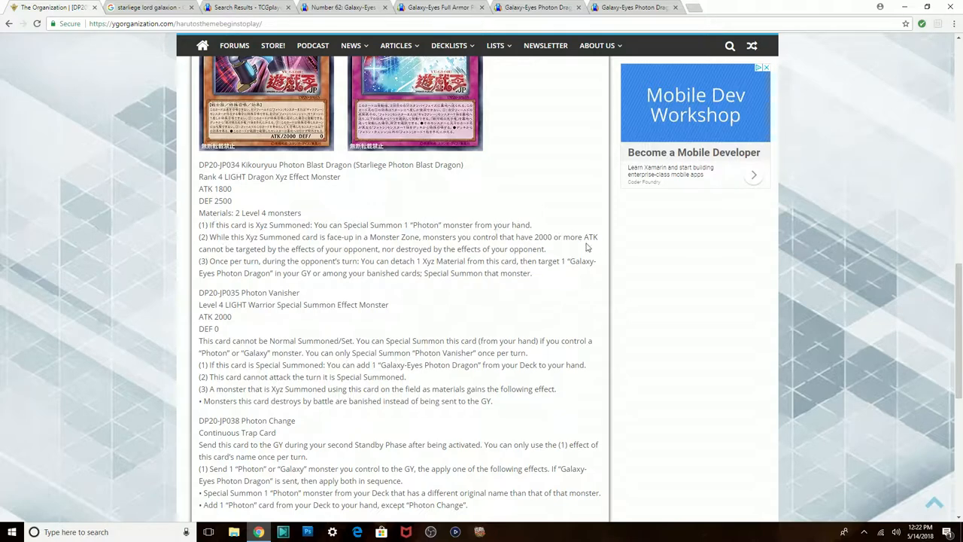
pyautogui.moveTo(584, 253)
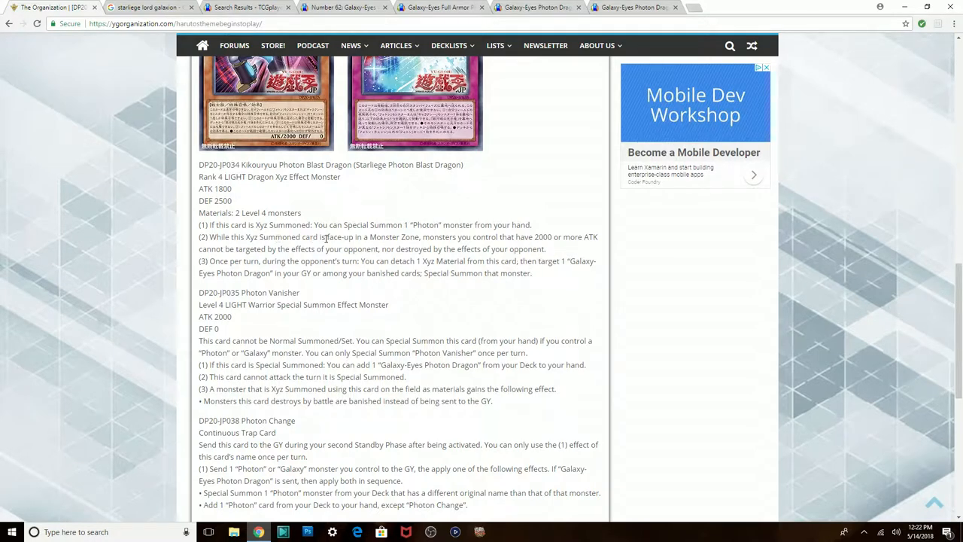
pyautogui.moveTo(565, 261)
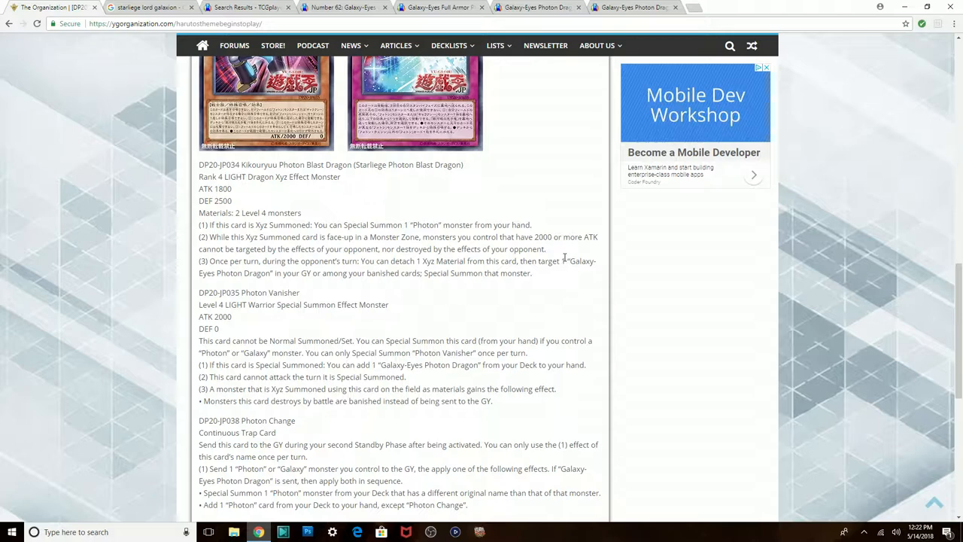
pyautogui.moveTo(554, 258)
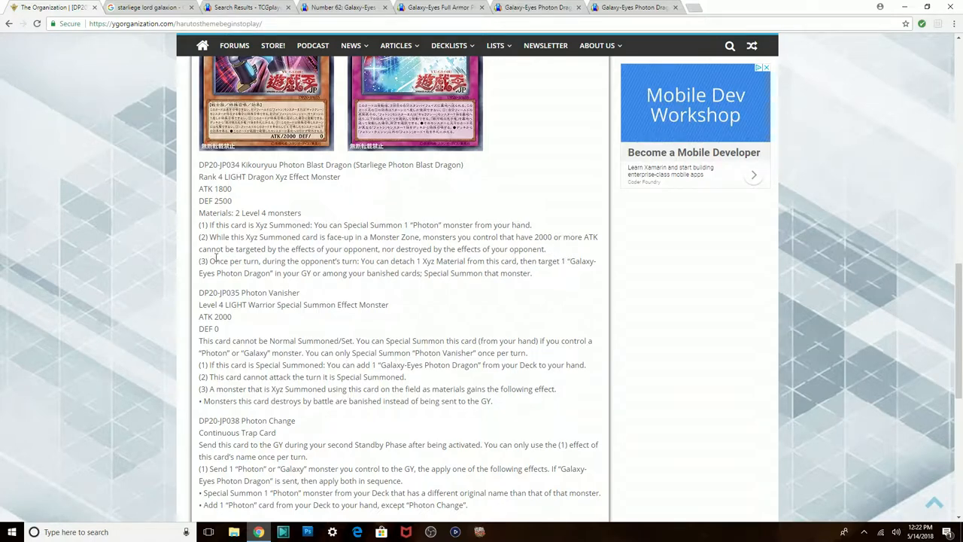
pyautogui.moveTo(554, 271)
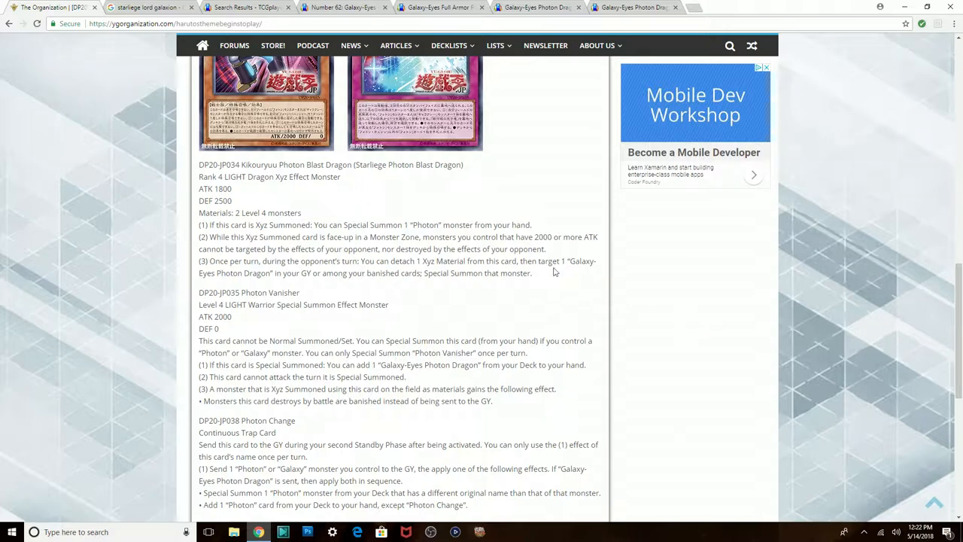
pyautogui.moveTo(561, 291)
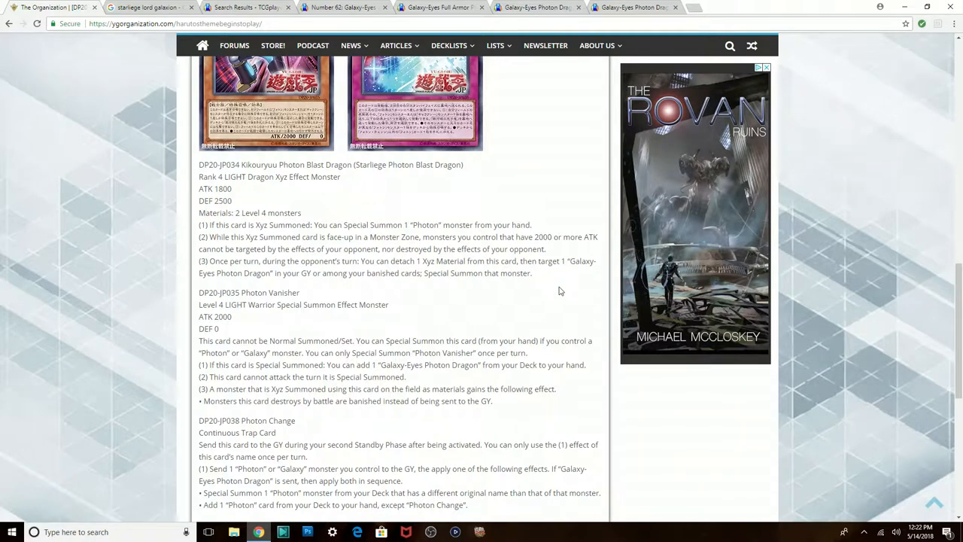
pyautogui.moveTo(492, 301)
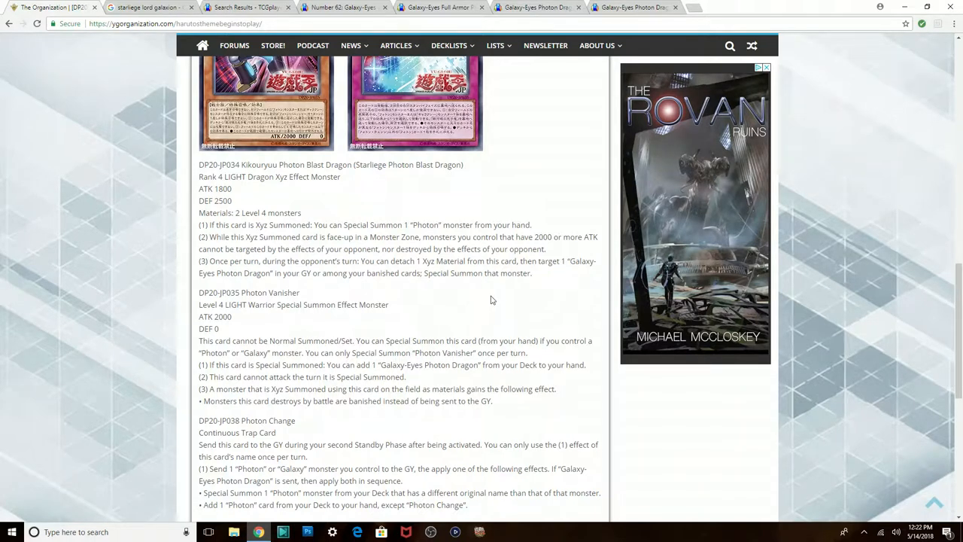
pyautogui.moveTo(418, 310)
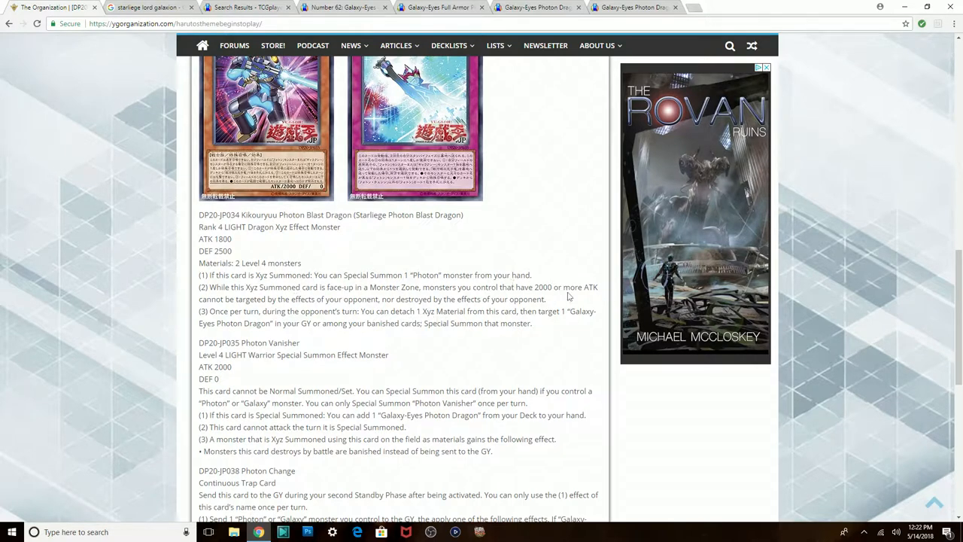
pyautogui.moveTo(408, 336)
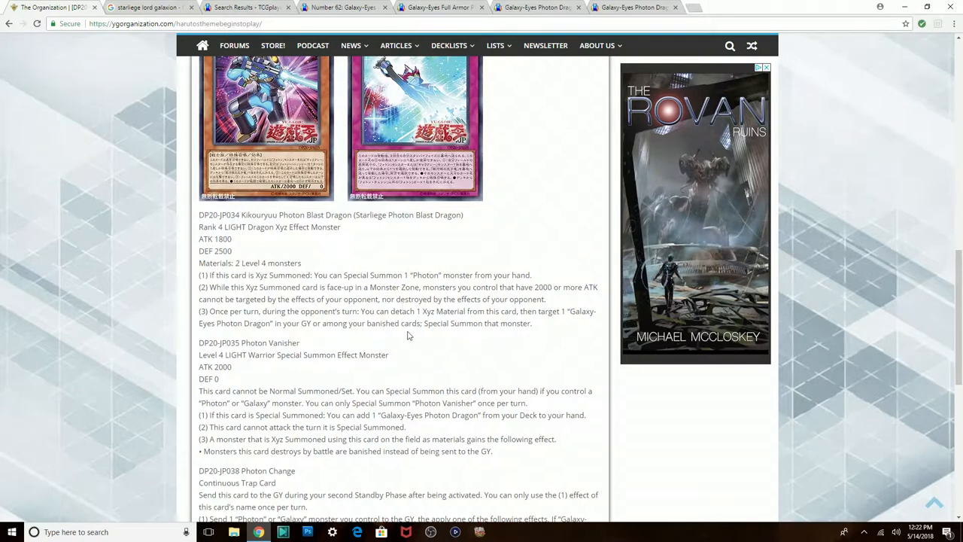
pyautogui.moveTo(429, 313)
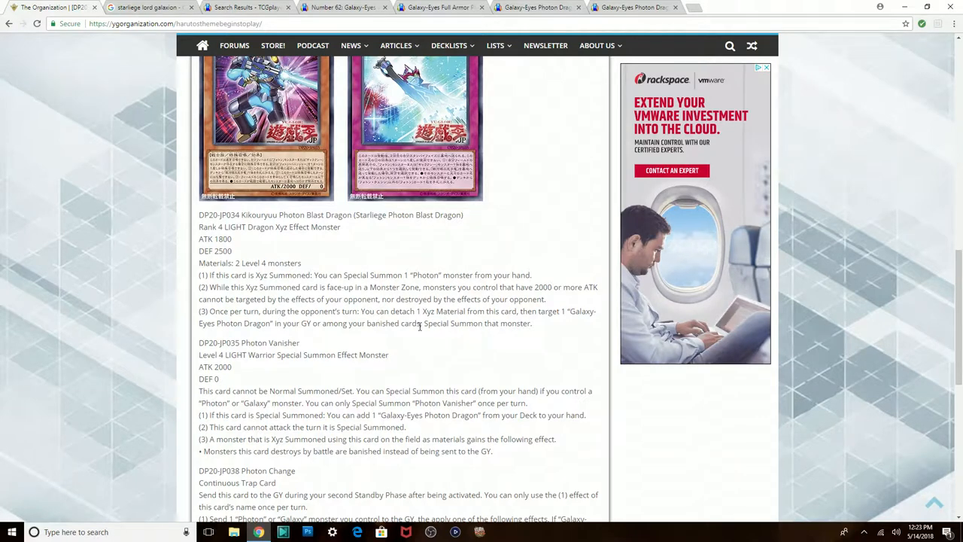
pyautogui.moveTo(558, 310)
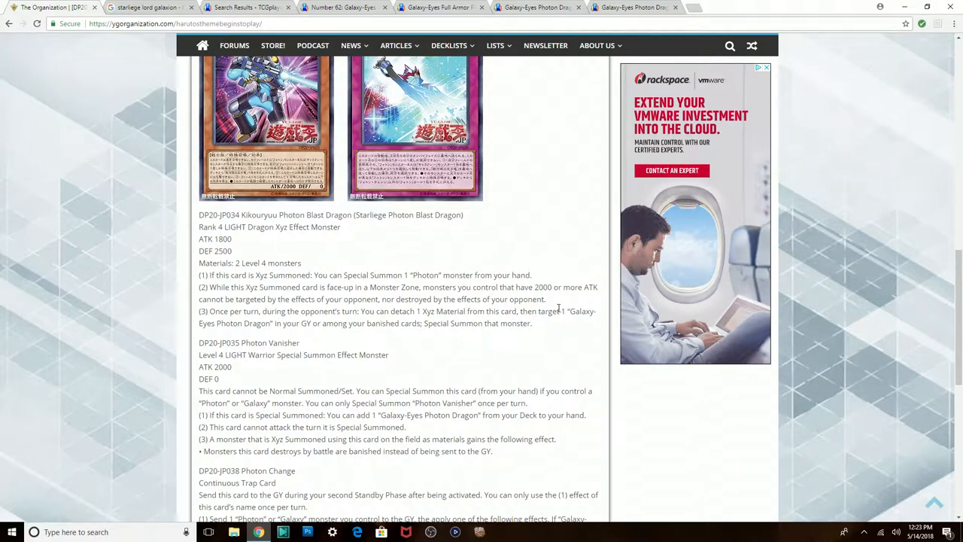
pyautogui.moveTo(459, 287)
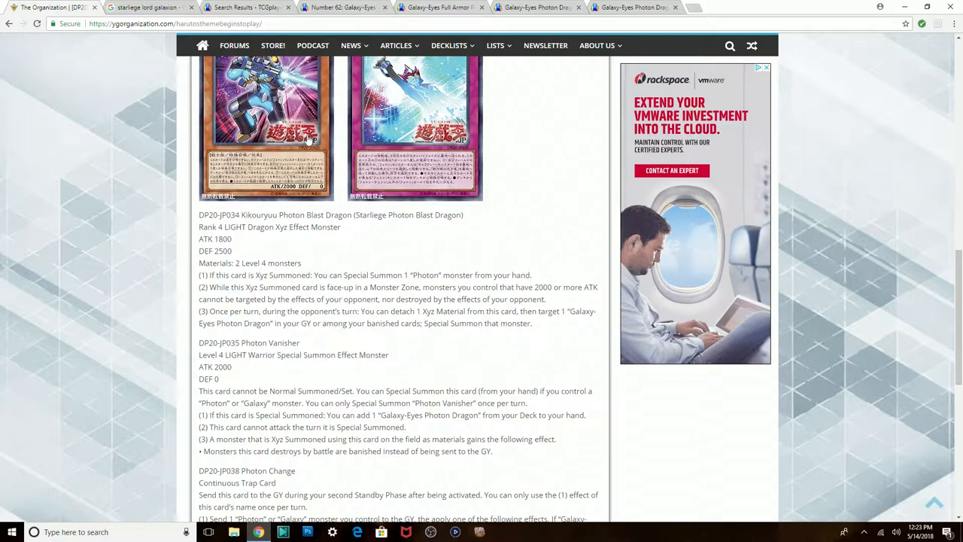
pyautogui.moveTo(454, 349)
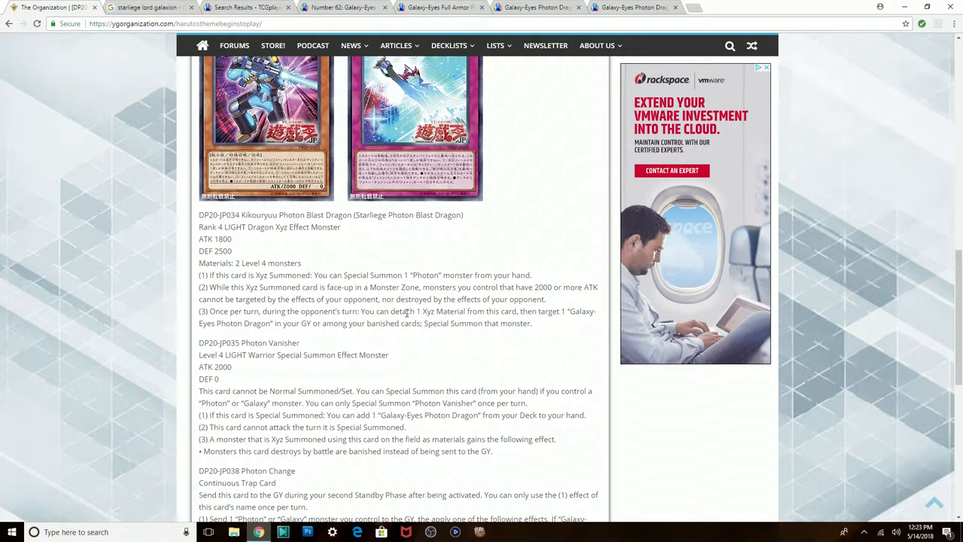
pyautogui.moveTo(338, 195)
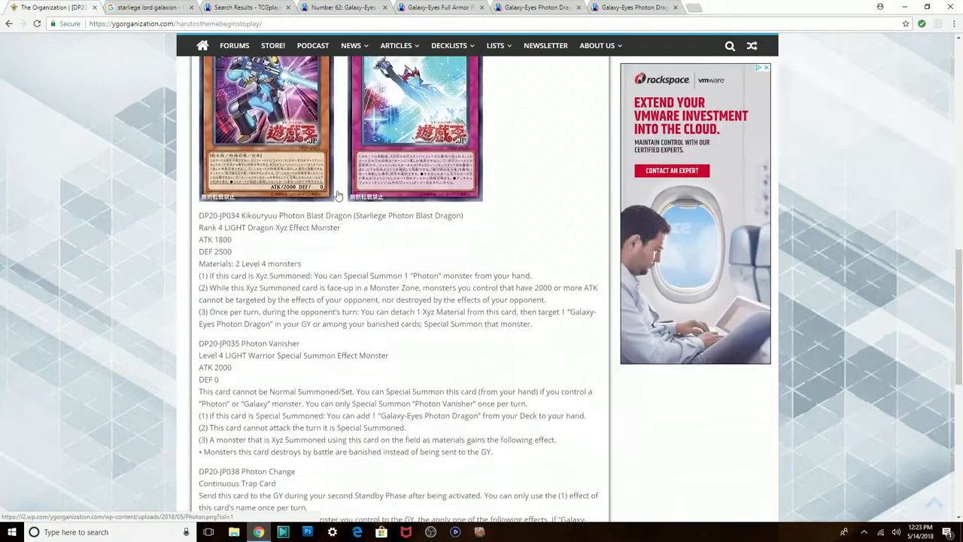
pyautogui.click(143, 13)
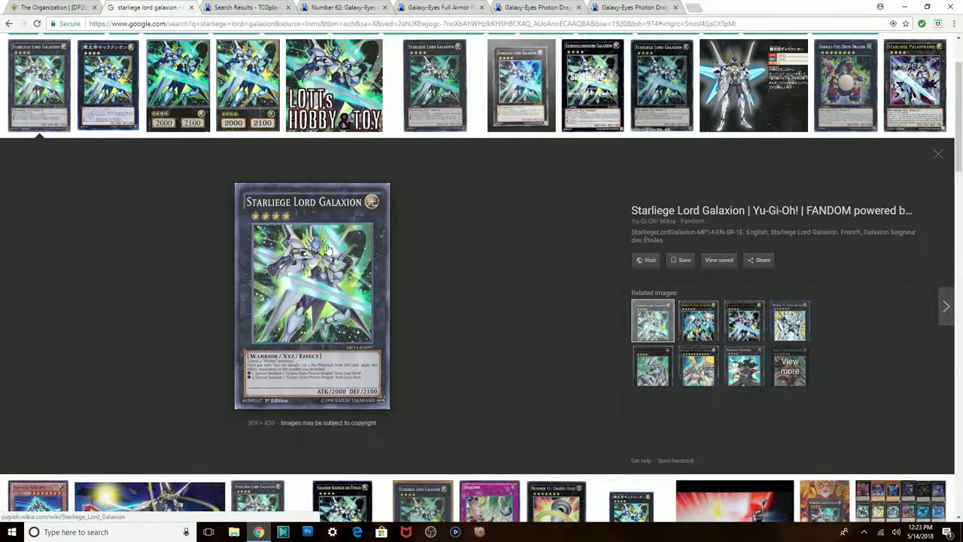
pyautogui.moveTo(268, 395)
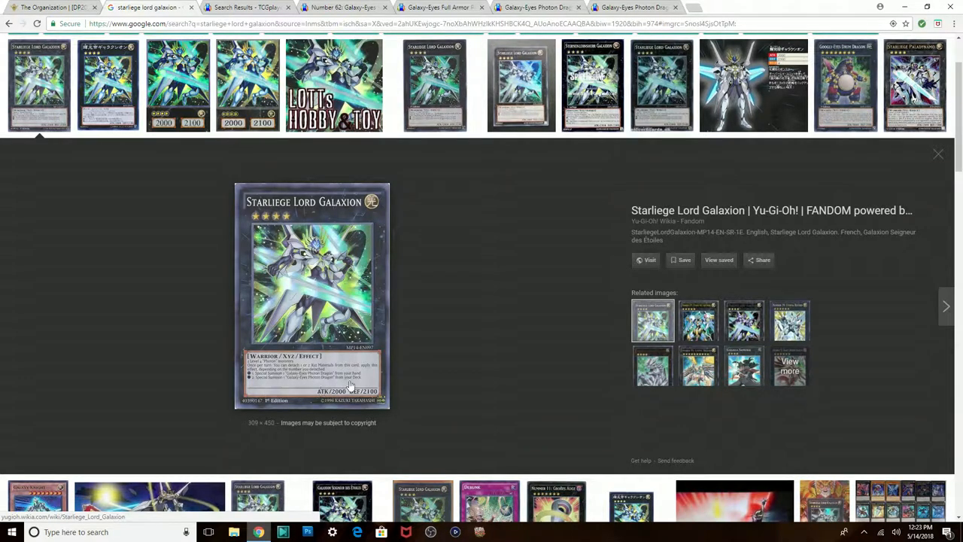
pyautogui.moveTo(268, 385)
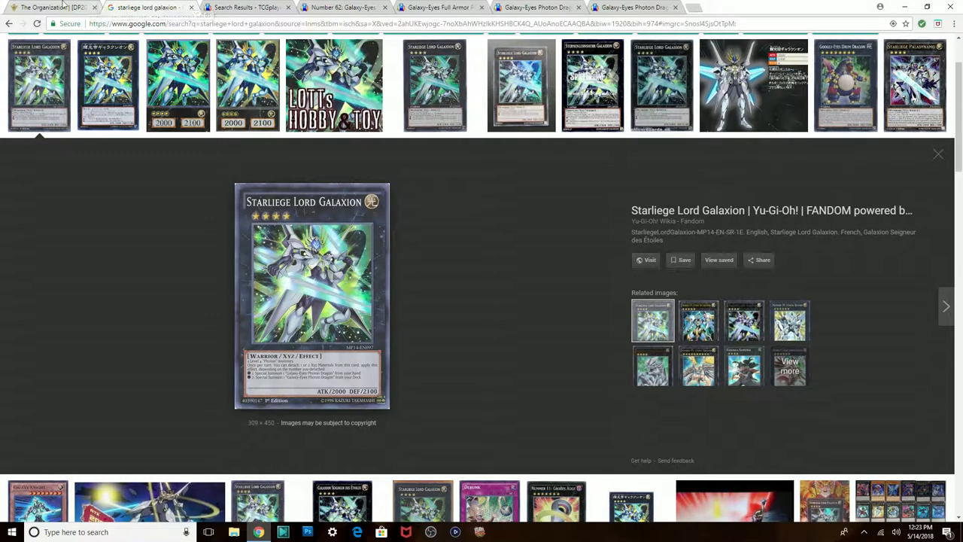
pyautogui.moveTo(265, 371)
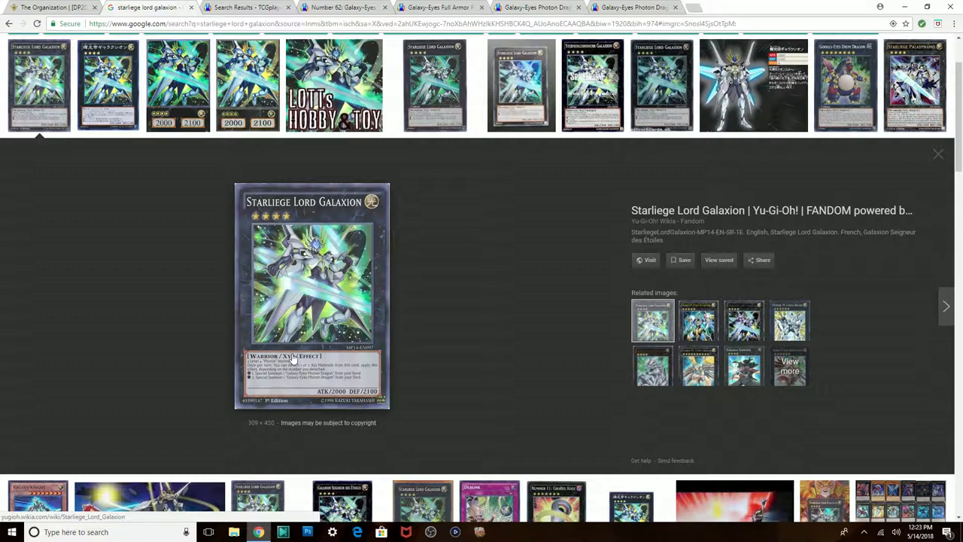
pyautogui.moveTo(301, 312)
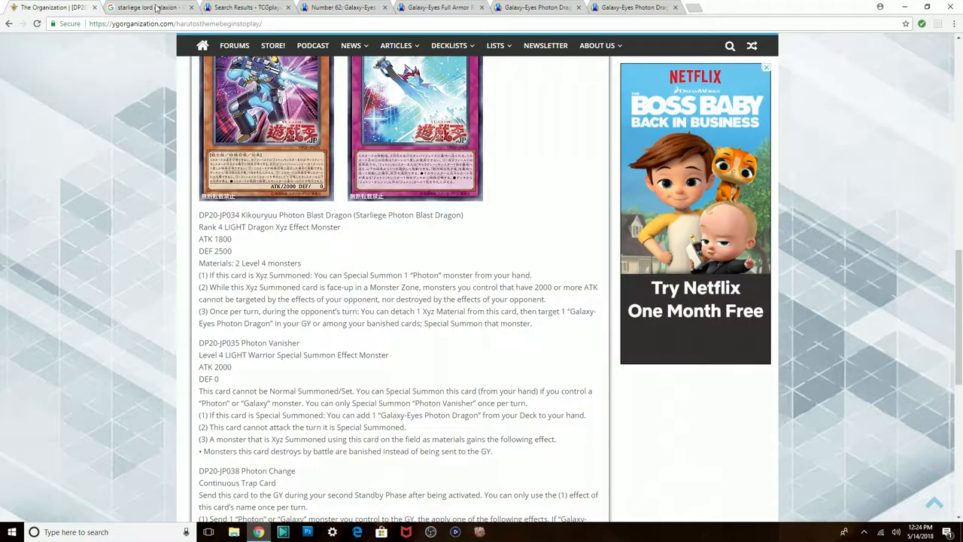
pyautogui.click(135, 8)
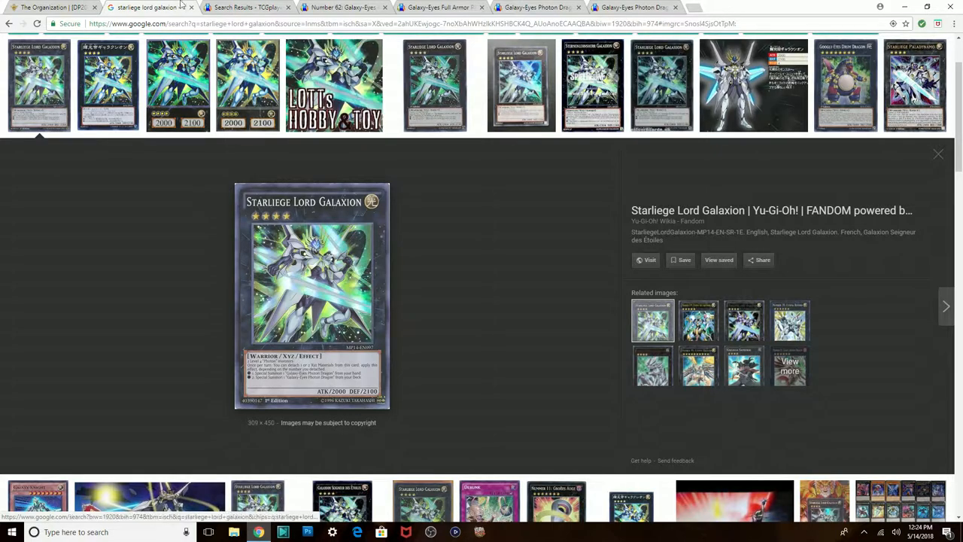
pyautogui.click(53, 10)
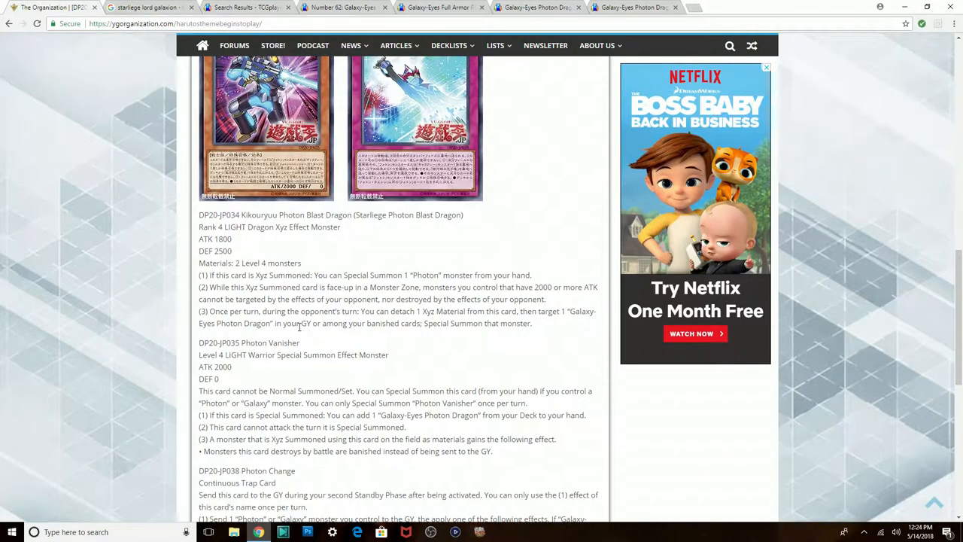
pyautogui.moveTo(441, 311)
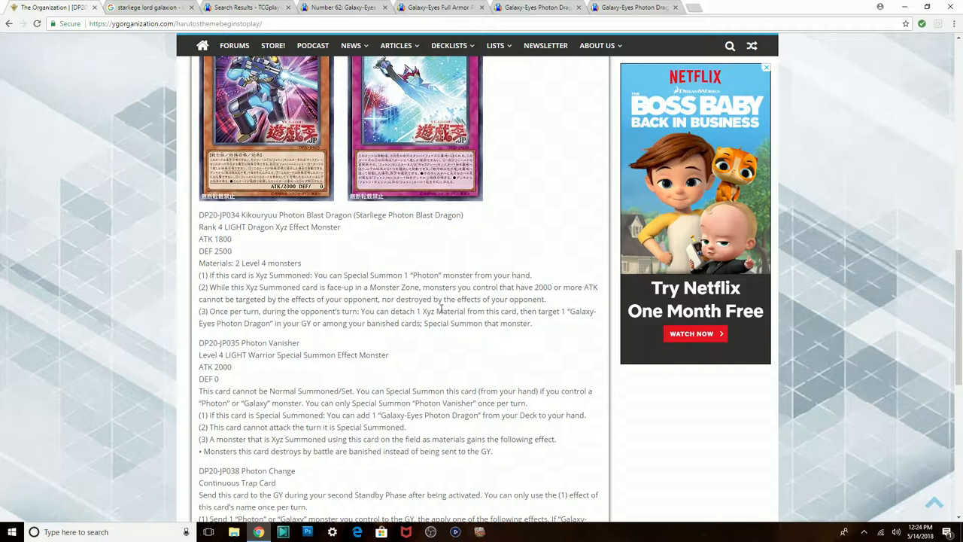
pyautogui.moveTo(180, 133)
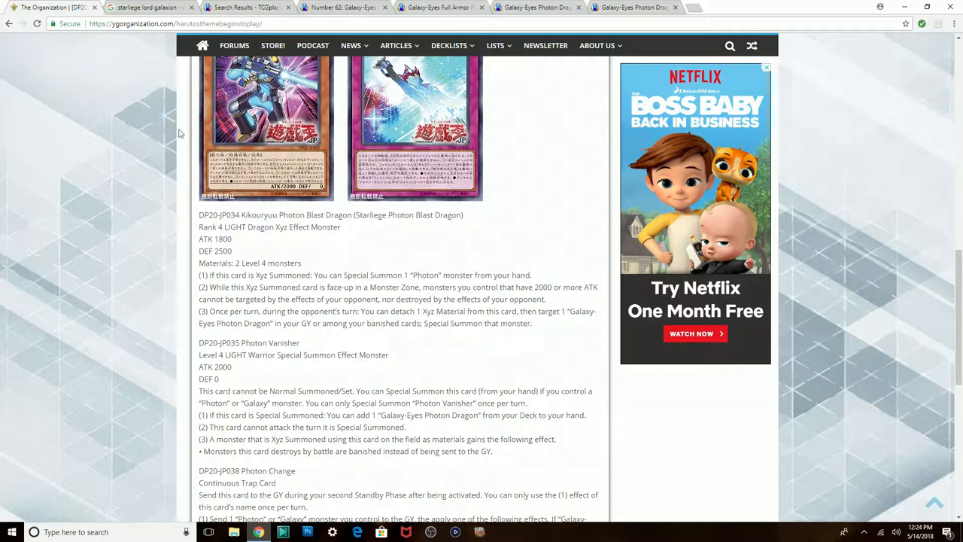
pyautogui.click(143, 8)
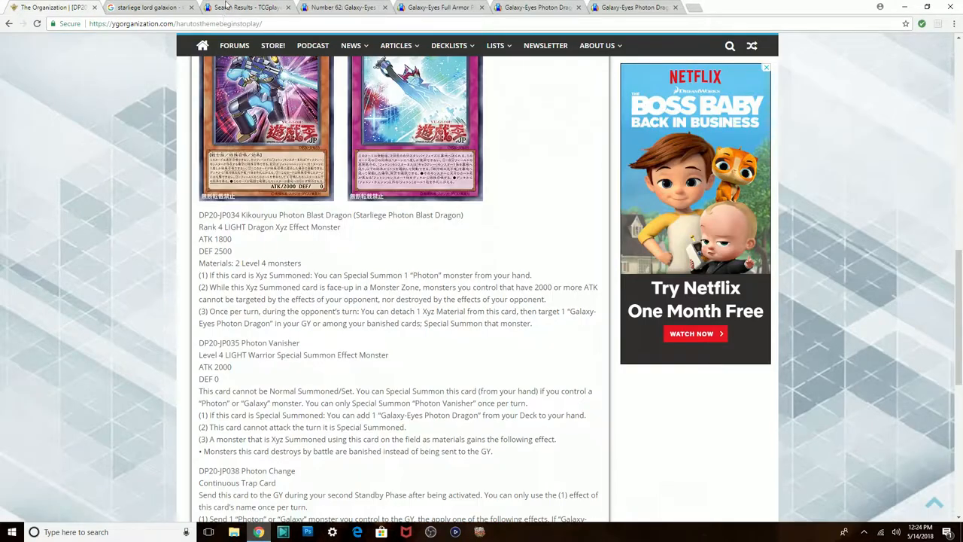
pyautogui.scroll(-3)
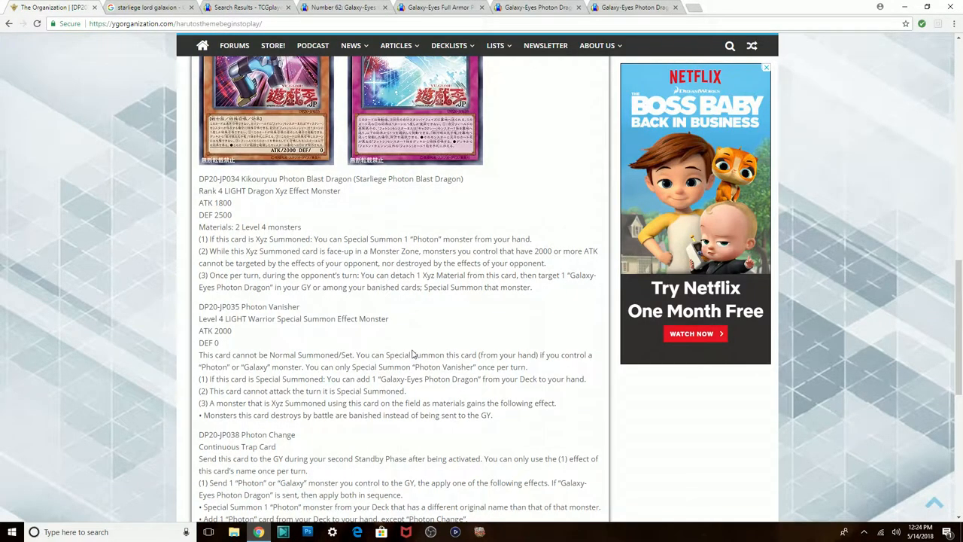
pyautogui.scroll(-3)
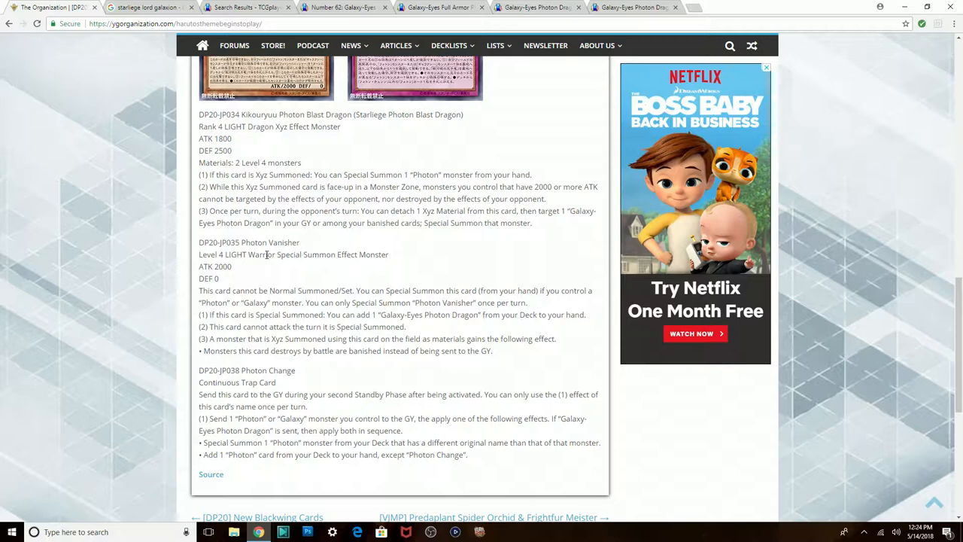
pyautogui.moveTo(223, 267)
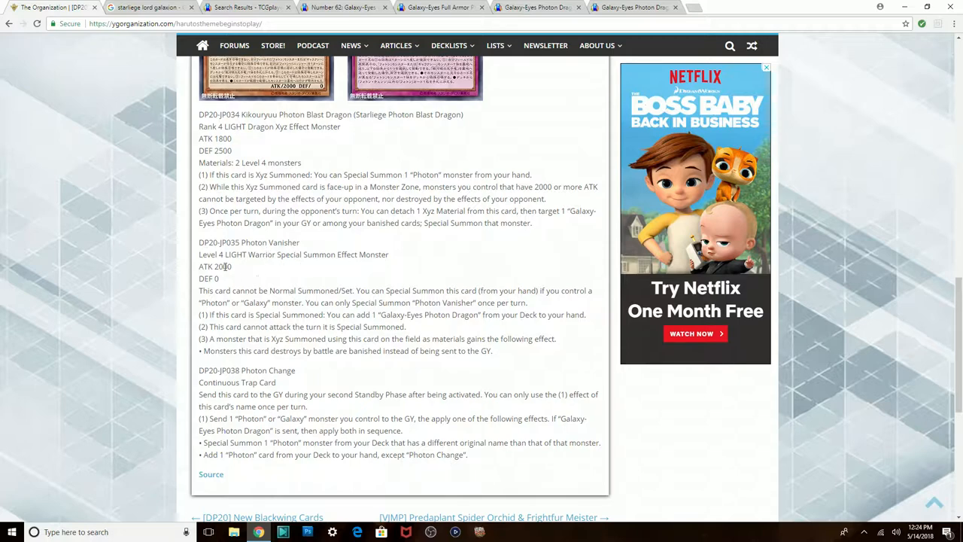
pyautogui.moveTo(225, 278)
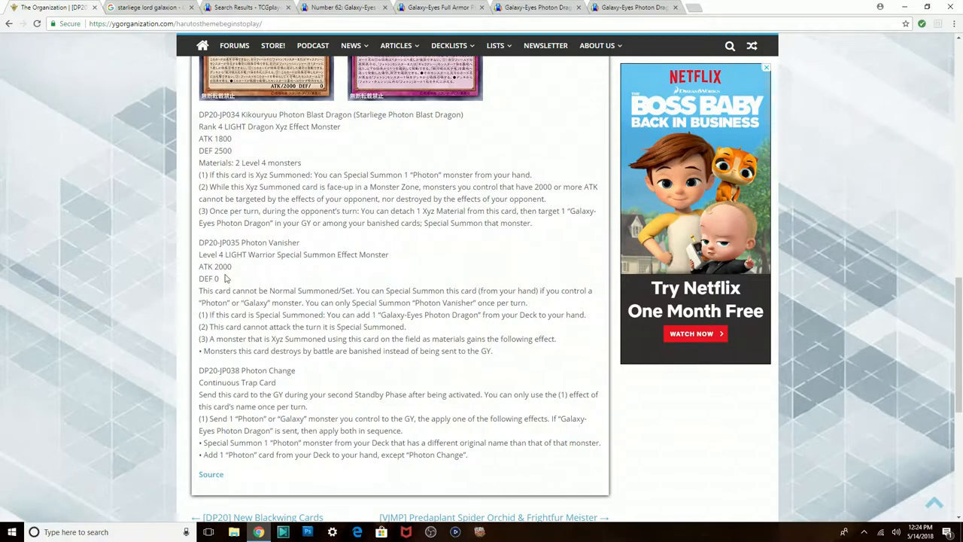
pyautogui.moveTo(391, 319)
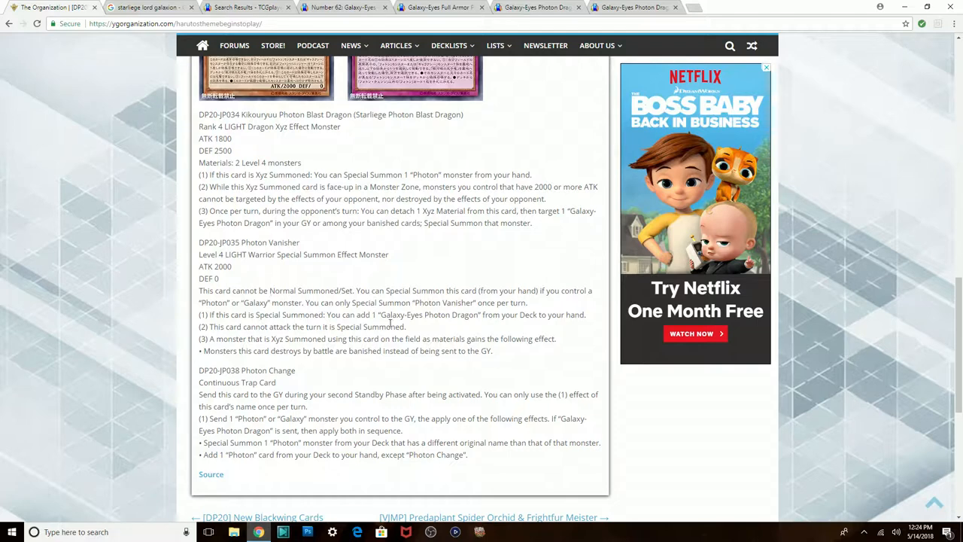
pyautogui.moveTo(357, 291)
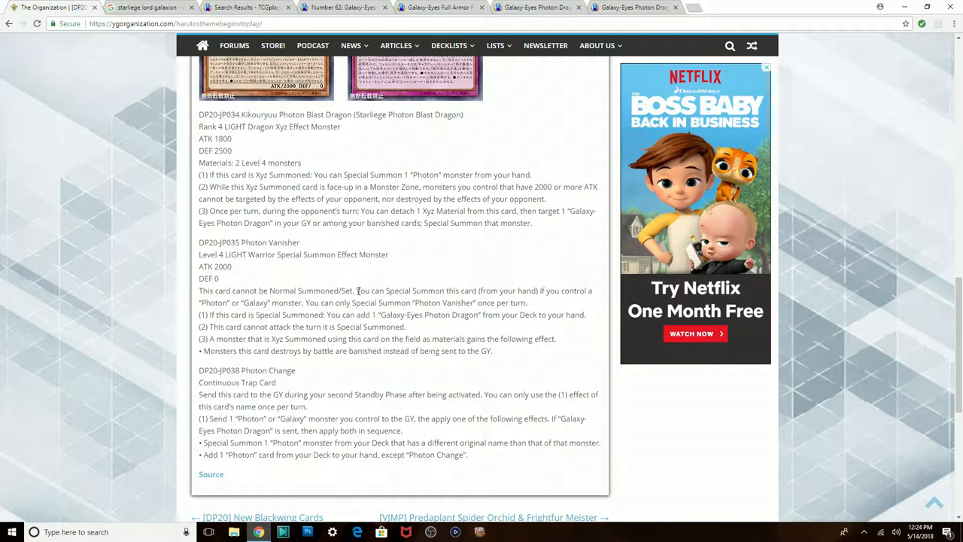
pyautogui.moveTo(543, 314)
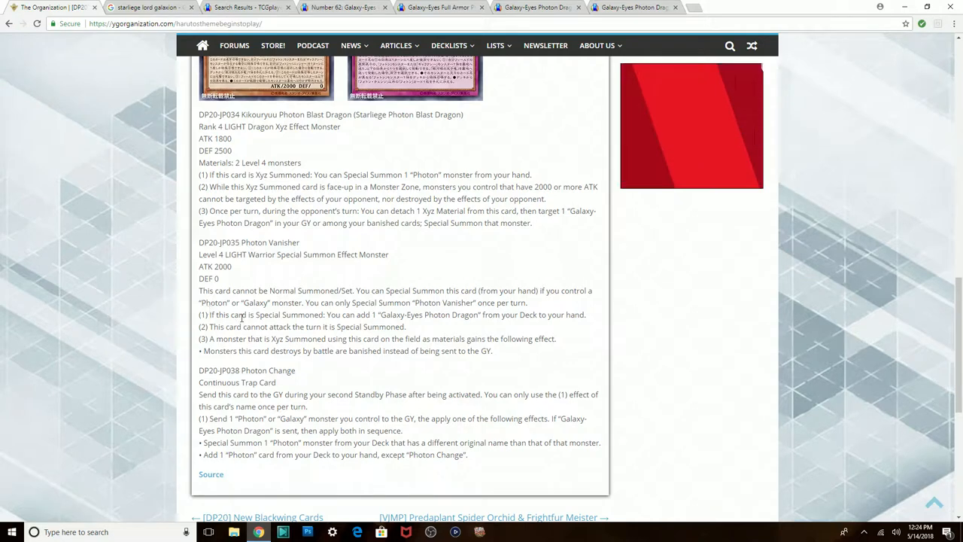
pyautogui.moveTo(509, 319)
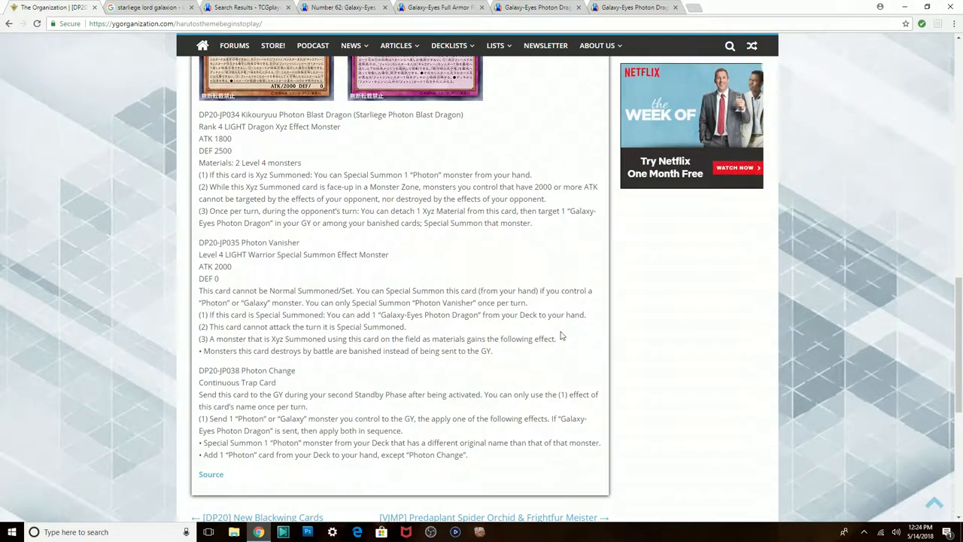
pyautogui.moveTo(212, 339)
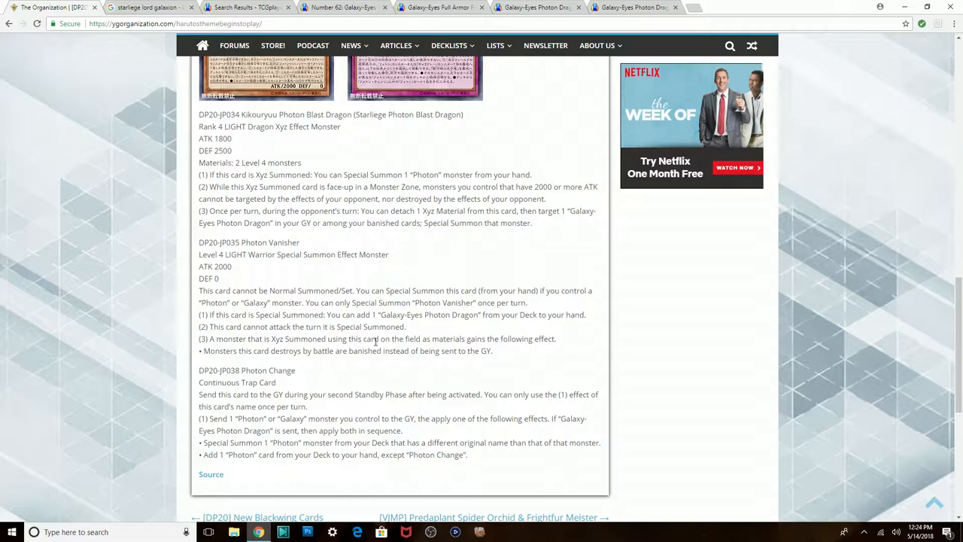
pyautogui.moveTo(485, 350)
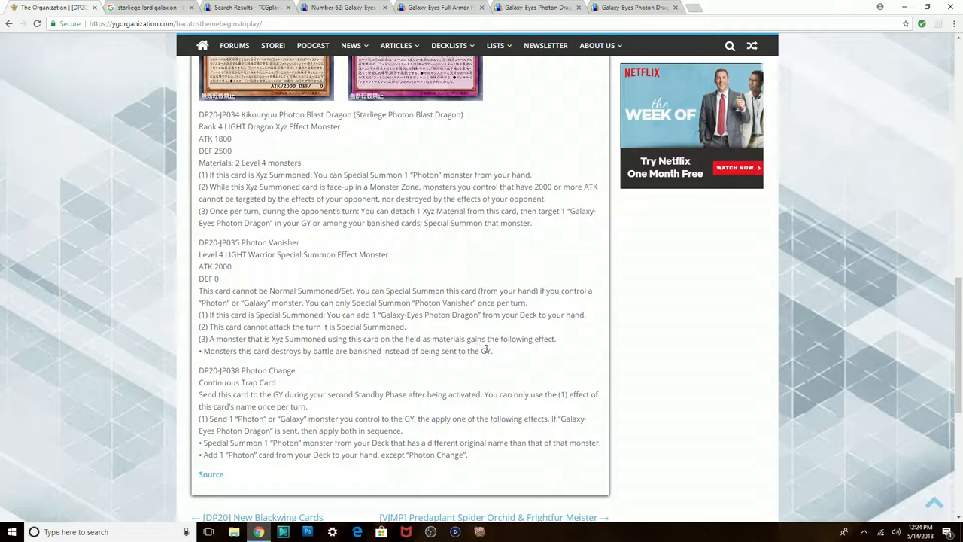
pyautogui.moveTo(397, 366)
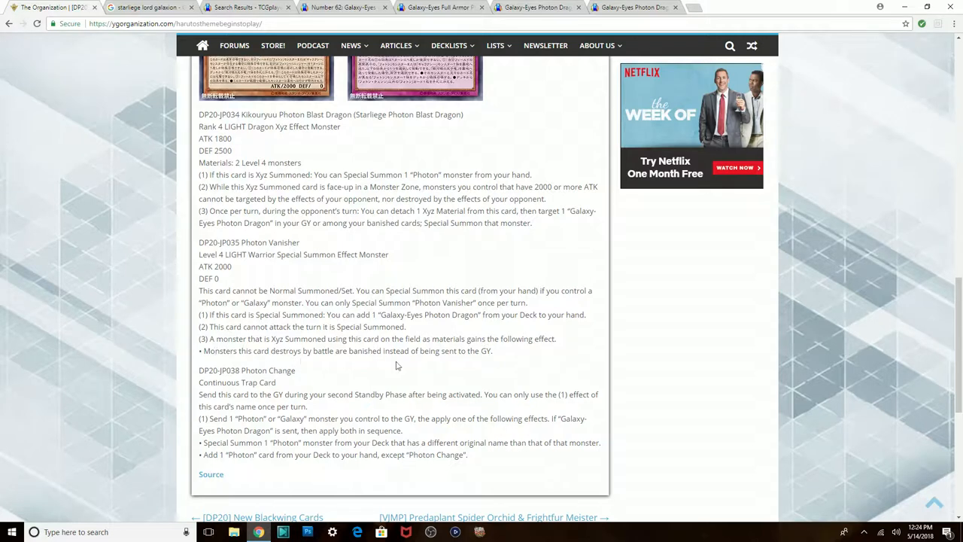
pyautogui.moveTo(495, 370)
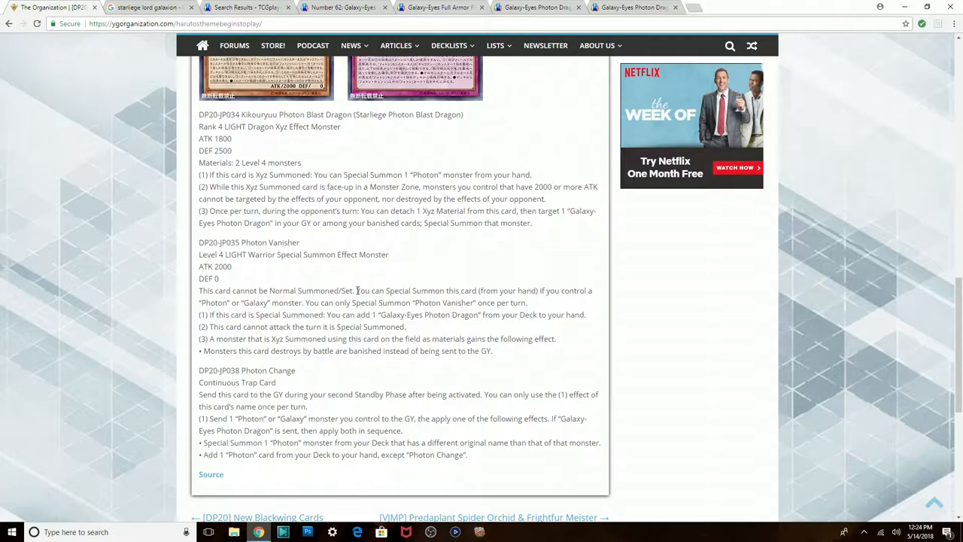
pyautogui.moveTo(330, 302)
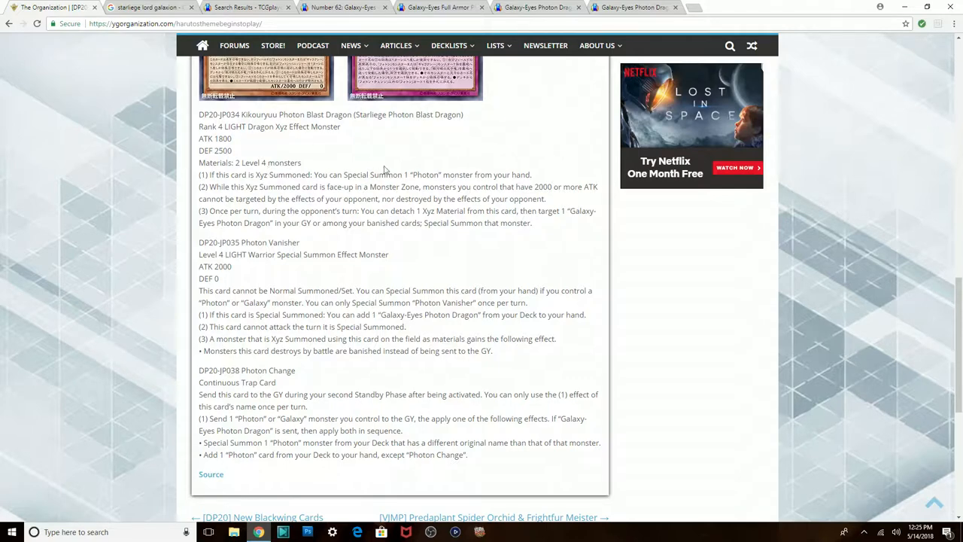
pyautogui.moveTo(393, 246)
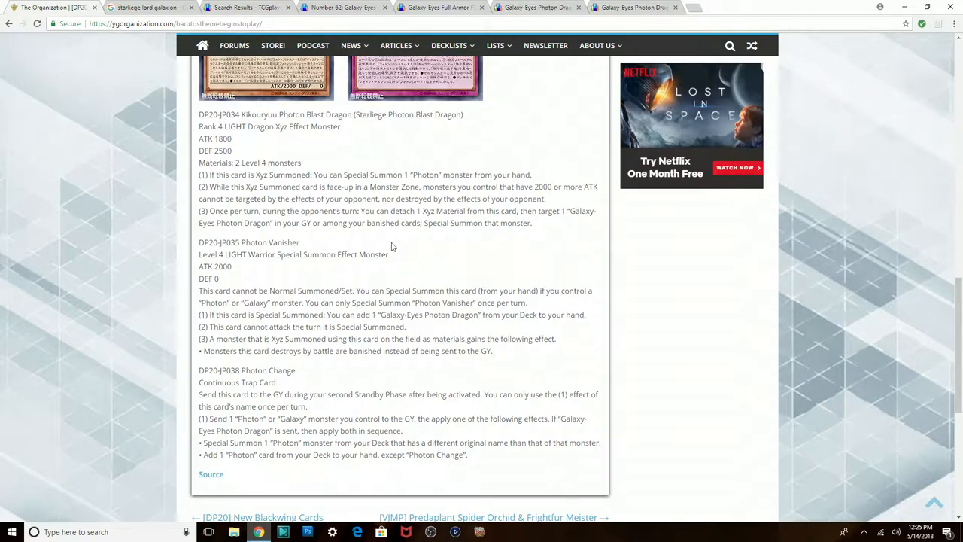
pyautogui.moveTo(397, 372)
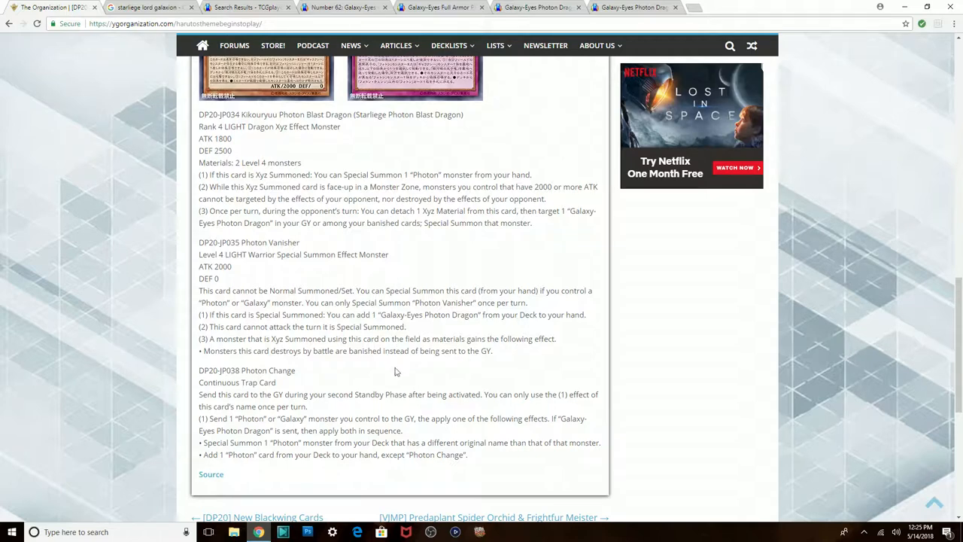
pyautogui.click(150, 10)
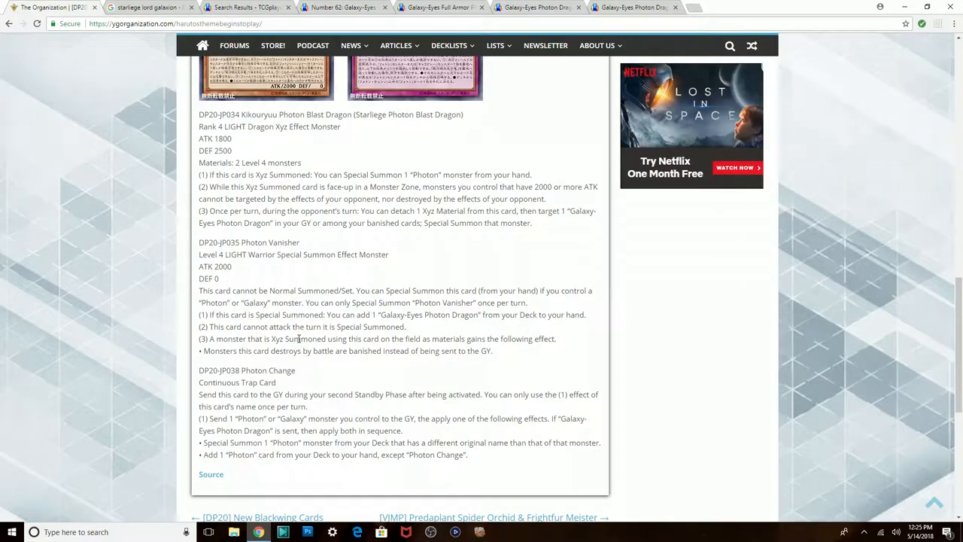
pyautogui.moveTo(459, 393)
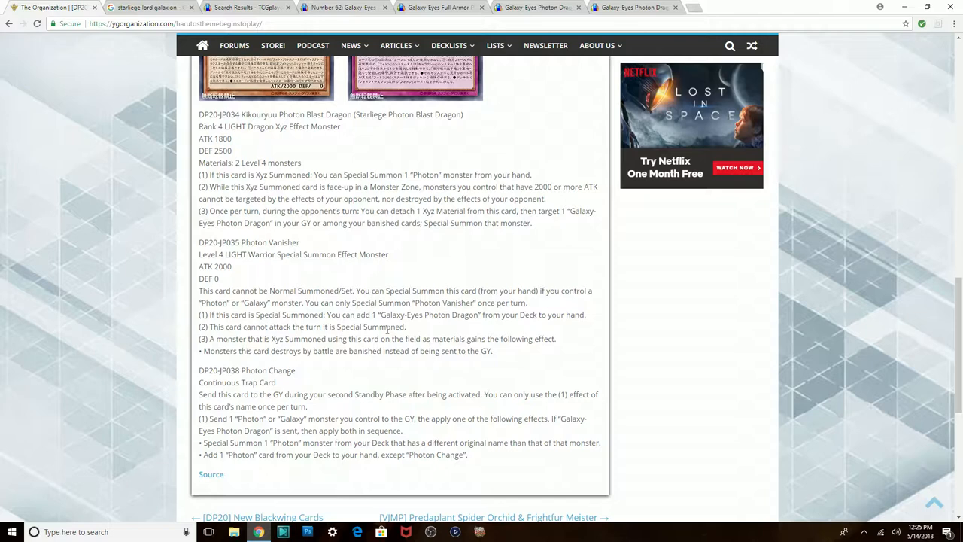
pyautogui.moveTo(437, 309)
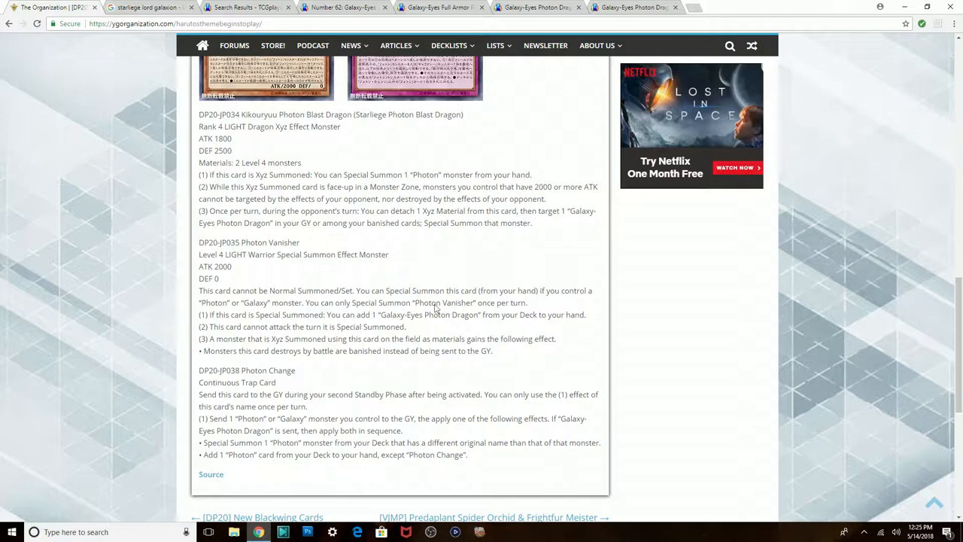
pyautogui.click(150, 8)
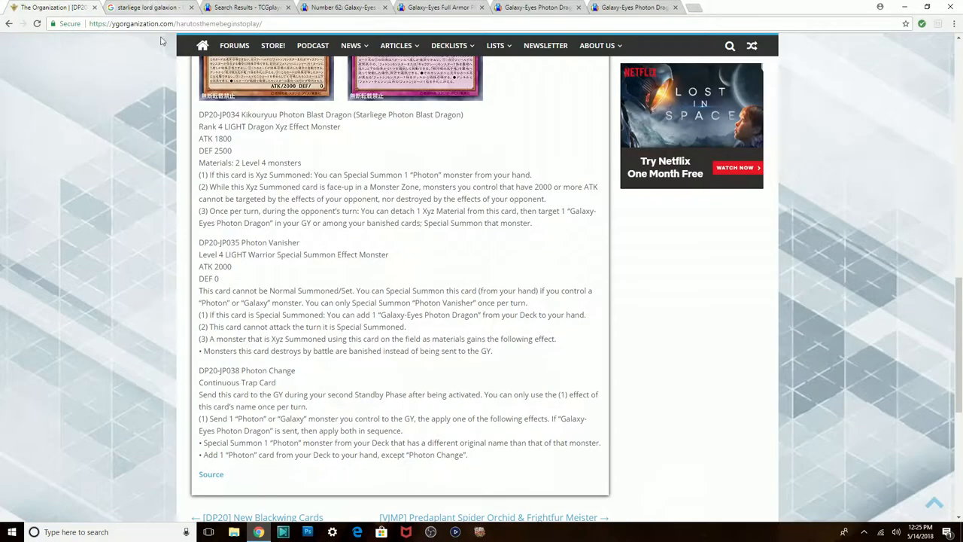
pyautogui.moveTo(374, 371)
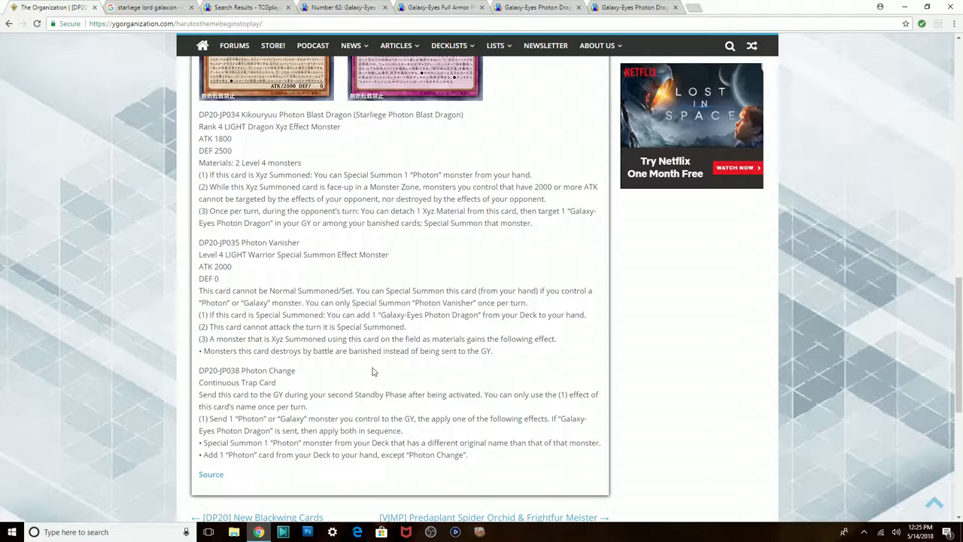
pyautogui.moveTo(319, 394)
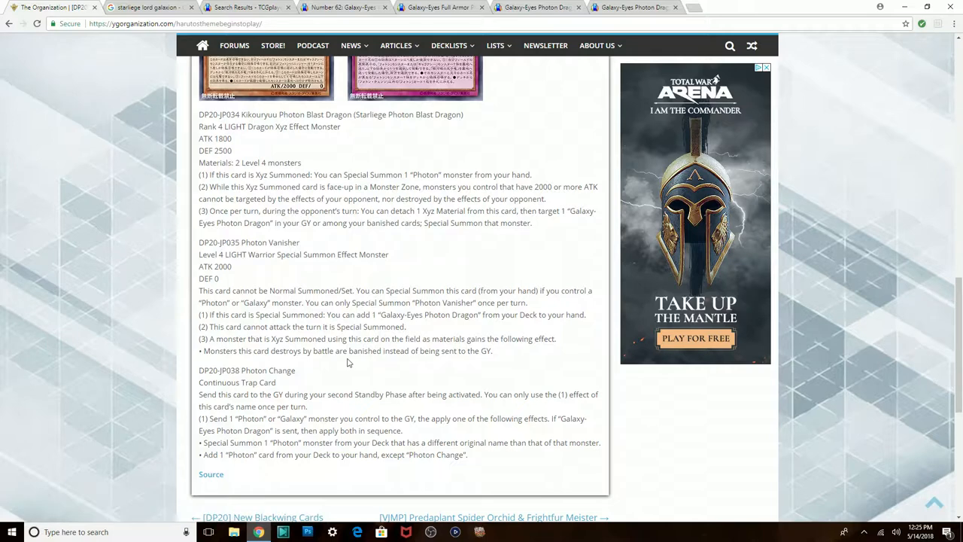
pyautogui.moveTo(237, 298)
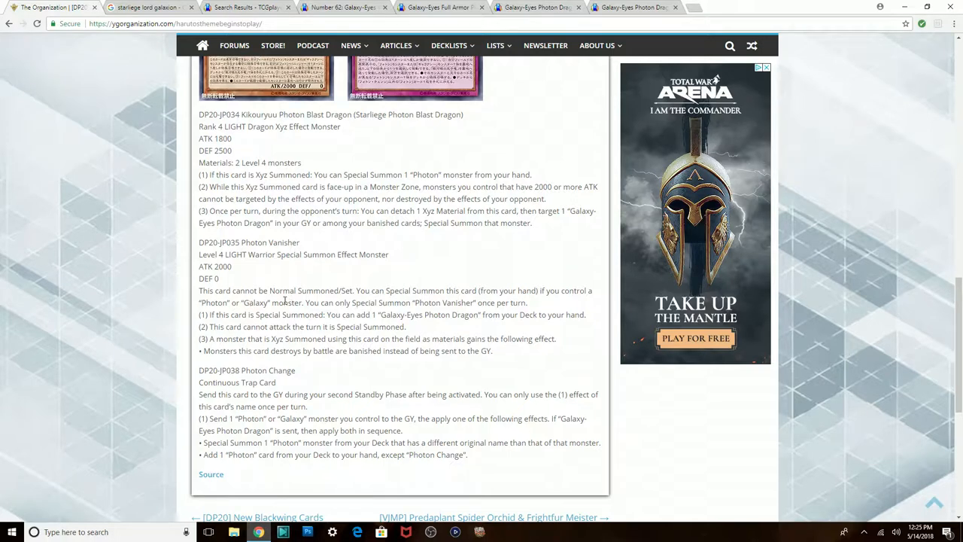
pyautogui.moveTo(490, 327)
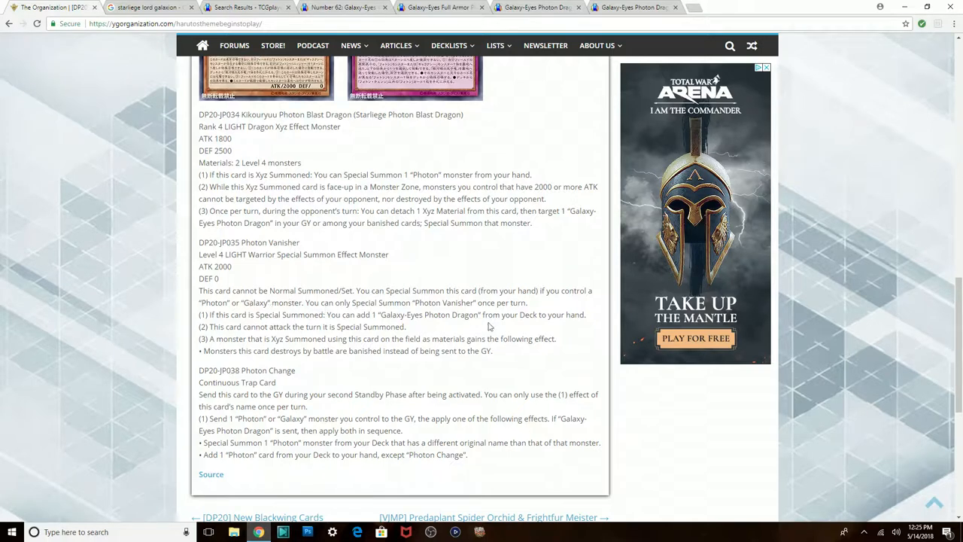
pyautogui.moveTo(382, 411)
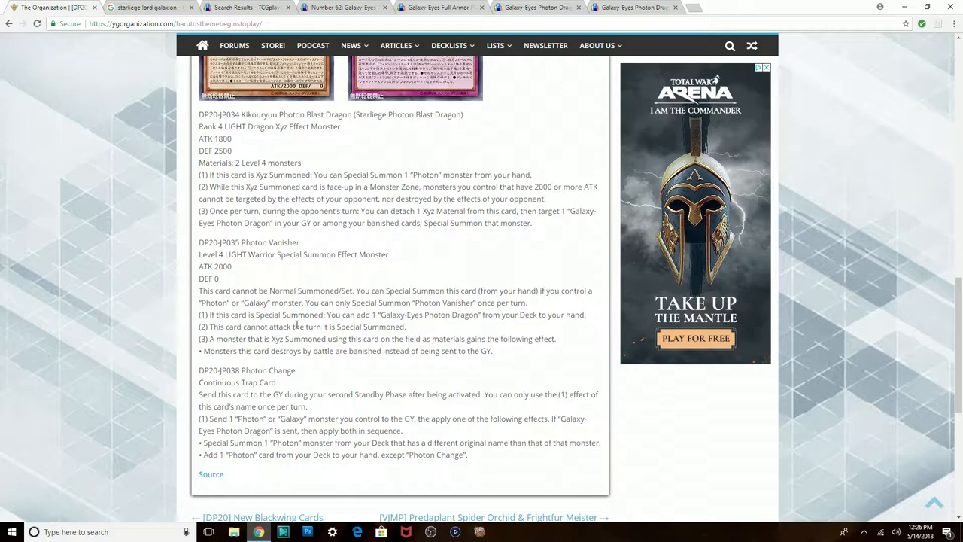
pyautogui.moveTo(456, 333)
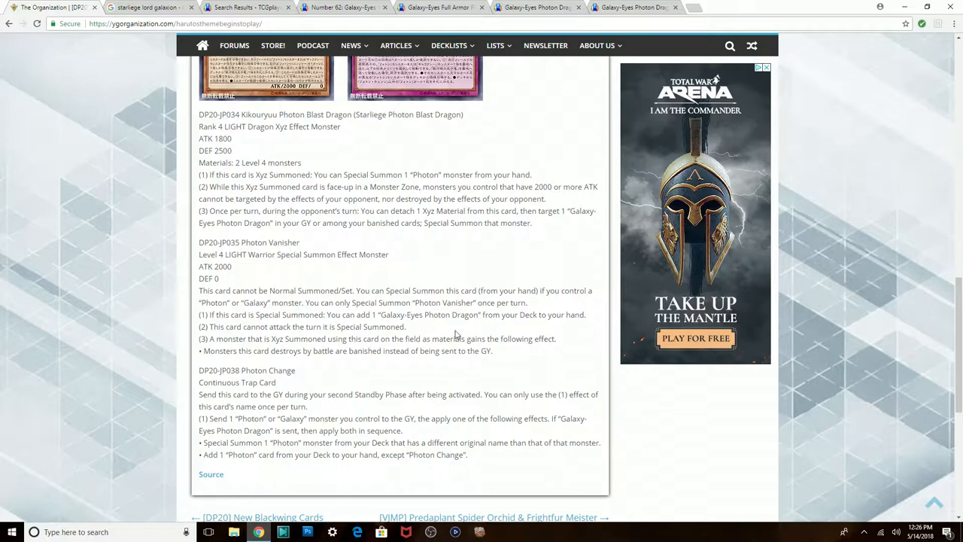
pyautogui.moveTo(416, 330)
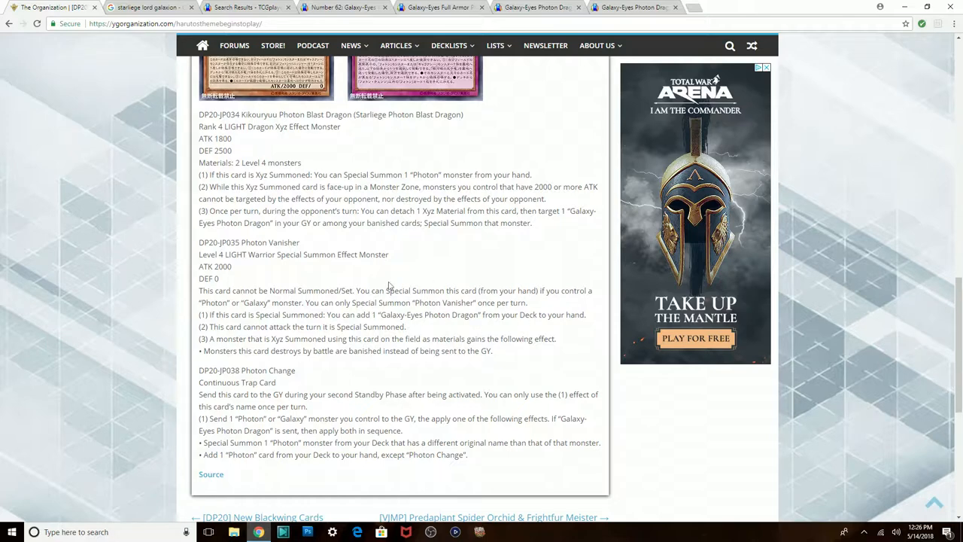
pyautogui.scroll(-3)
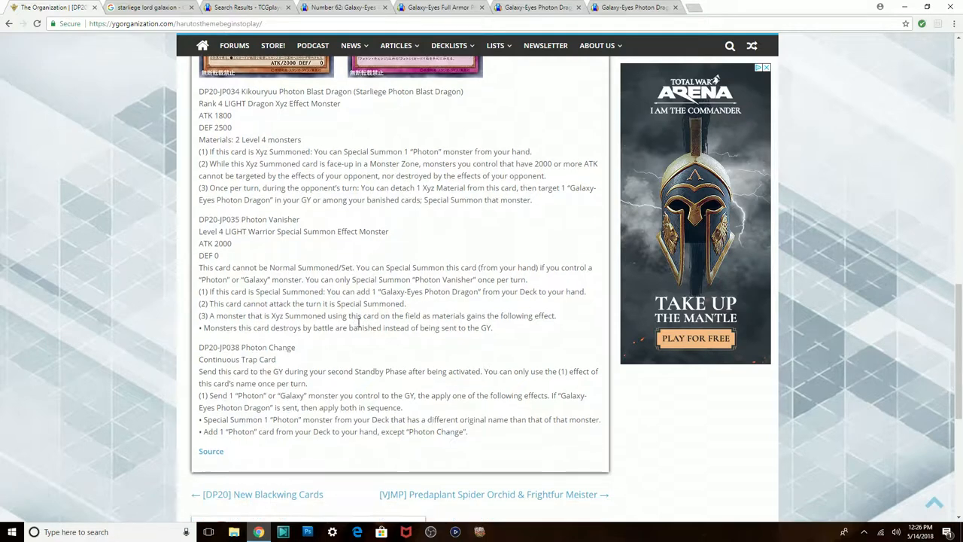
pyautogui.scroll(-3)
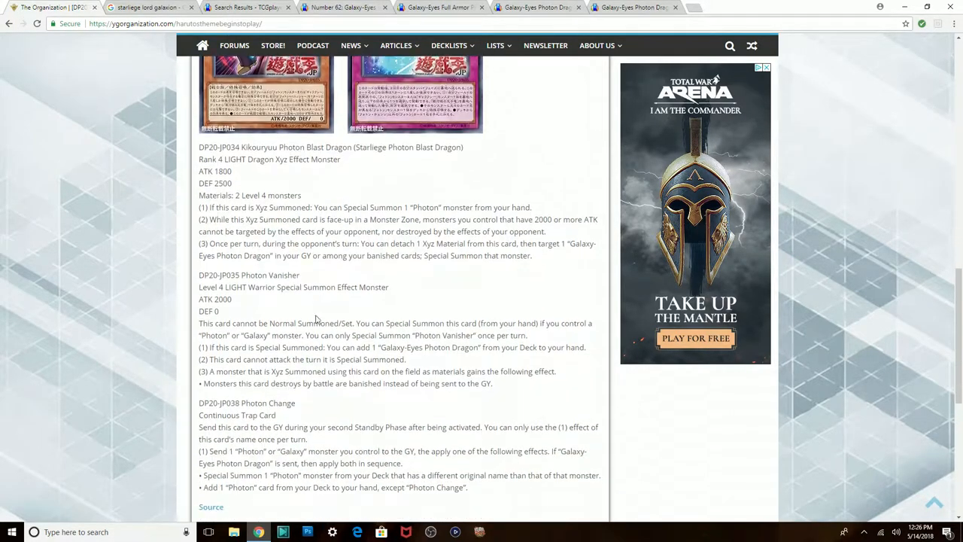
pyautogui.scroll(-3)
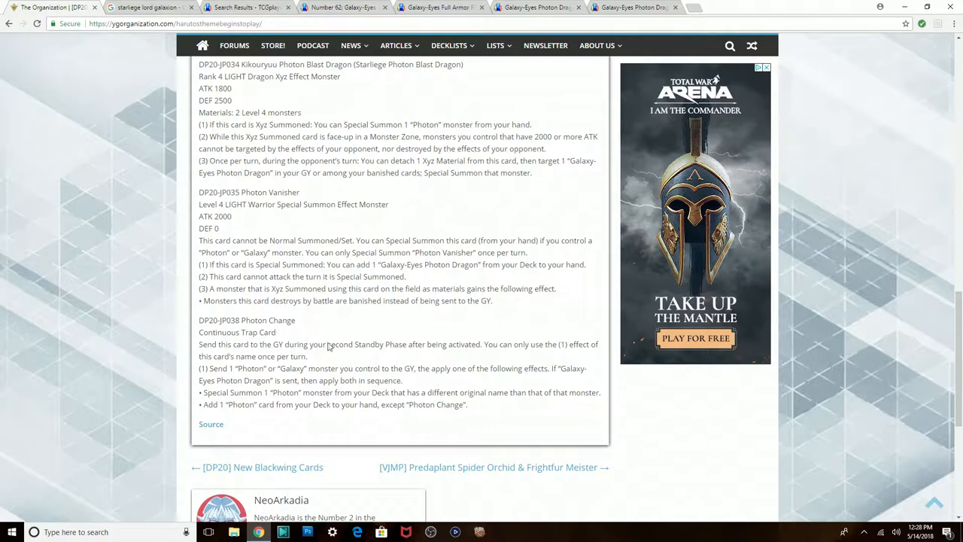
pyautogui.moveTo(288, 340)
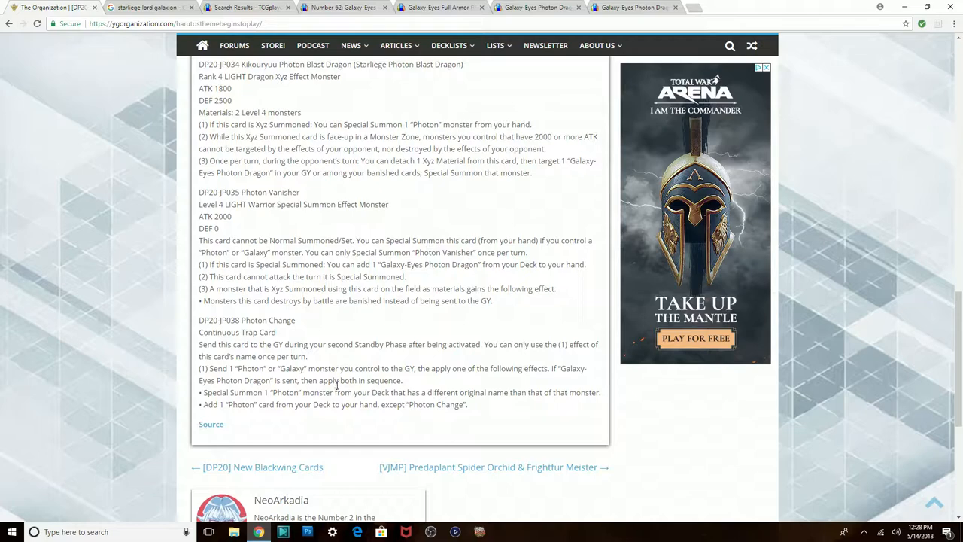
# Scroll back up the DP20 article to its intro line and three Photon card images
pyautogui.scroll(3)
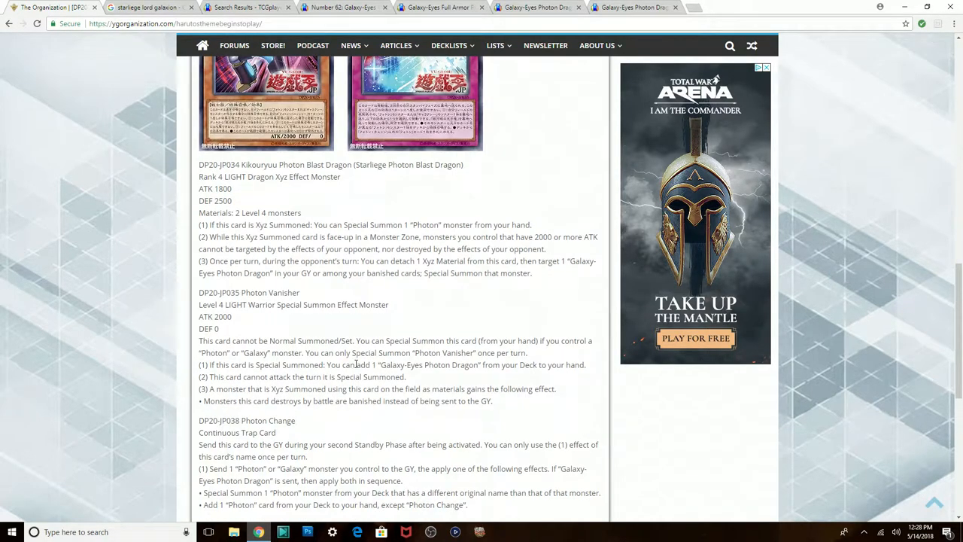
pyautogui.scroll(-3)
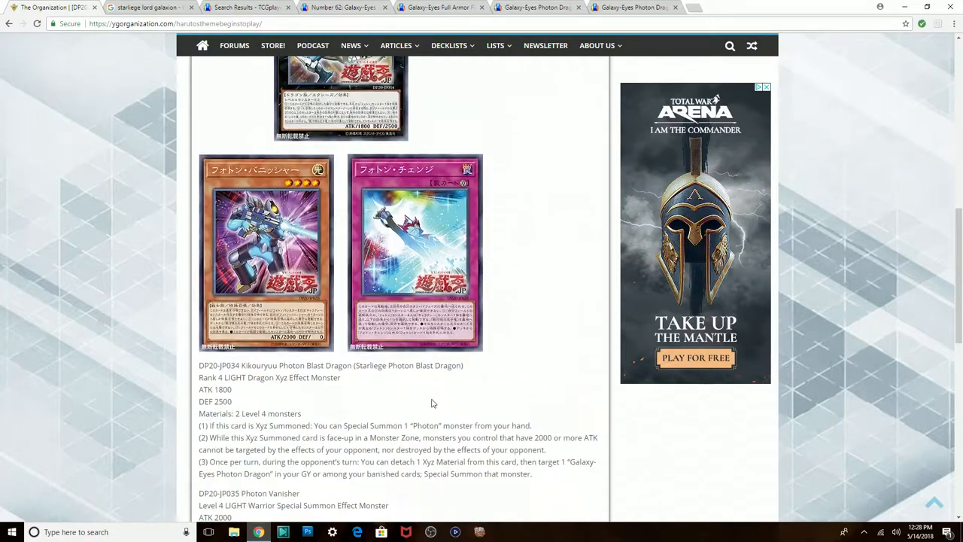
pyautogui.scroll(3)
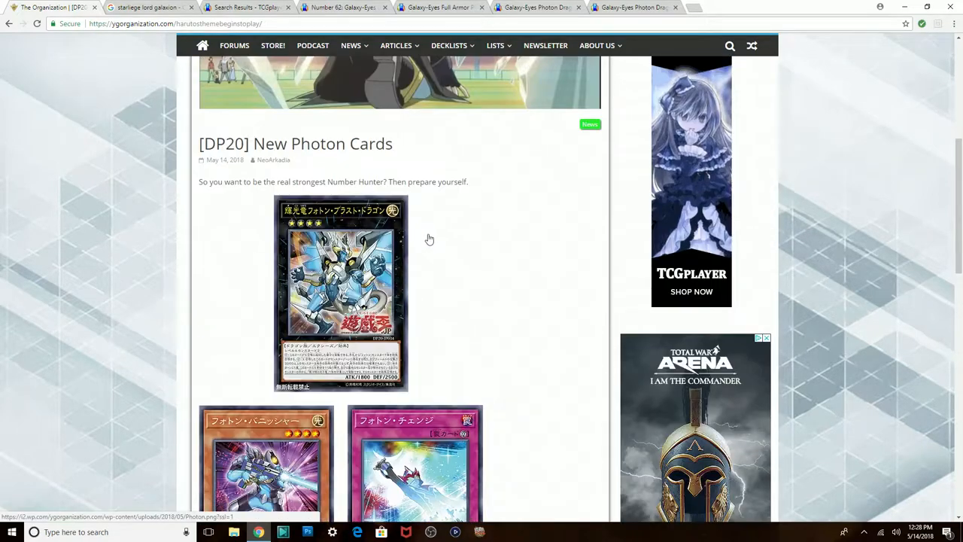
pyautogui.scroll(-3)
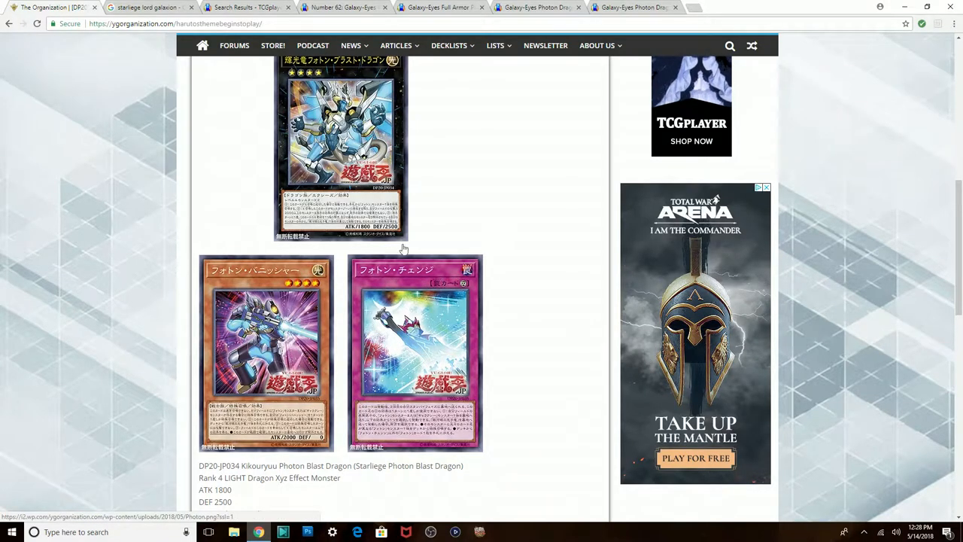
pyautogui.moveTo(397, 260)
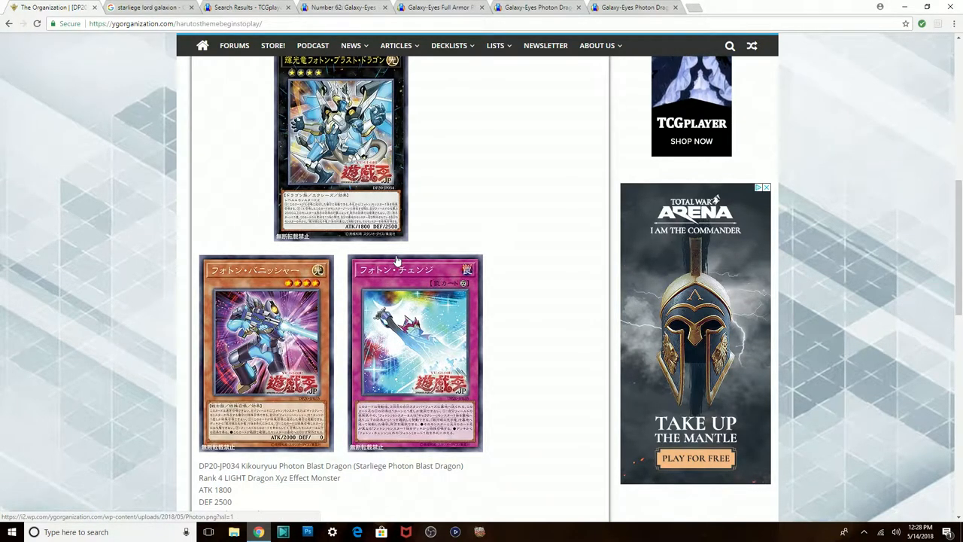
pyautogui.moveTo(314, 241)
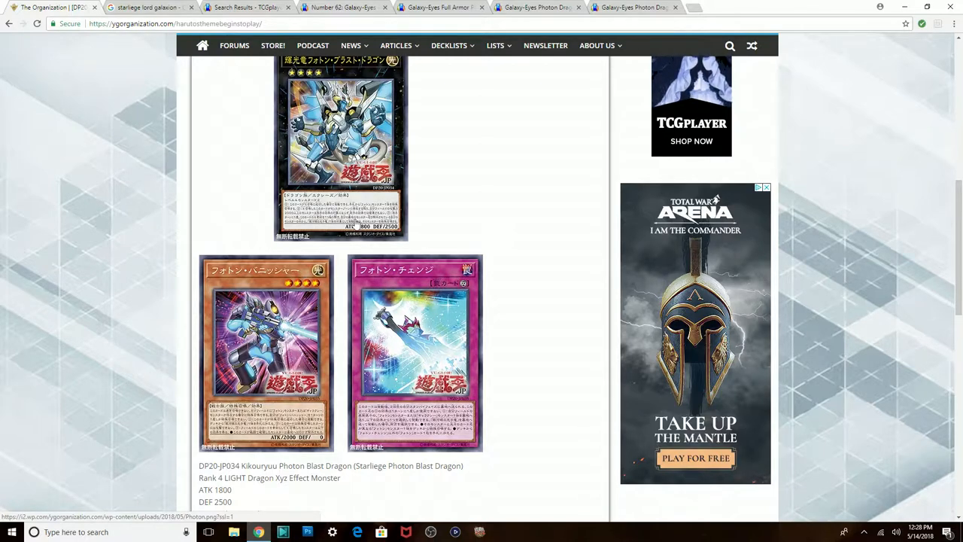
pyautogui.scroll(-3)
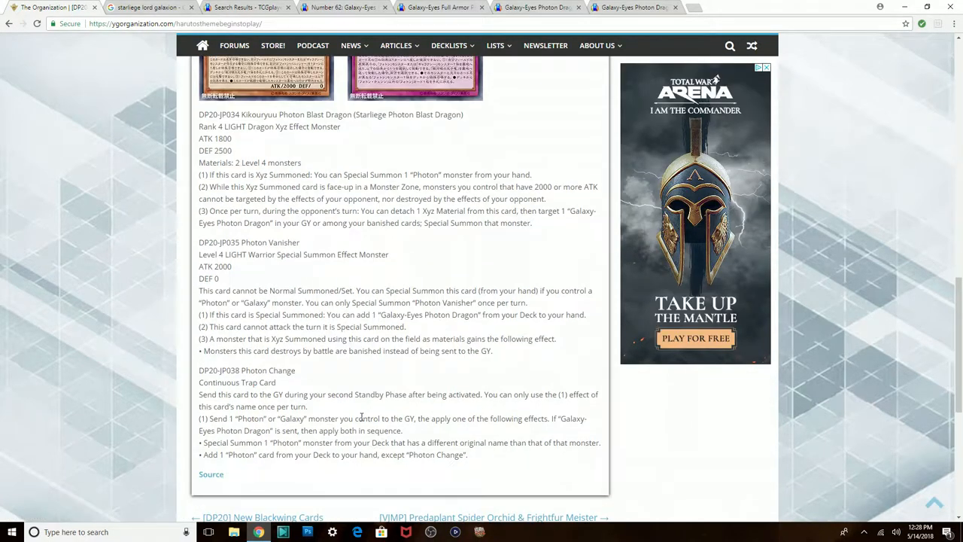
pyautogui.moveTo(603, 455)
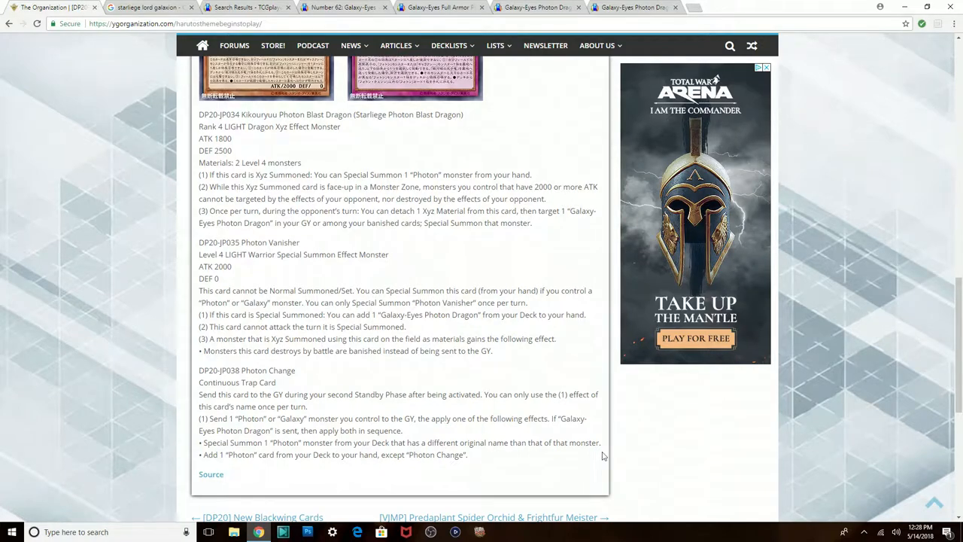
pyautogui.scroll(3)
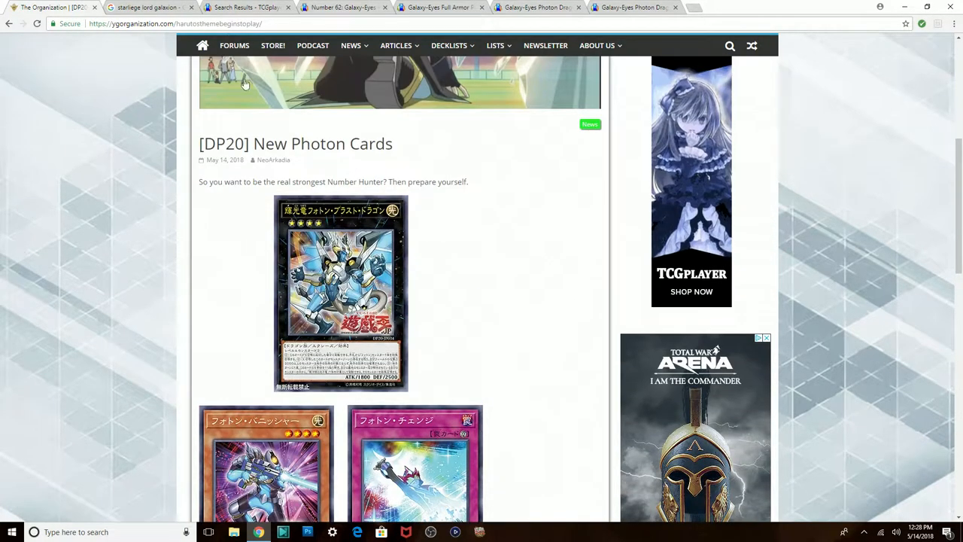
pyautogui.scroll(-3)
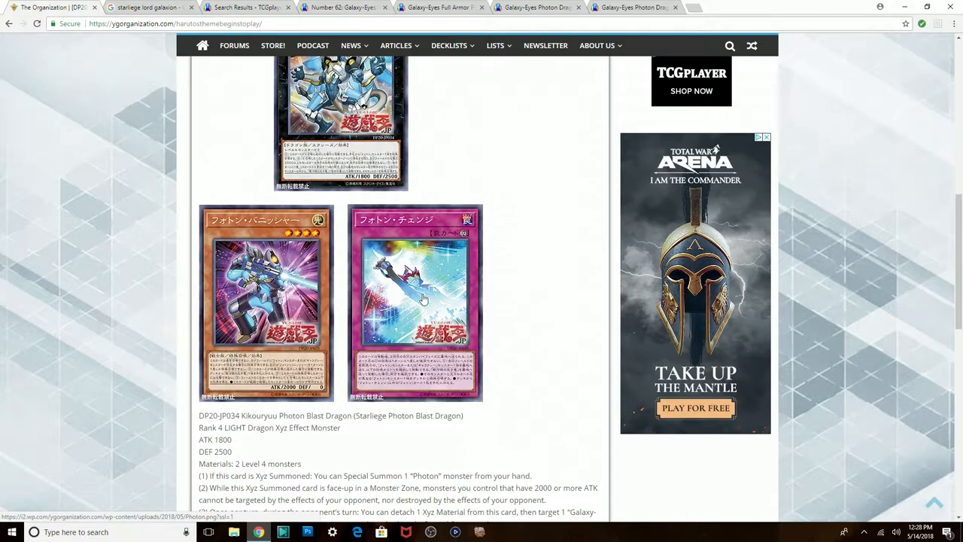
pyautogui.scroll(3)
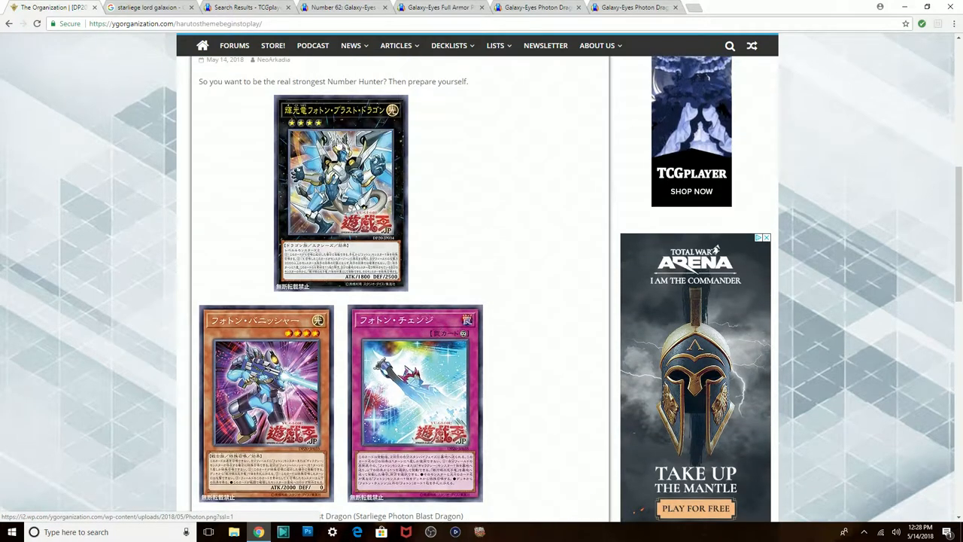
pyautogui.moveTo(419, 236)
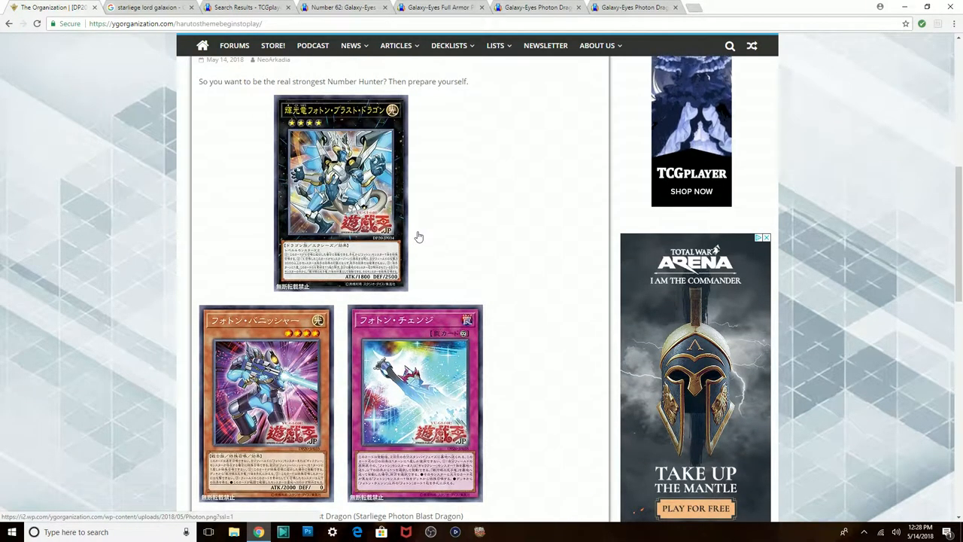
pyautogui.moveTo(423, 305)
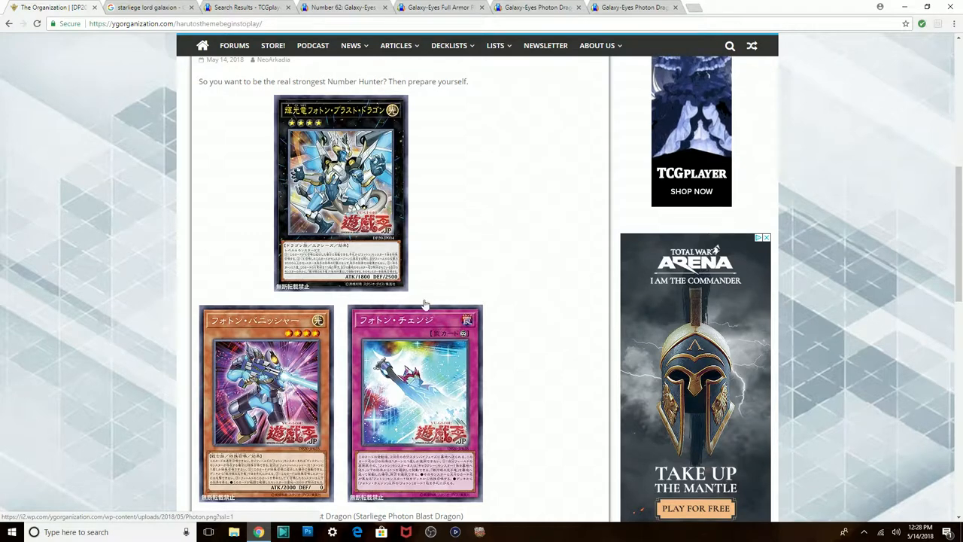
pyautogui.moveTo(249, 8)
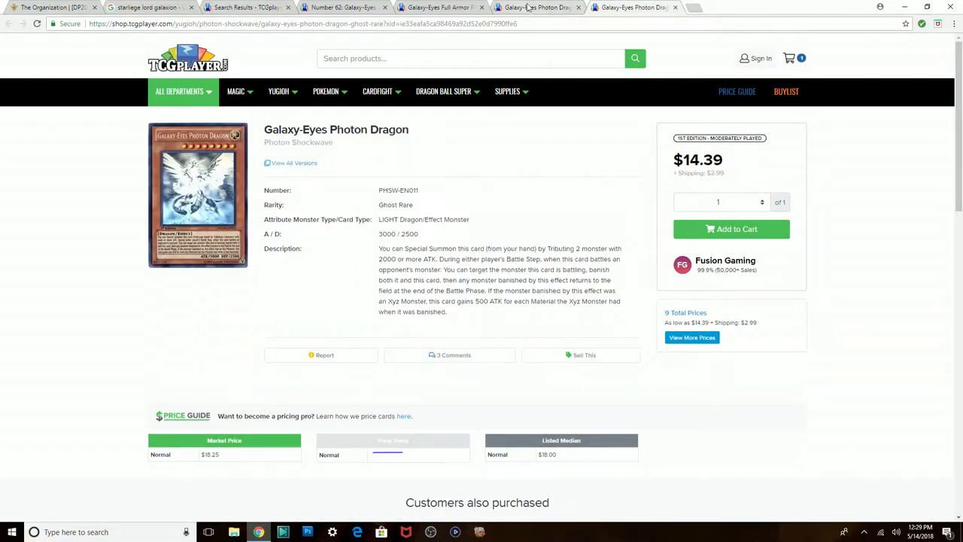
# Read the Ghost Rare Galaxy-Eyes Photon Dragon's nine seller offers, $14.39 to $32.97
pyautogui.click(631, 8)
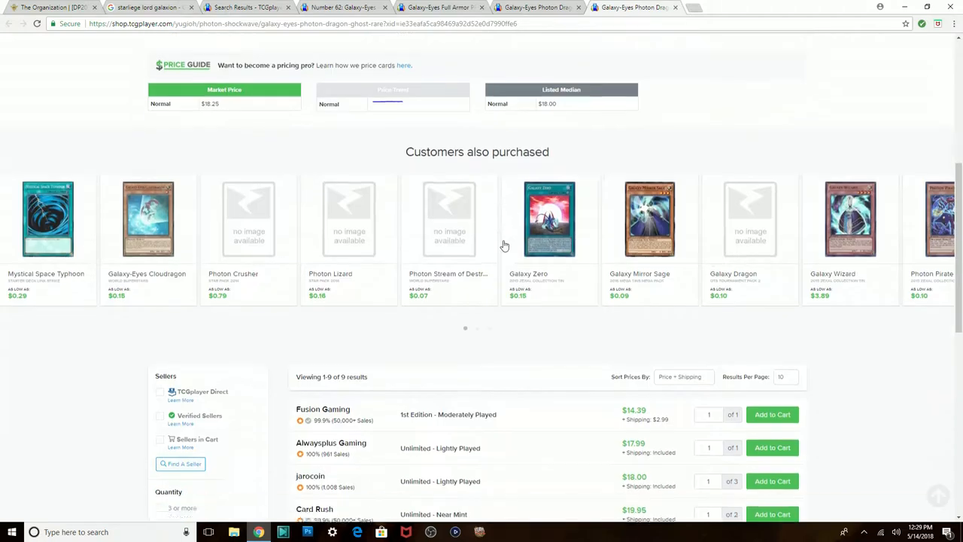
pyautogui.scroll(-3)
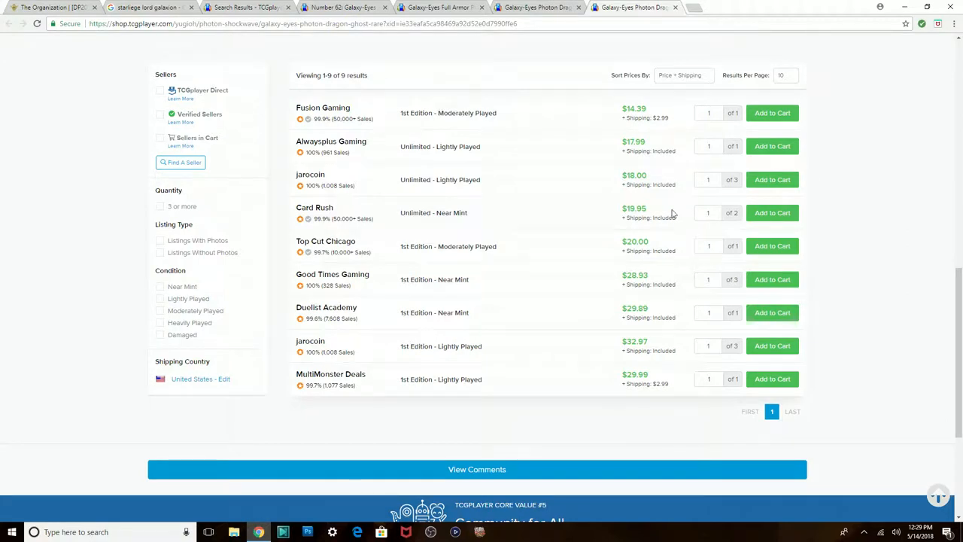
pyautogui.moveTo(399, 362)
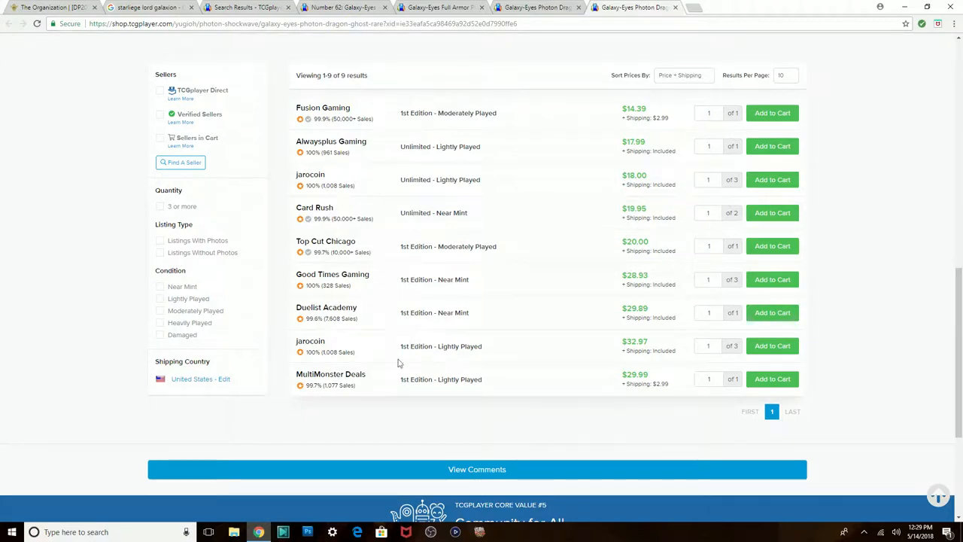
pyautogui.moveTo(388, 375)
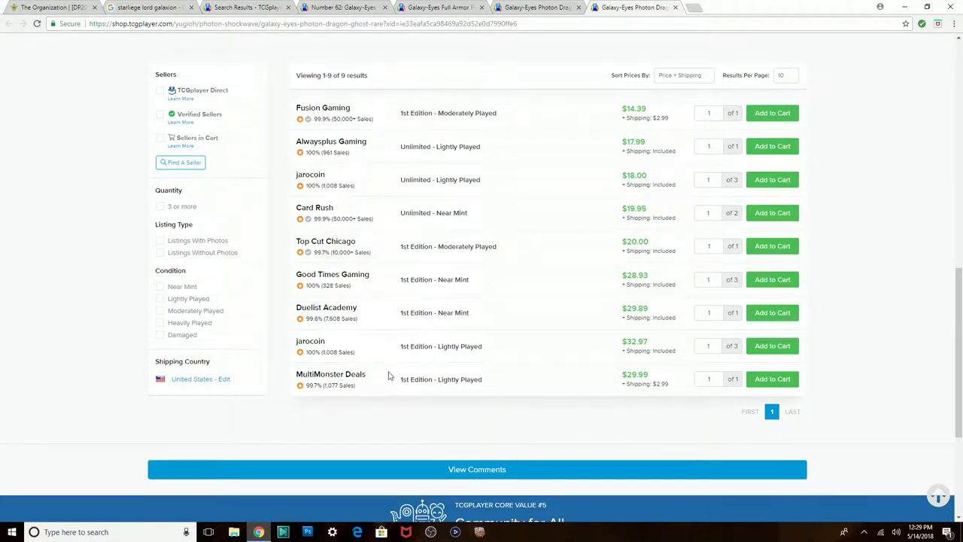
pyautogui.moveTo(351, 374)
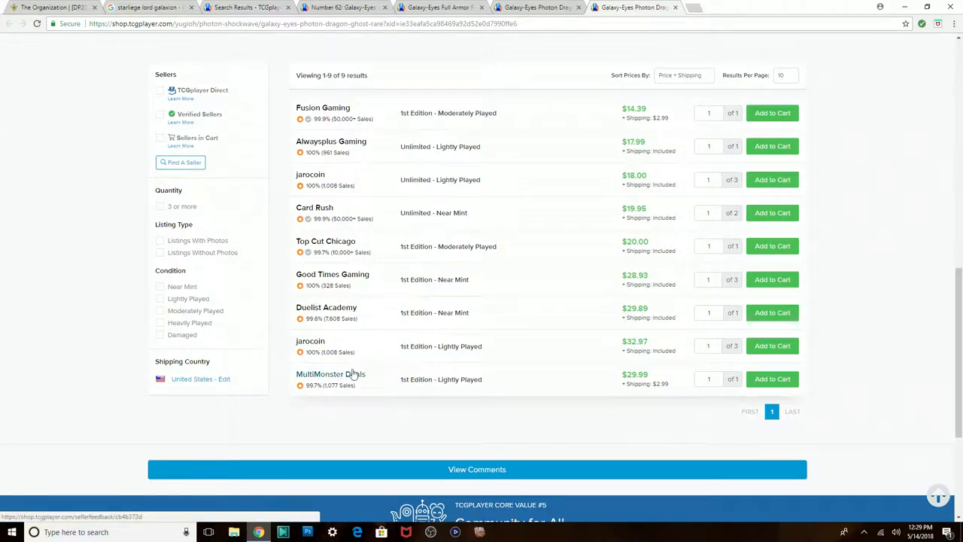
pyautogui.moveTo(354, 365)
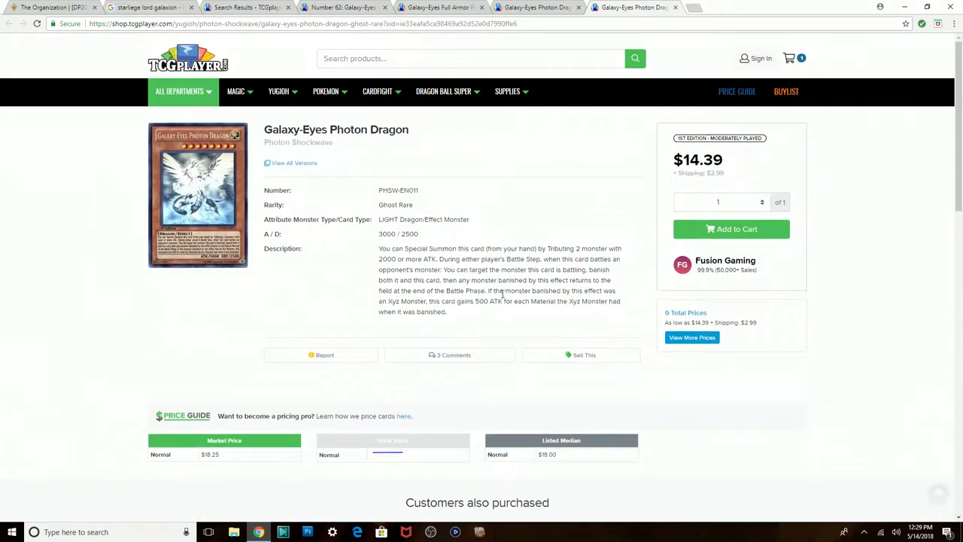
pyautogui.scroll(-3)
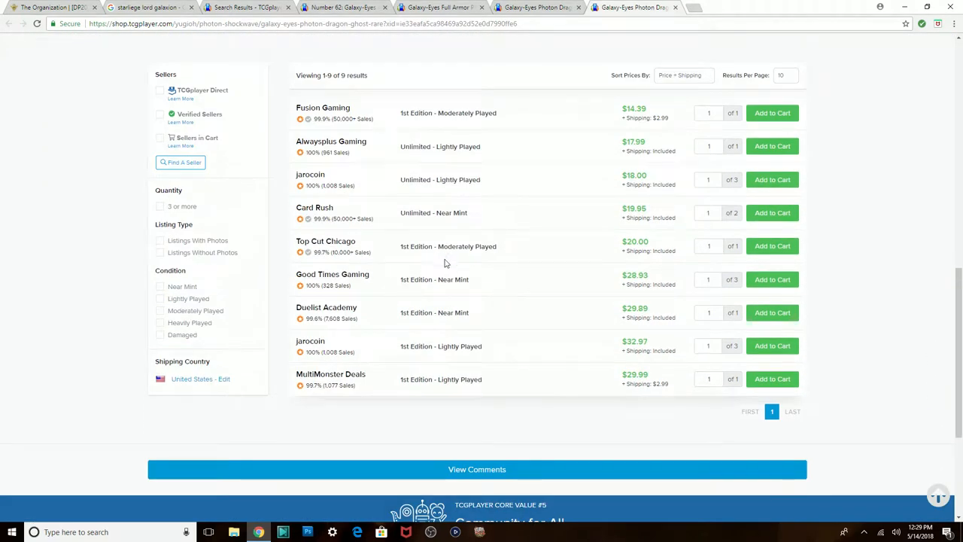
pyautogui.moveTo(343, 60)
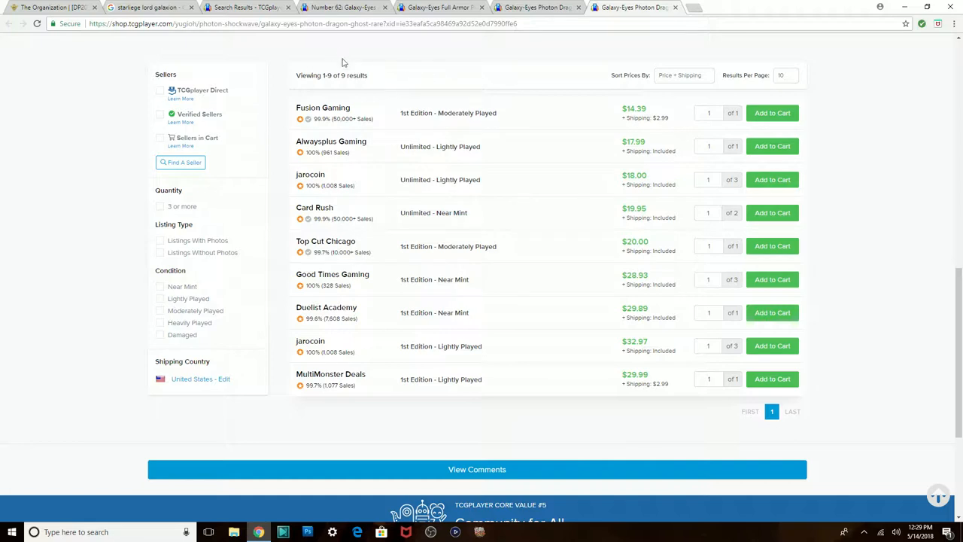
pyautogui.moveTo(344, 76)
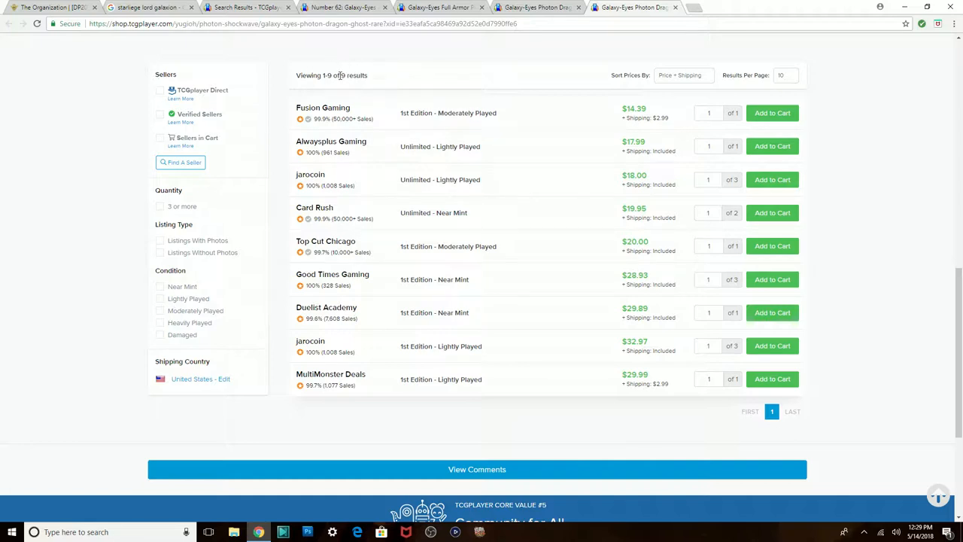
pyautogui.moveTo(479, 36)
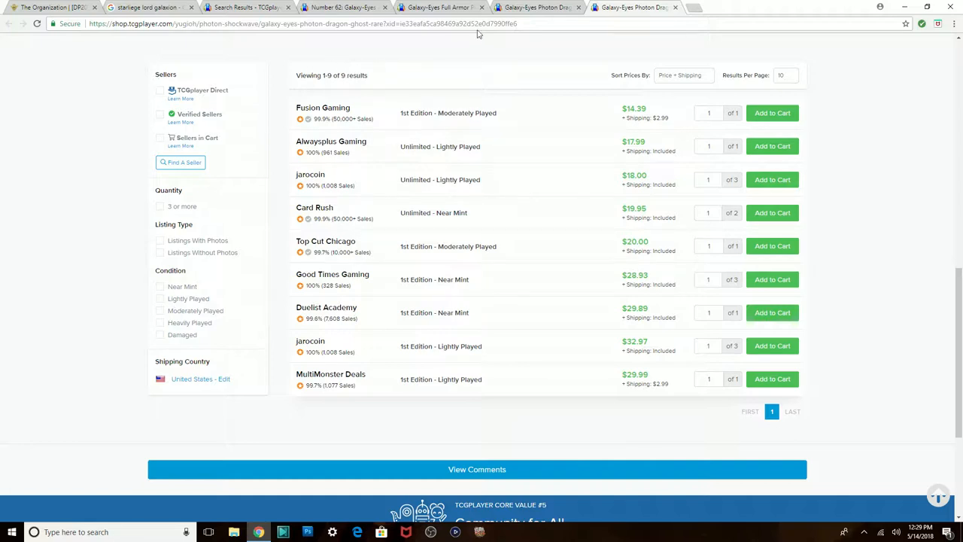
pyautogui.moveTo(570, 55)
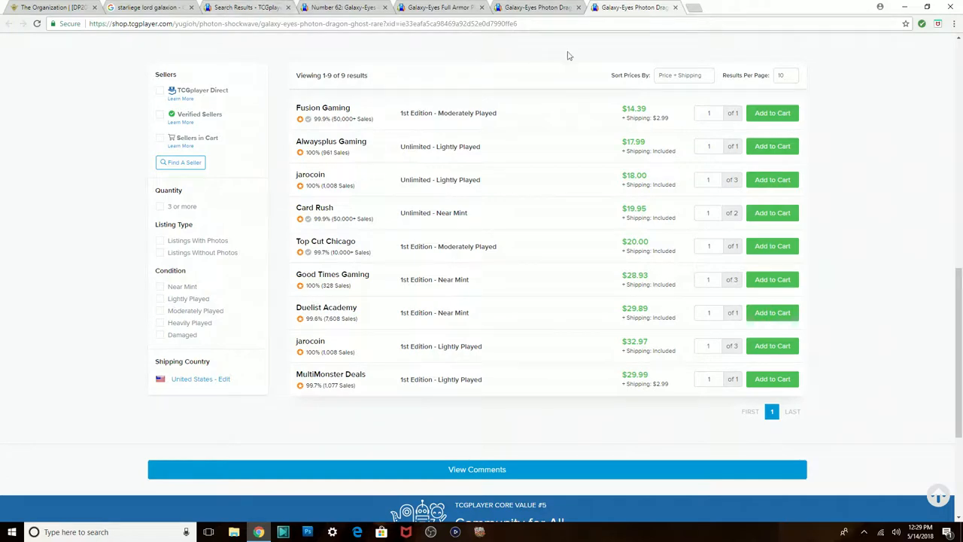
pyautogui.moveTo(521, 291)
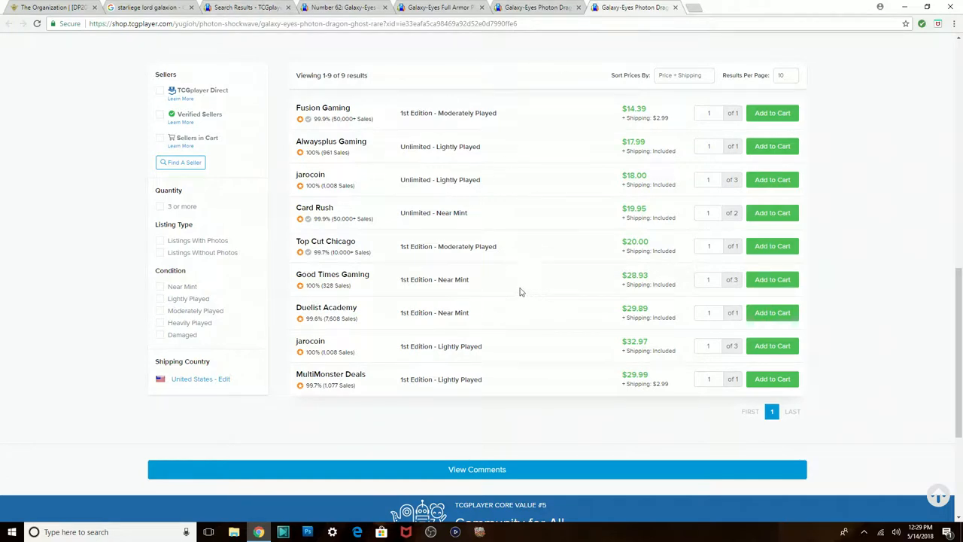
pyautogui.moveTo(472, 291)
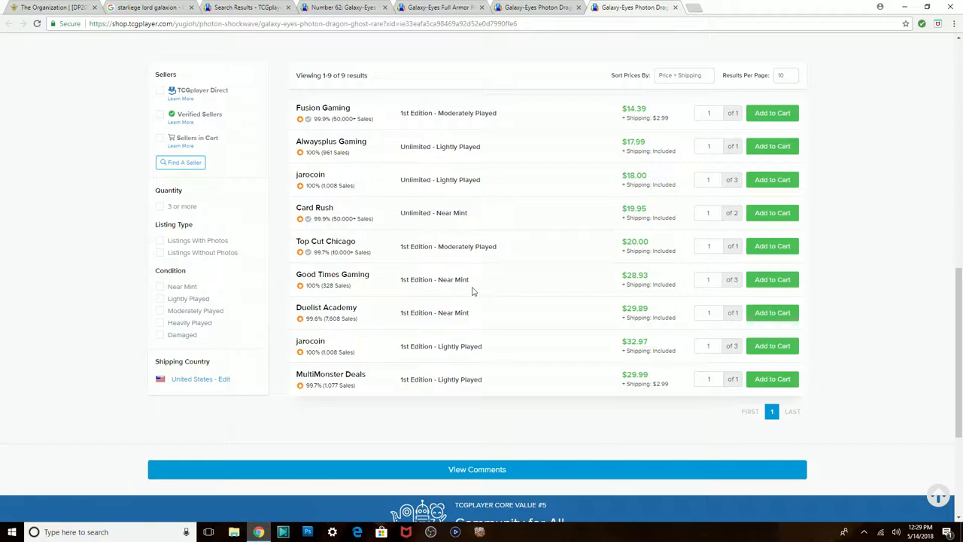
pyautogui.moveTo(638, 275)
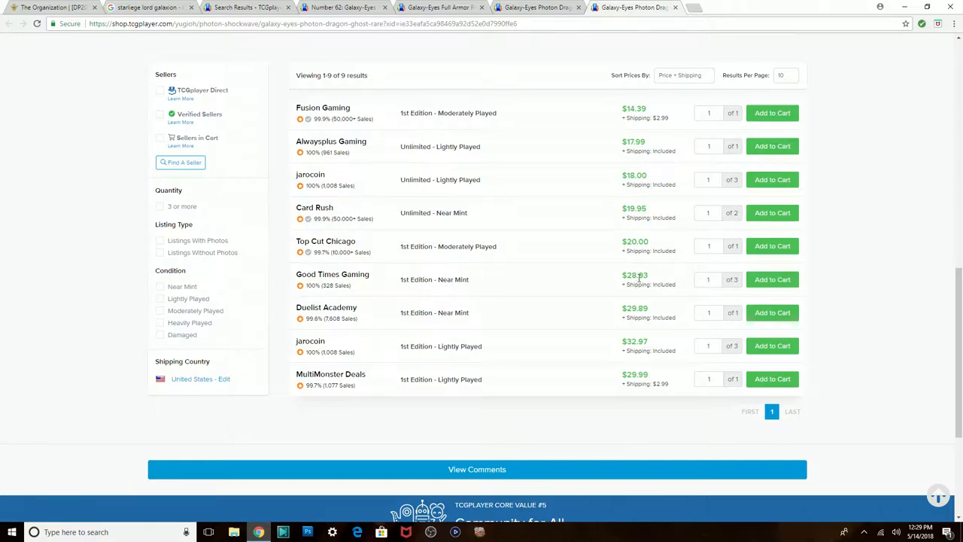
pyautogui.moveTo(584, 275)
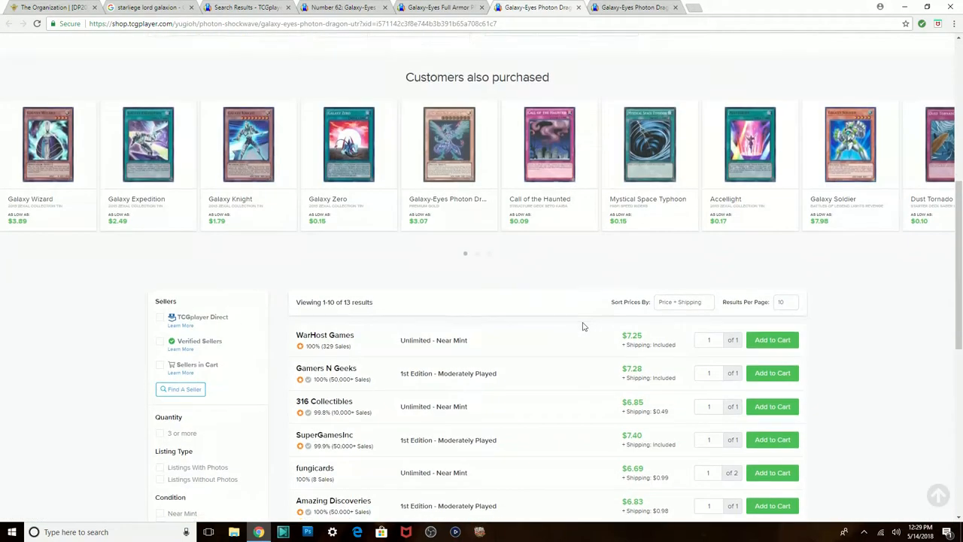
# Compare both pages of the 13 Galaxy-Eyes Photon Dragon offers, then view Full Armor Photon Dragon
pyautogui.scroll(-3)
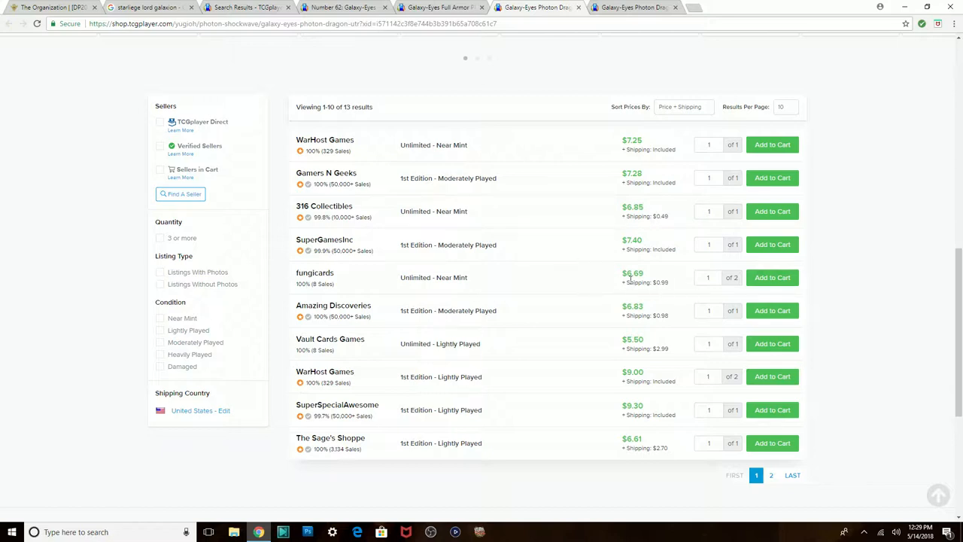
pyautogui.moveTo(649, 286)
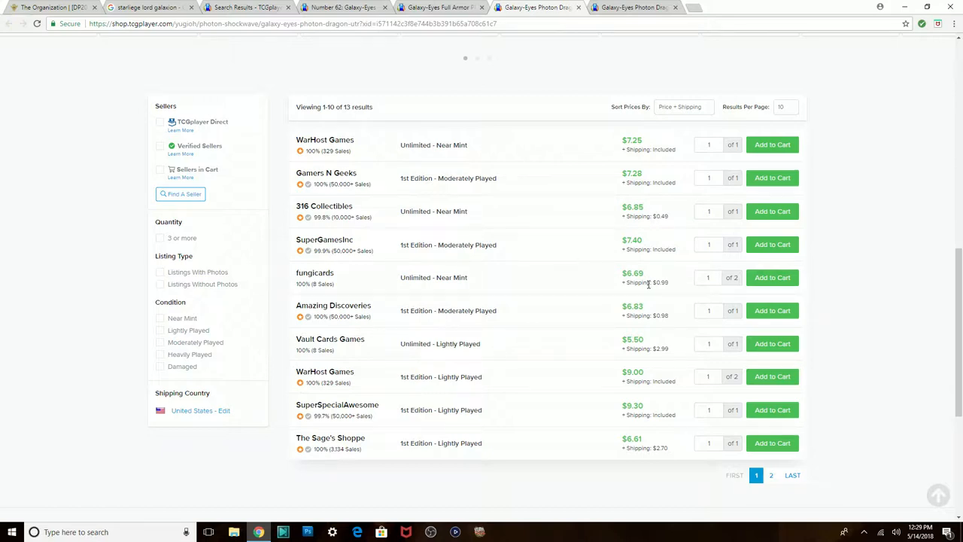
pyautogui.moveTo(456, 301)
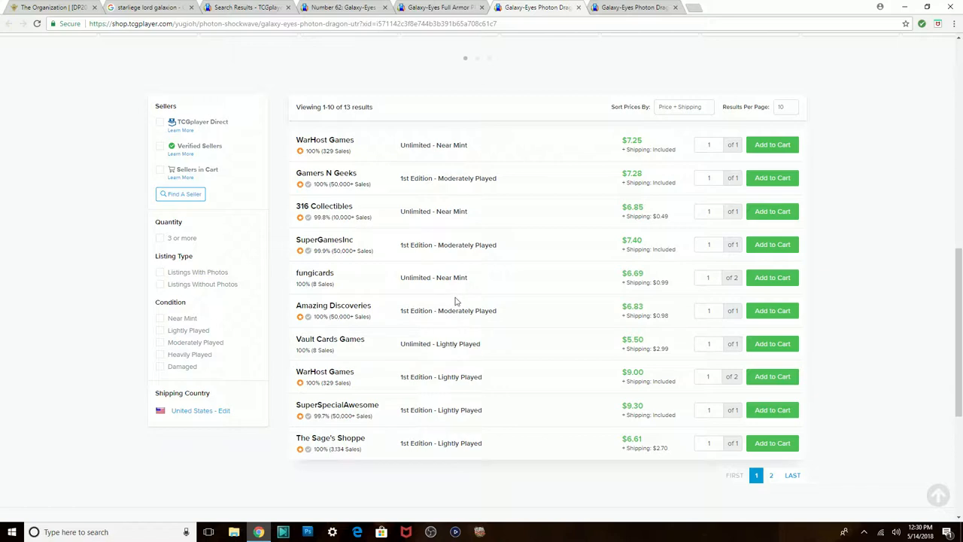
pyautogui.click(772, 475)
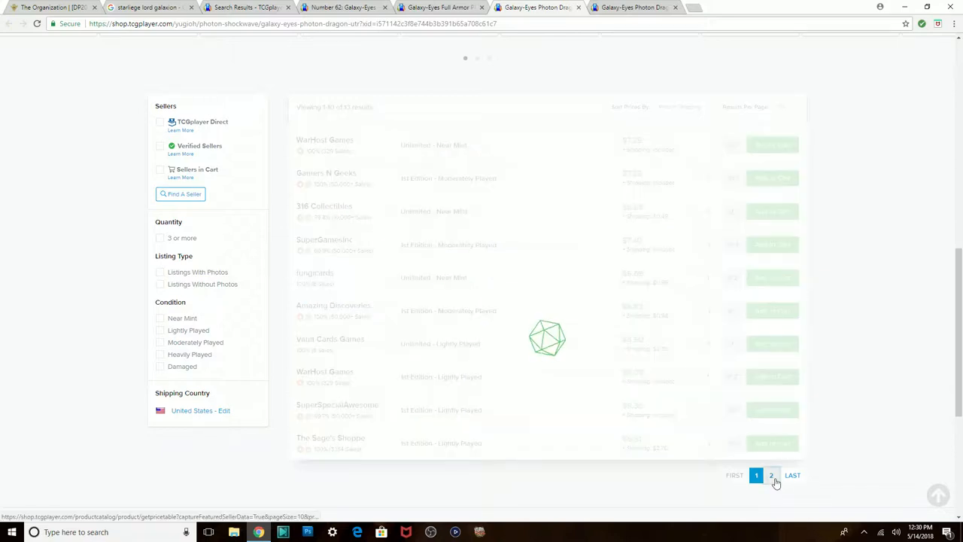
pyautogui.click(773, 475)
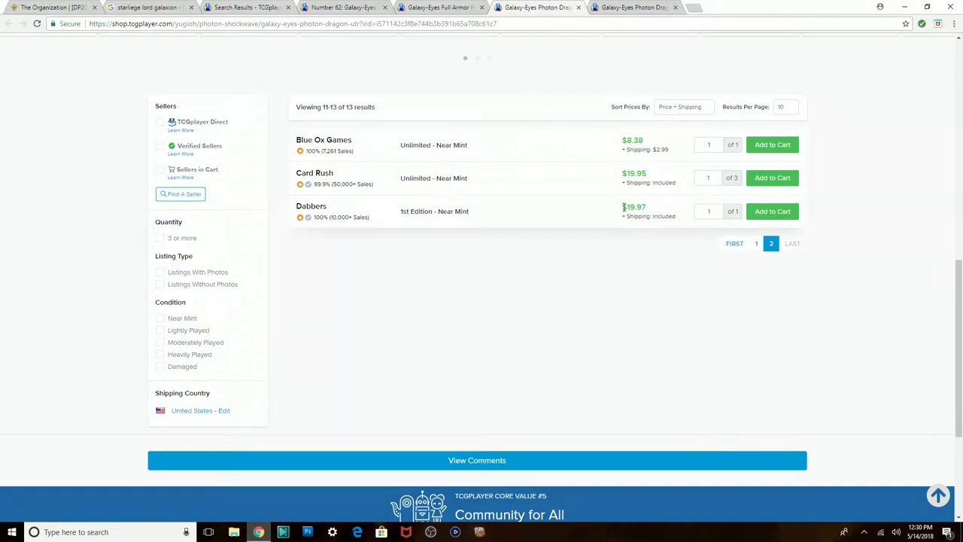
pyautogui.moveTo(620, 196)
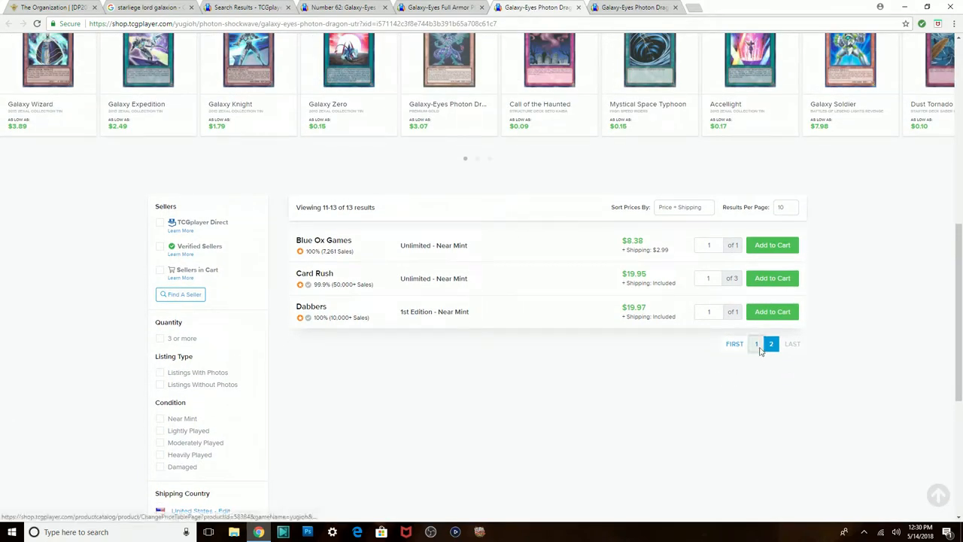
pyautogui.click(755, 344)
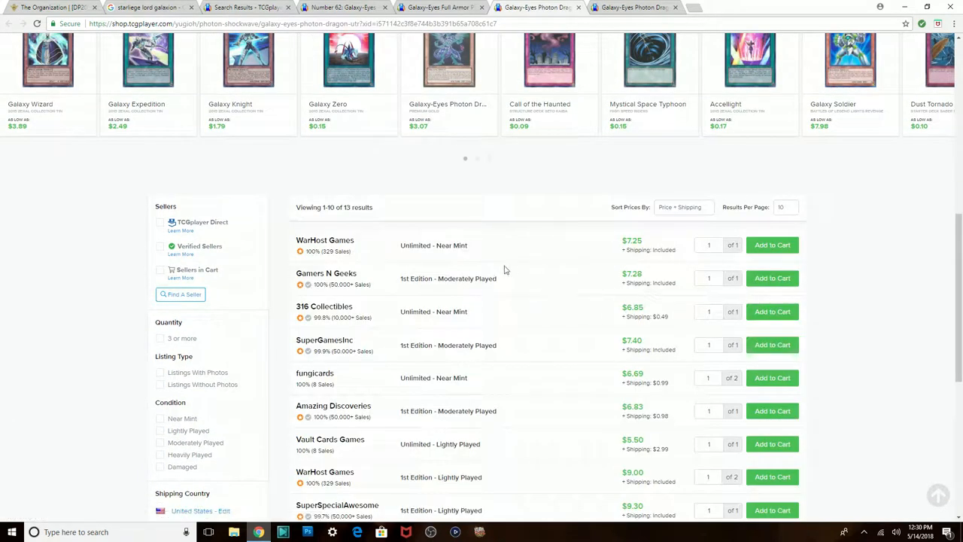
pyautogui.moveTo(531, 311)
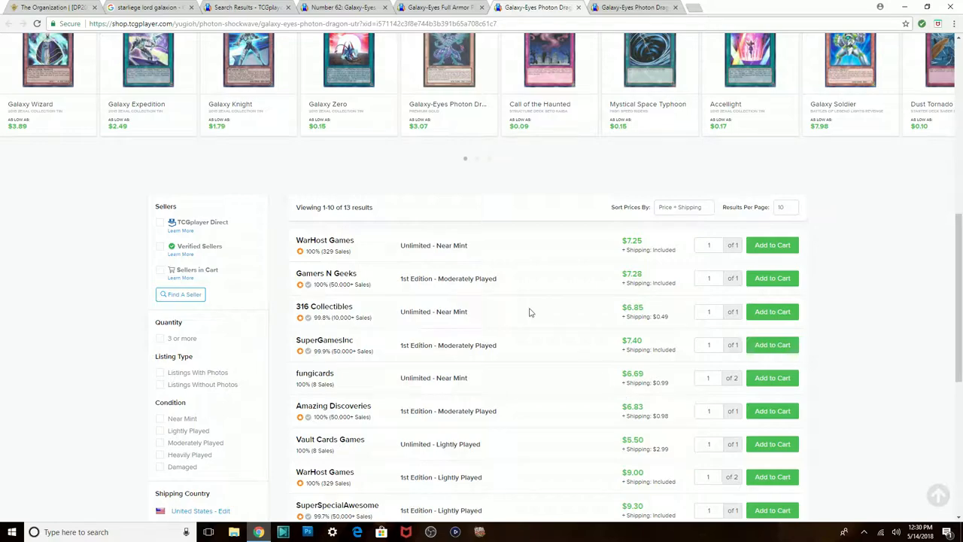
pyautogui.scroll(-3)
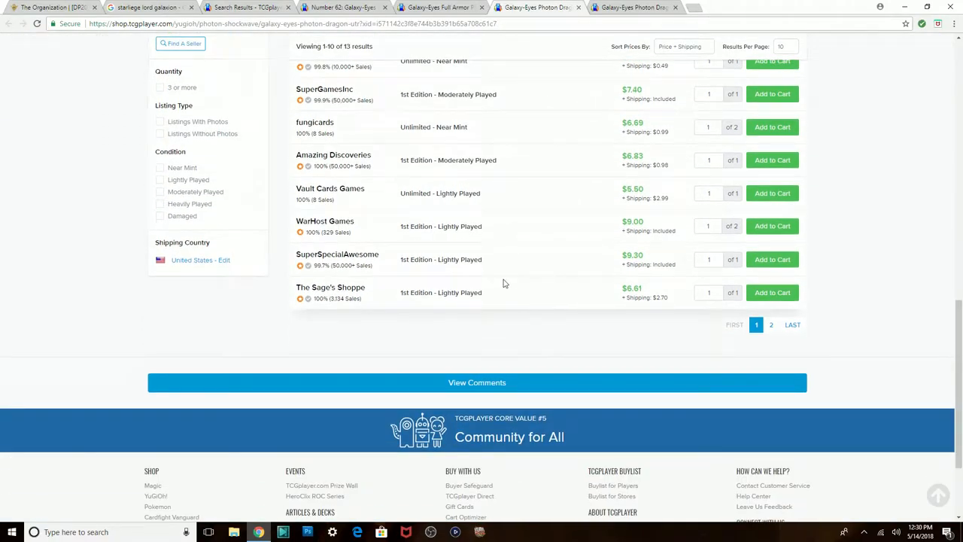
pyautogui.click(441, 9)
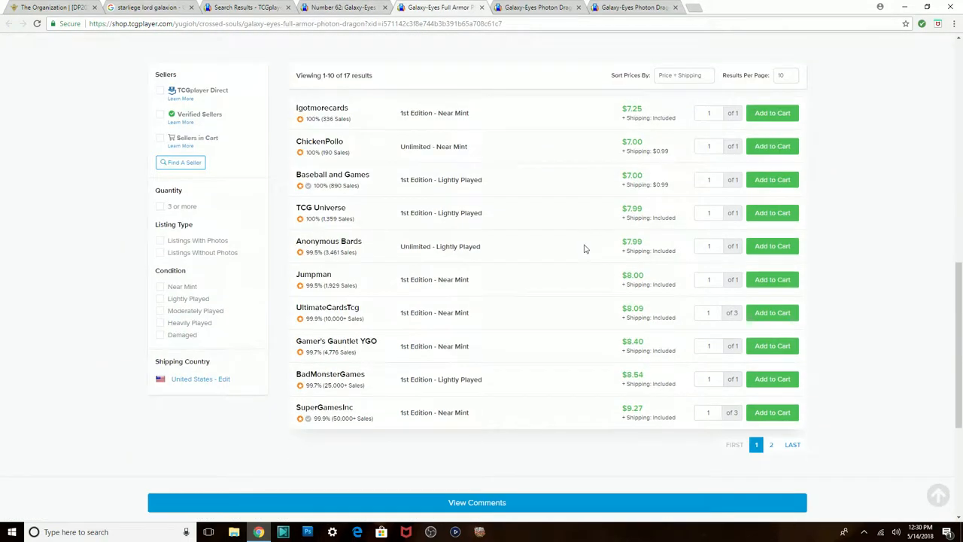
pyautogui.scroll(3)
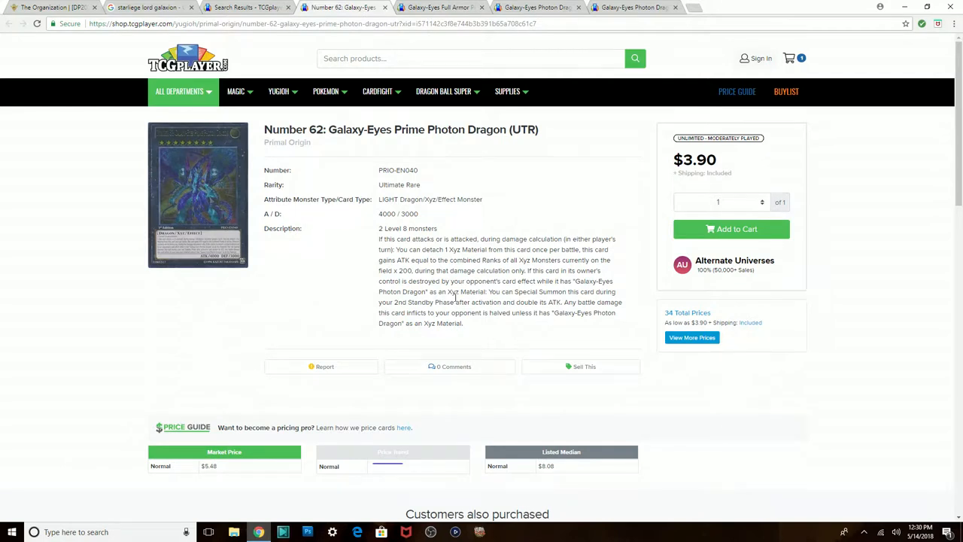
pyautogui.moveTo(605, 219)
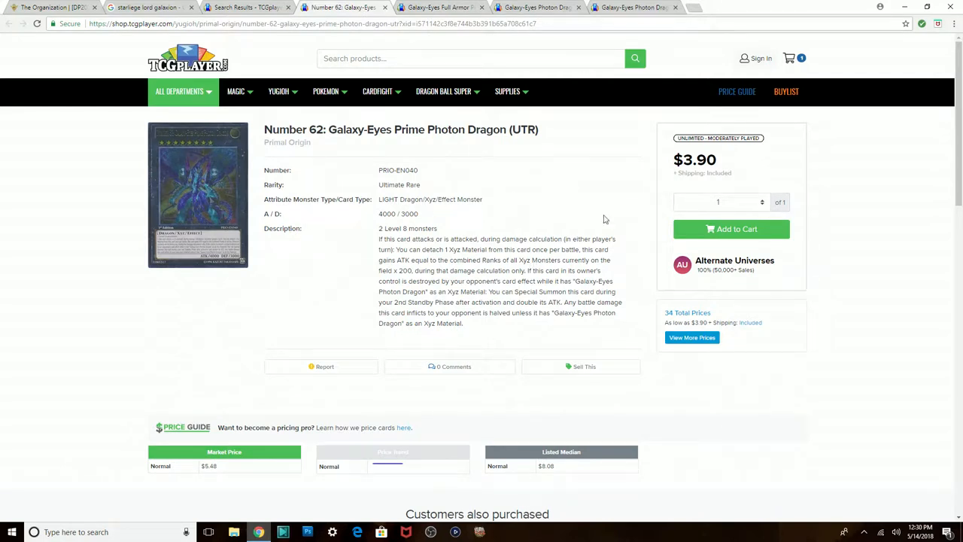
pyautogui.moveTo(221, 173)
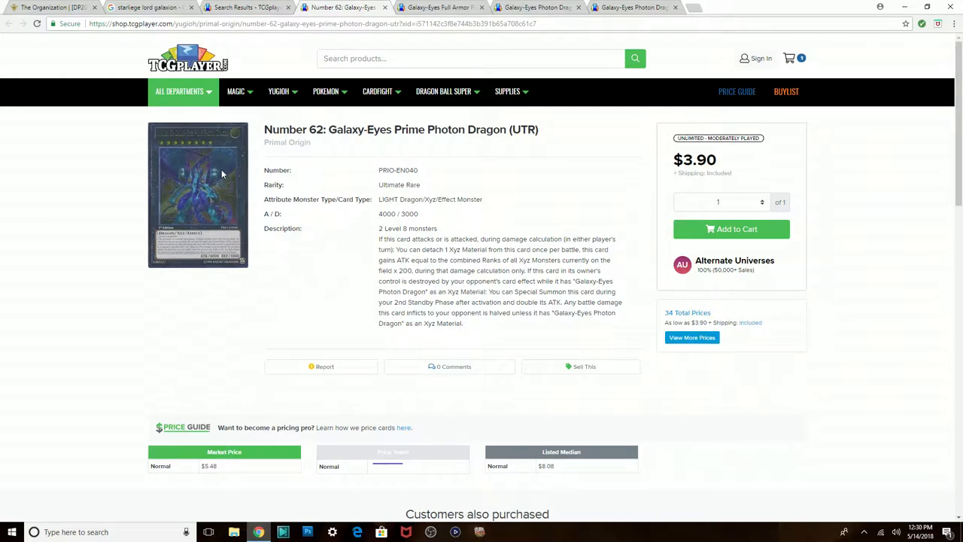
pyautogui.moveTo(230, 113)
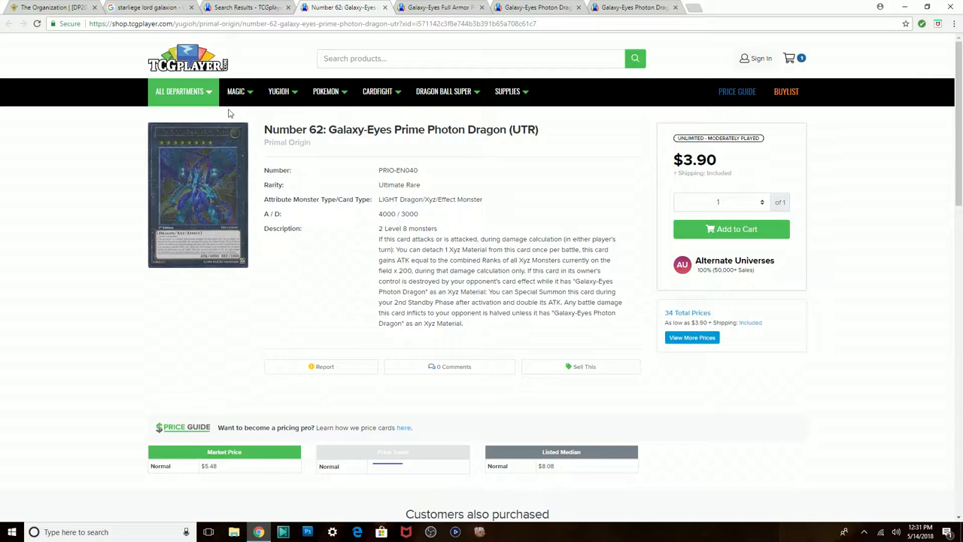
pyautogui.moveTo(228, 200)
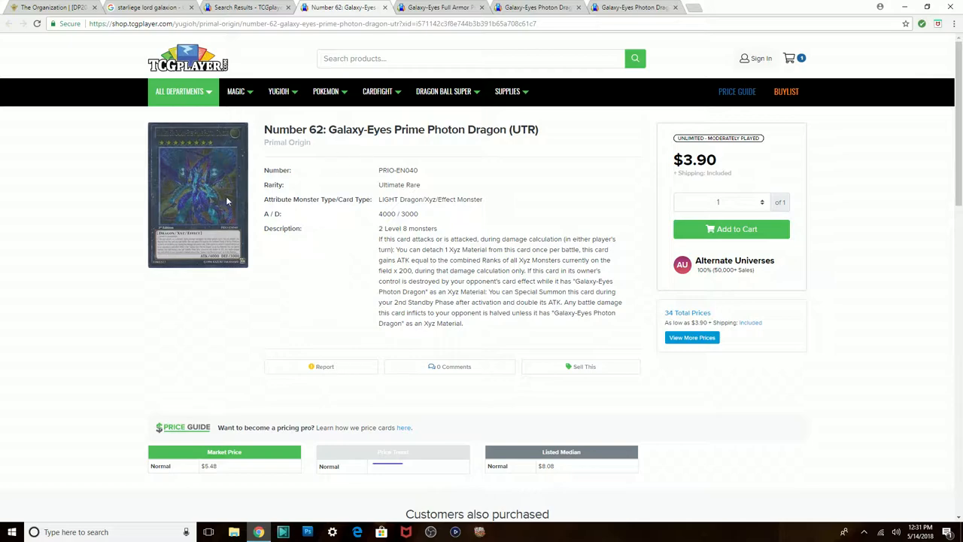
pyautogui.scroll(-3)
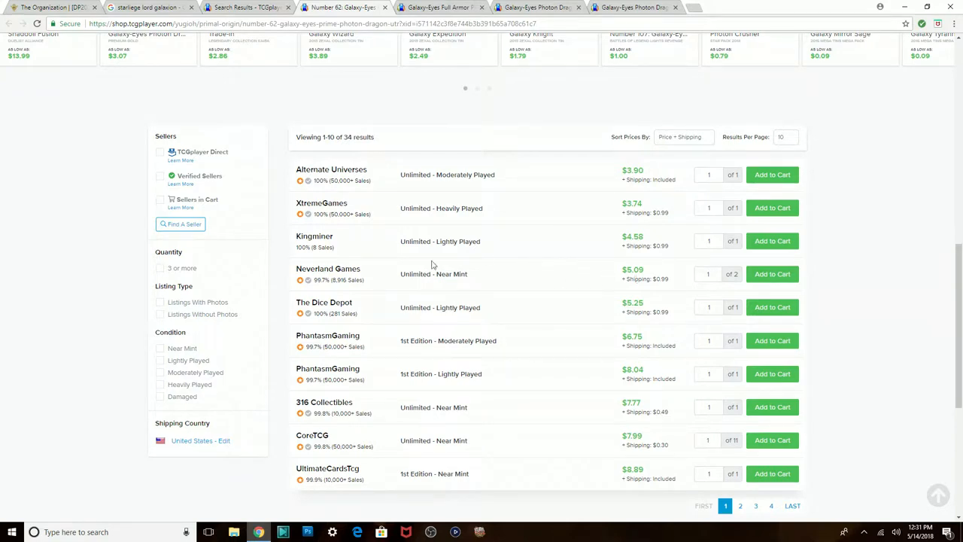
pyautogui.moveTo(539, 277)
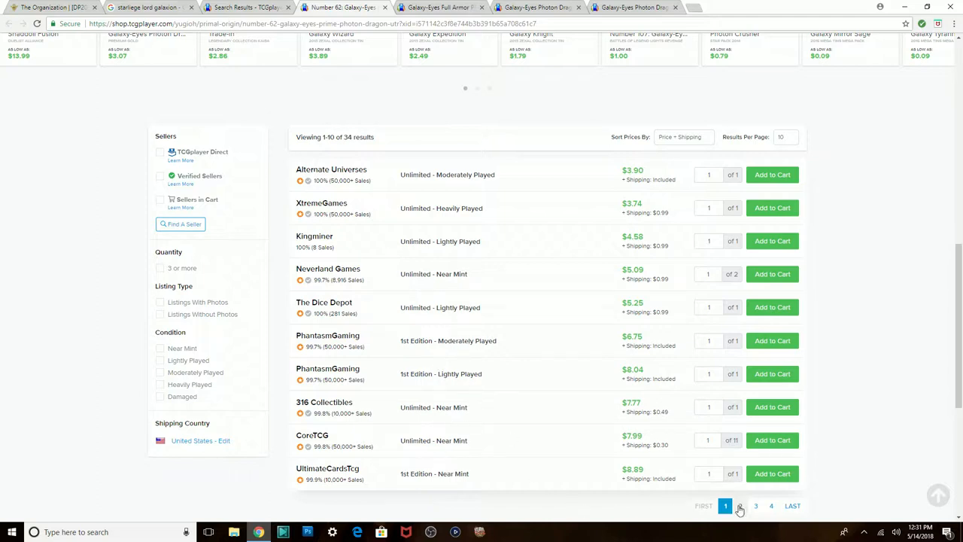
pyautogui.click(739, 507)
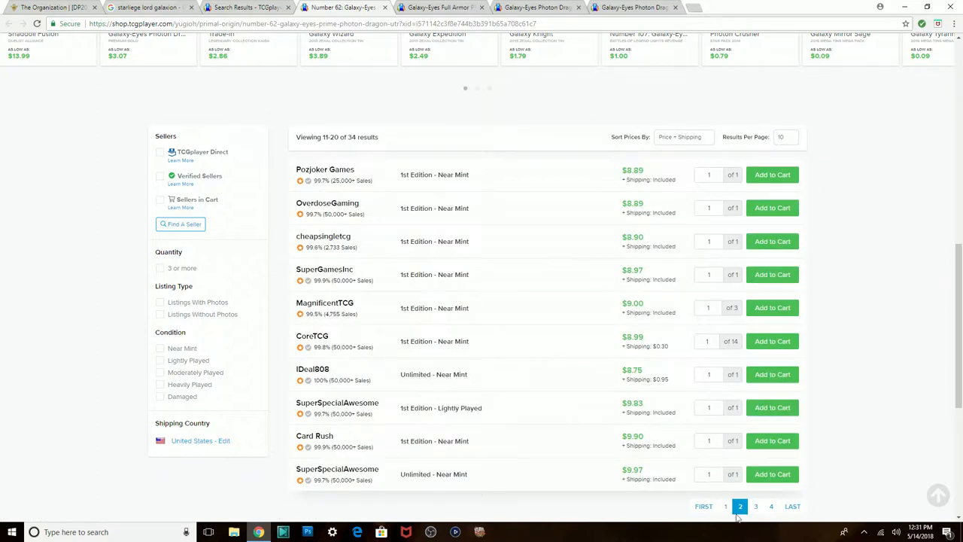
pyautogui.click(726, 507)
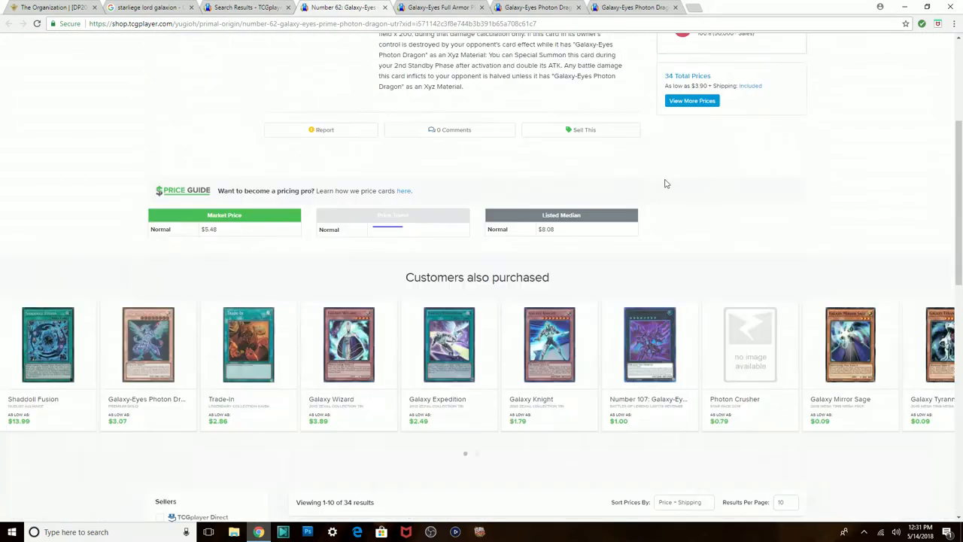
pyautogui.scroll(-3)
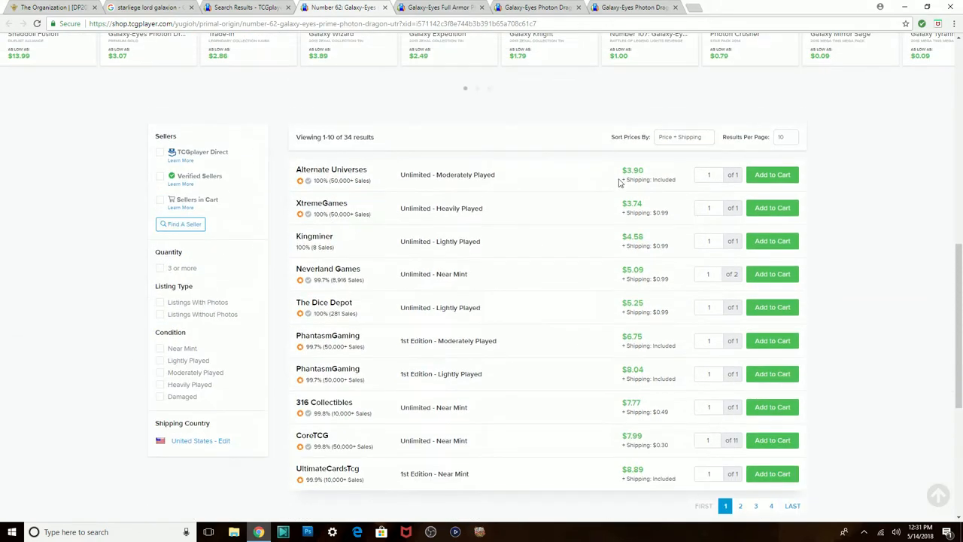
pyautogui.scroll(3)
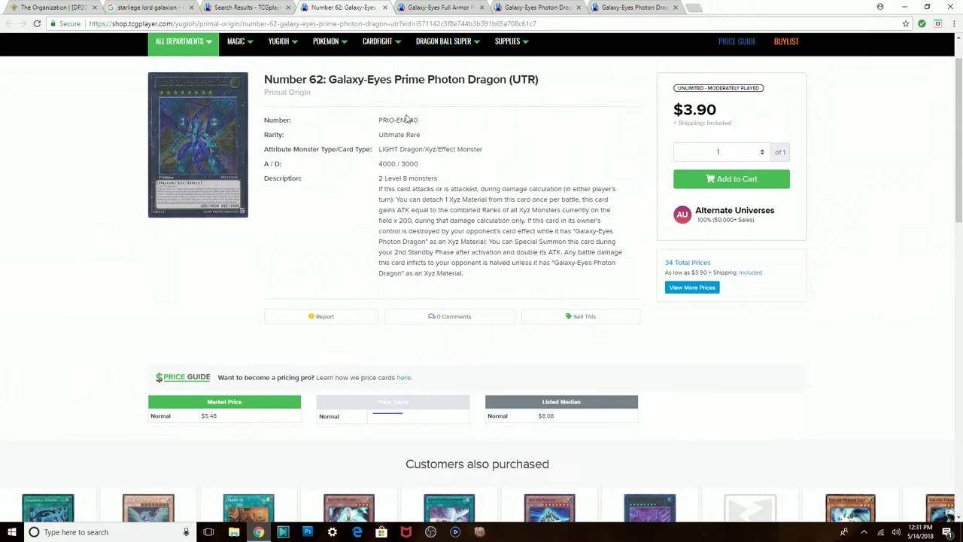
pyautogui.moveTo(513, 215)
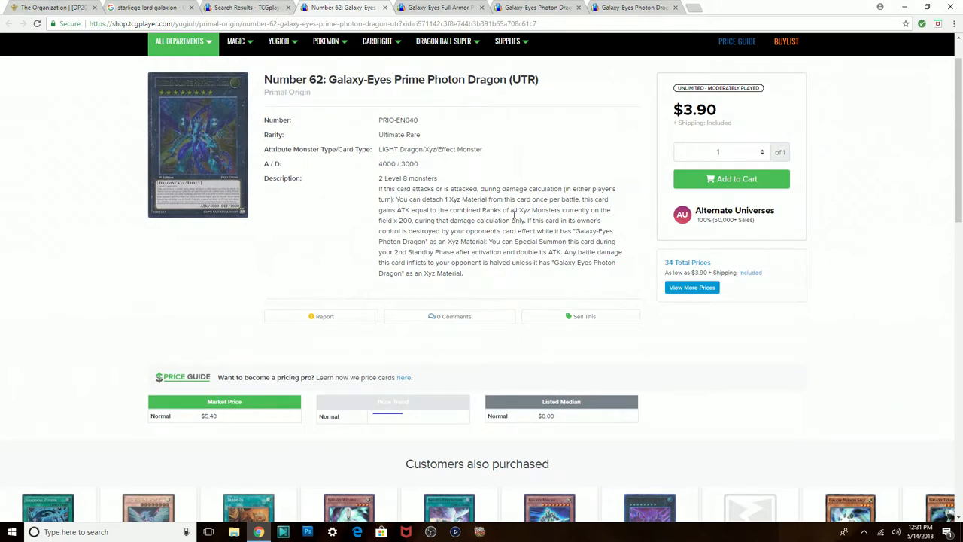
pyautogui.moveTo(521, 210)
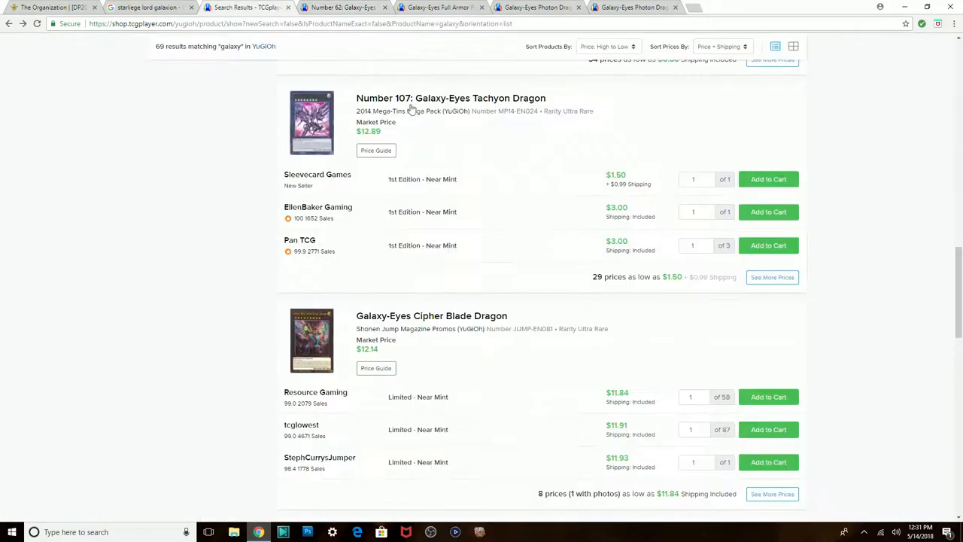
# Browse the 'galaxy' search results for Galaxy-Eyes card listings and prices
pyautogui.scroll(3)
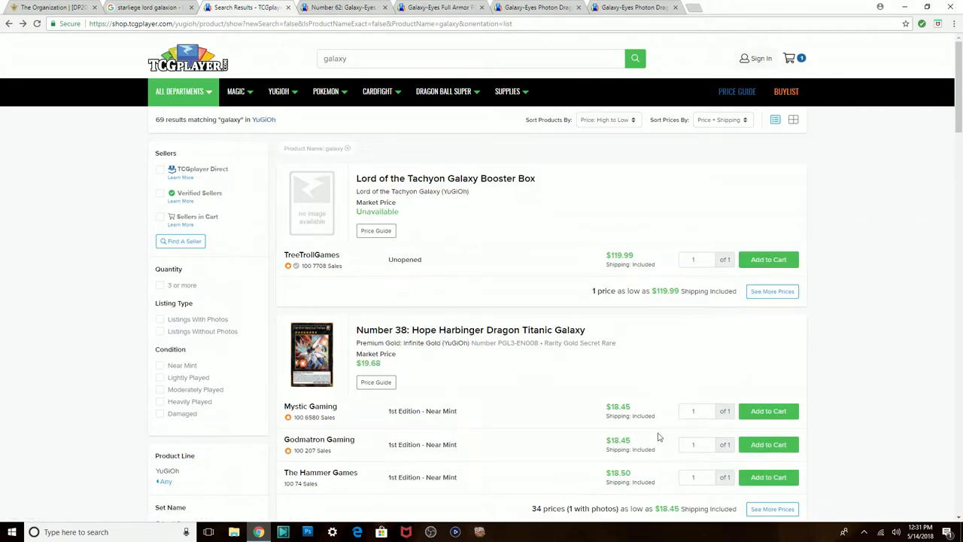
pyautogui.moveTo(628, 402)
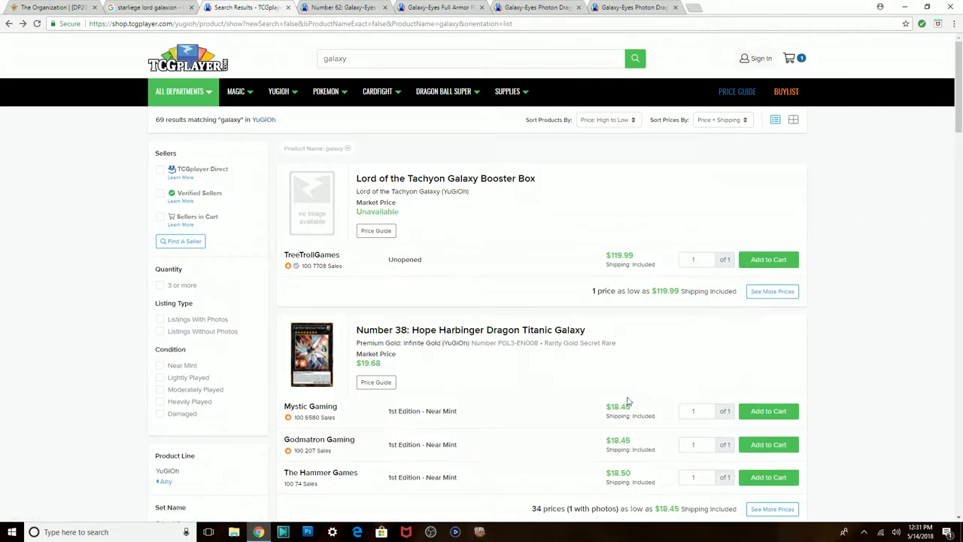
pyautogui.scroll(-3)
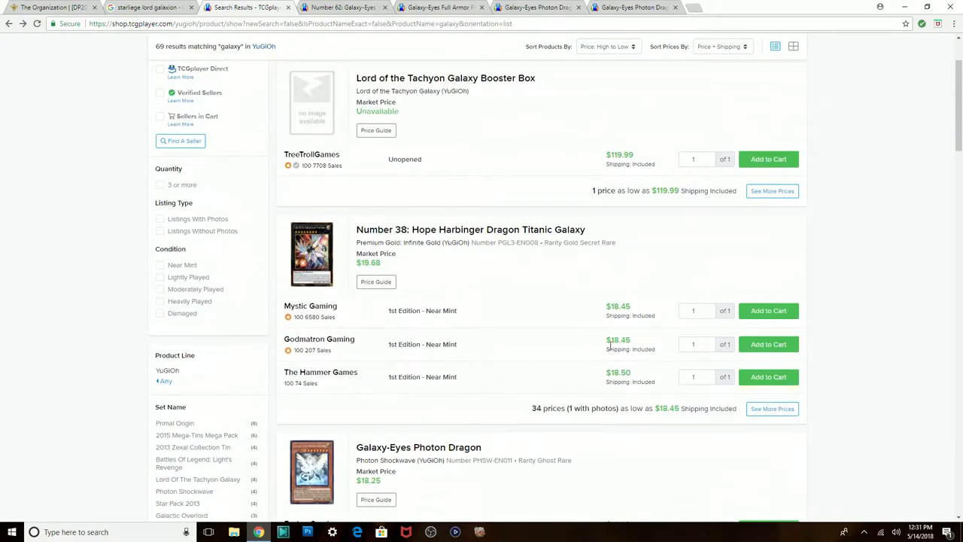
pyautogui.moveTo(447, 319)
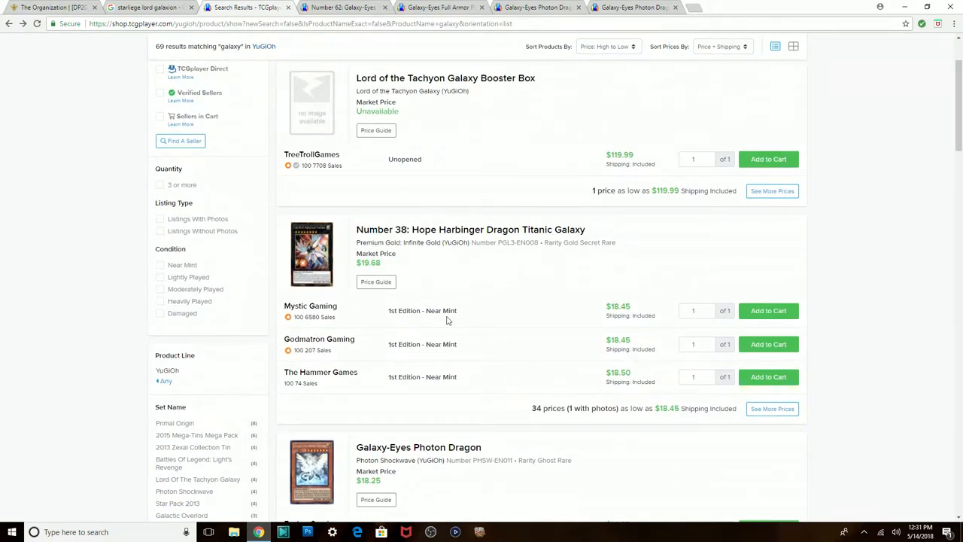
pyautogui.scroll(-3)
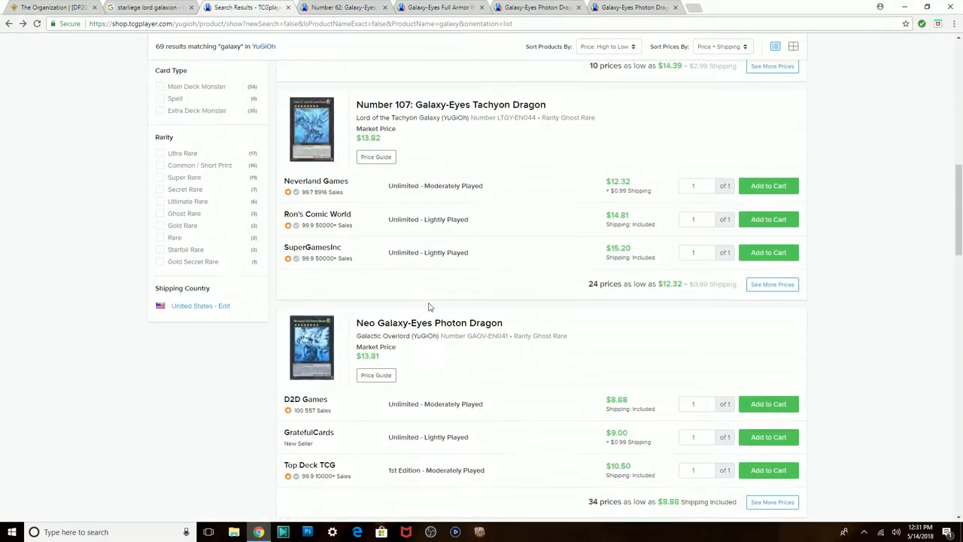
pyautogui.scroll(-3)
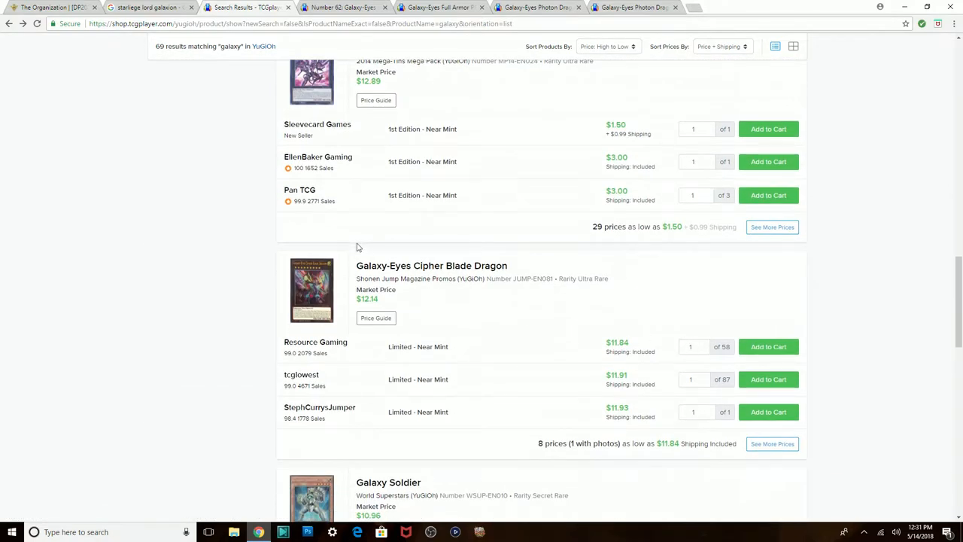
pyautogui.scroll(3)
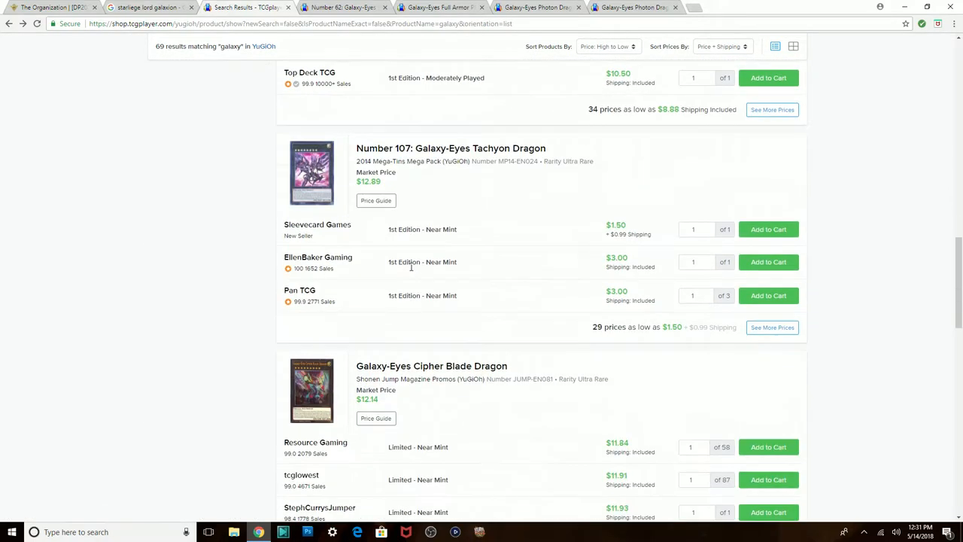
pyautogui.scroll(-3)
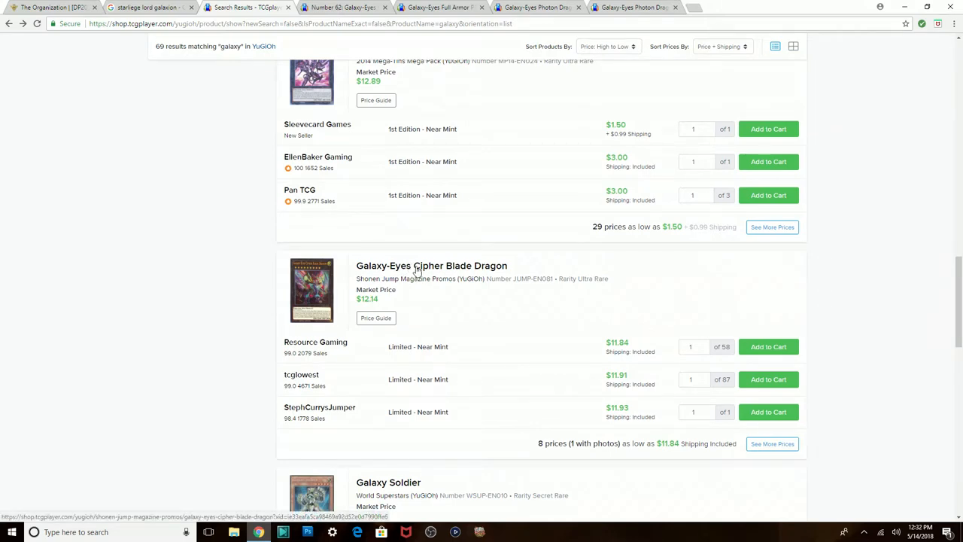
pyautogui.scroll(-3)
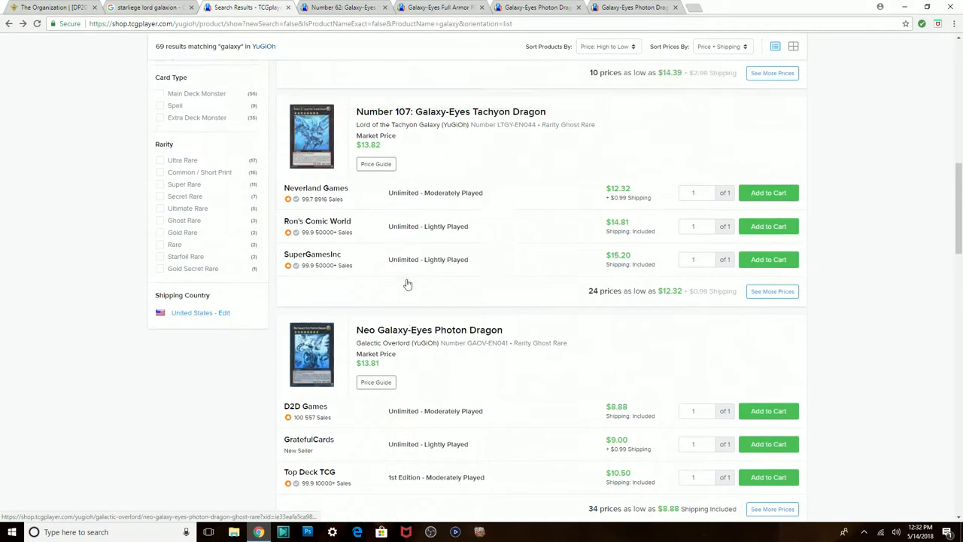
pyautogui.scroll(-3)
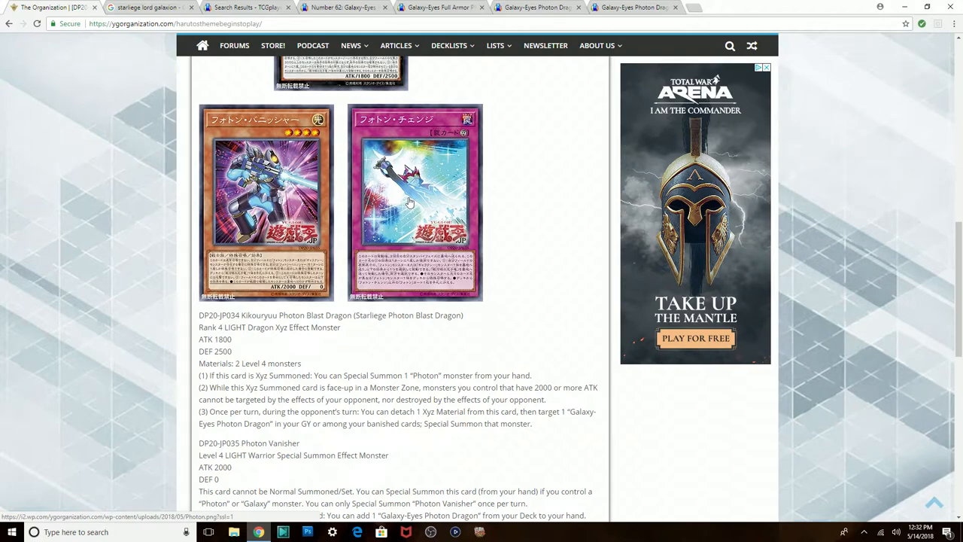
# Scroll the DP20 article back to its title, intro line and Photon Blast Dragon image
pyautogui.scroll(3)
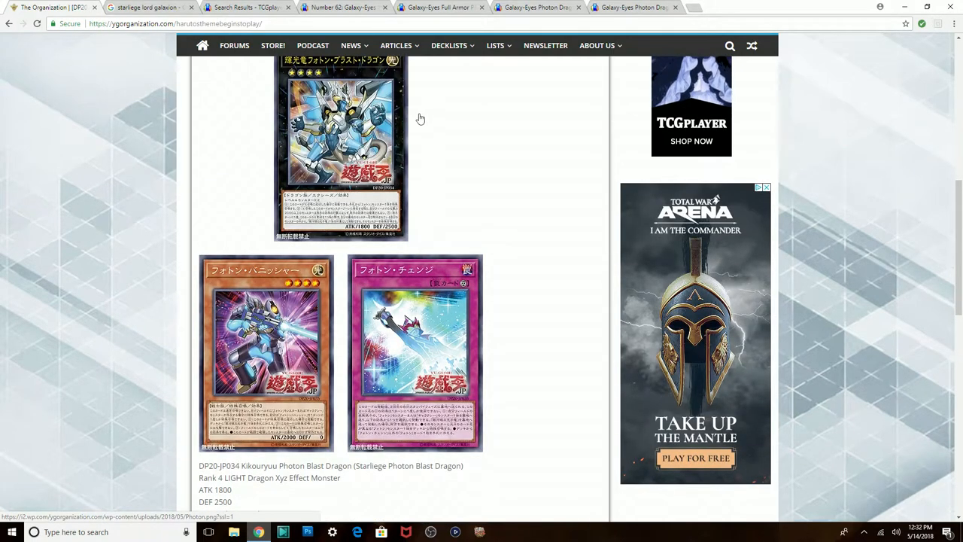
pyautogui.scroll(3)
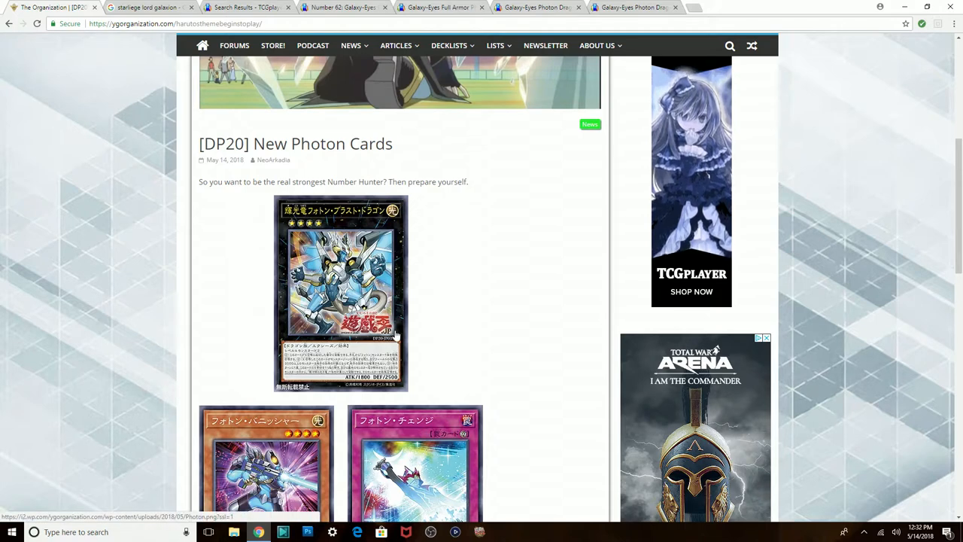
pyautogui.moveTo(388, 346)
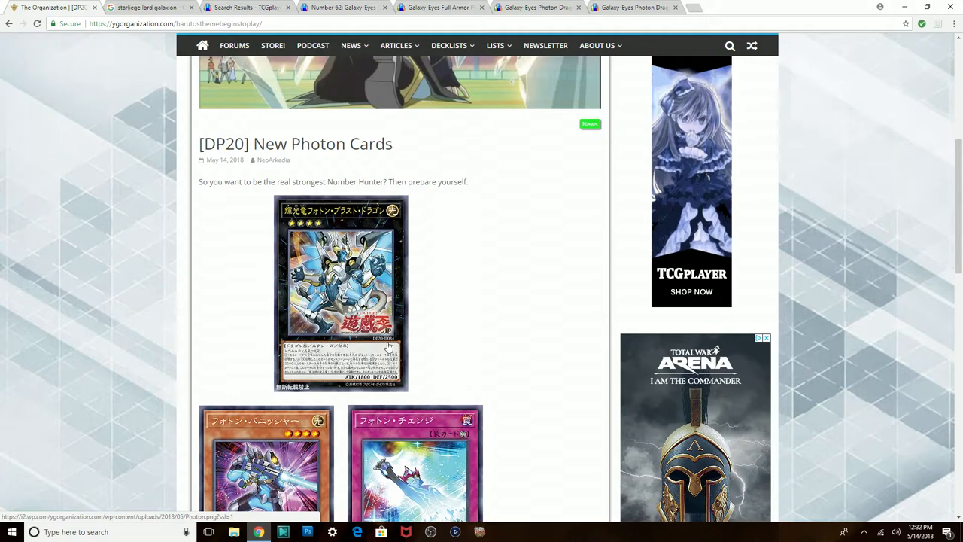
pyautogui.scroll(-3)
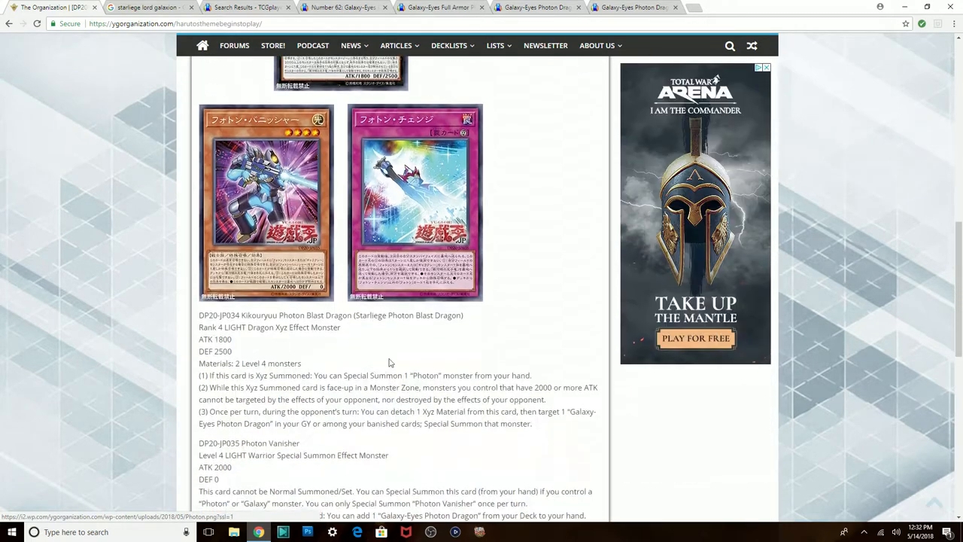
pyautogui.moveTo(419, 368)
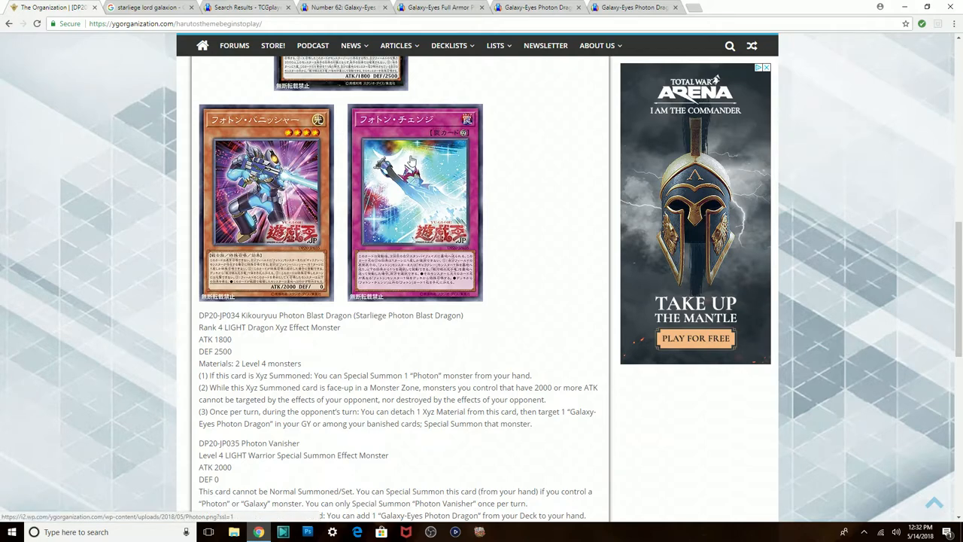
pyautogui.scroll(3)
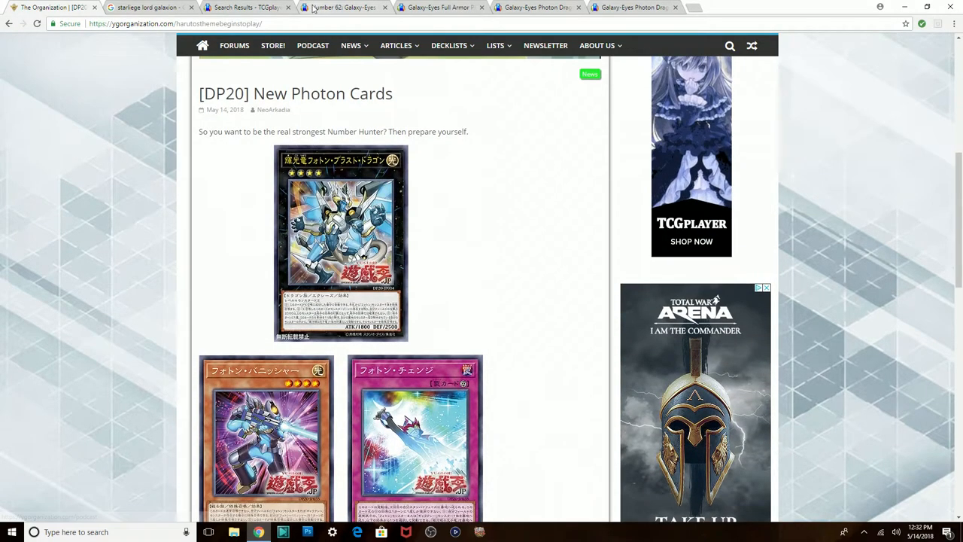
pyautogui.moveTo(234, 45)
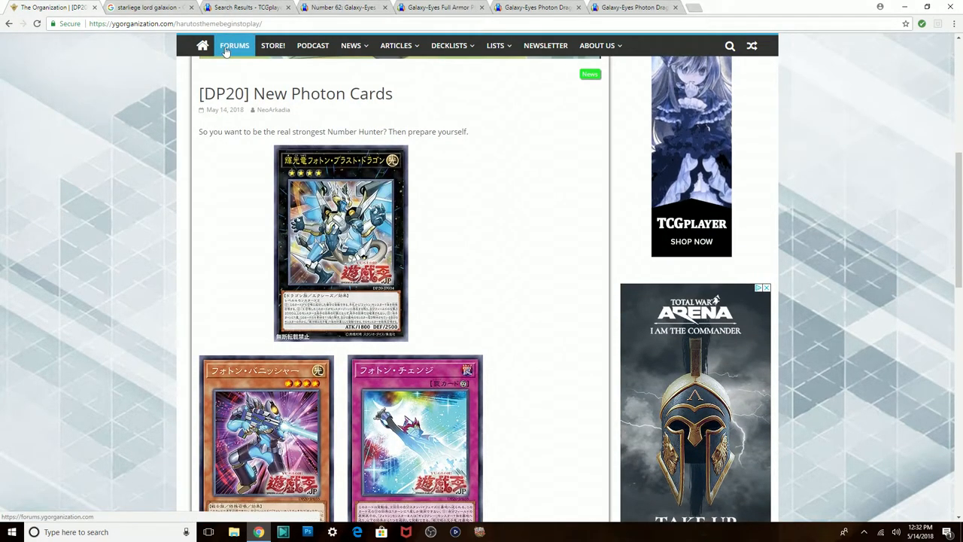